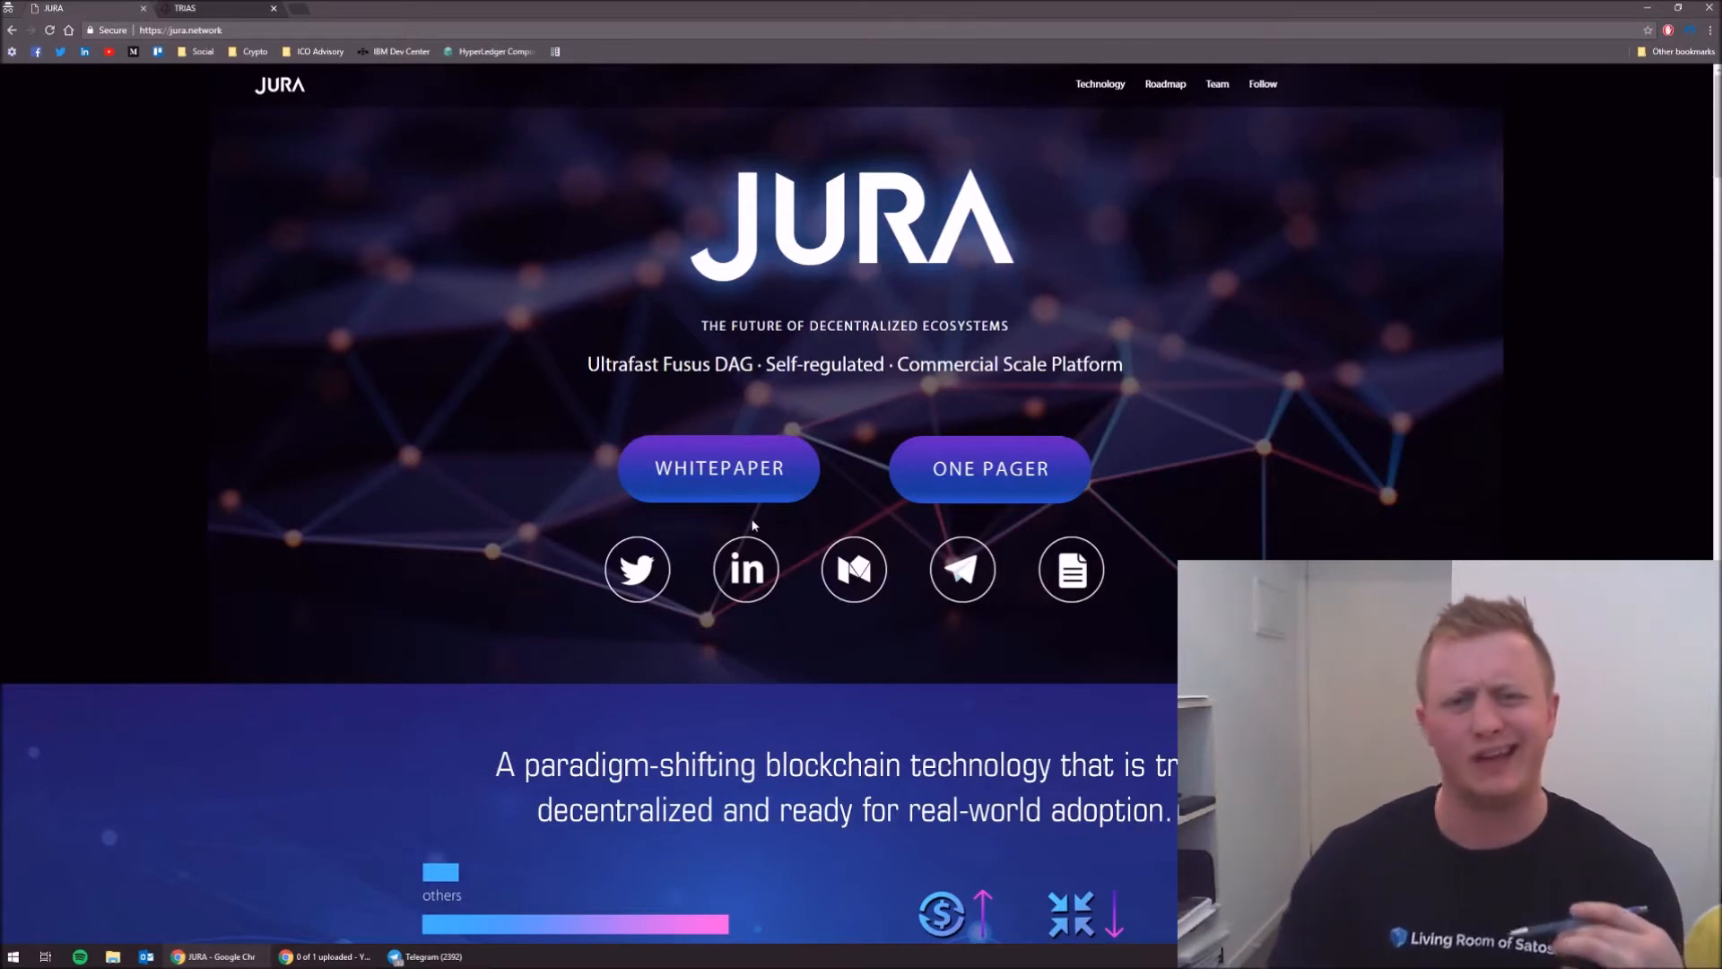
{"action": "mouse_move", "coordinate": [816, 531]}
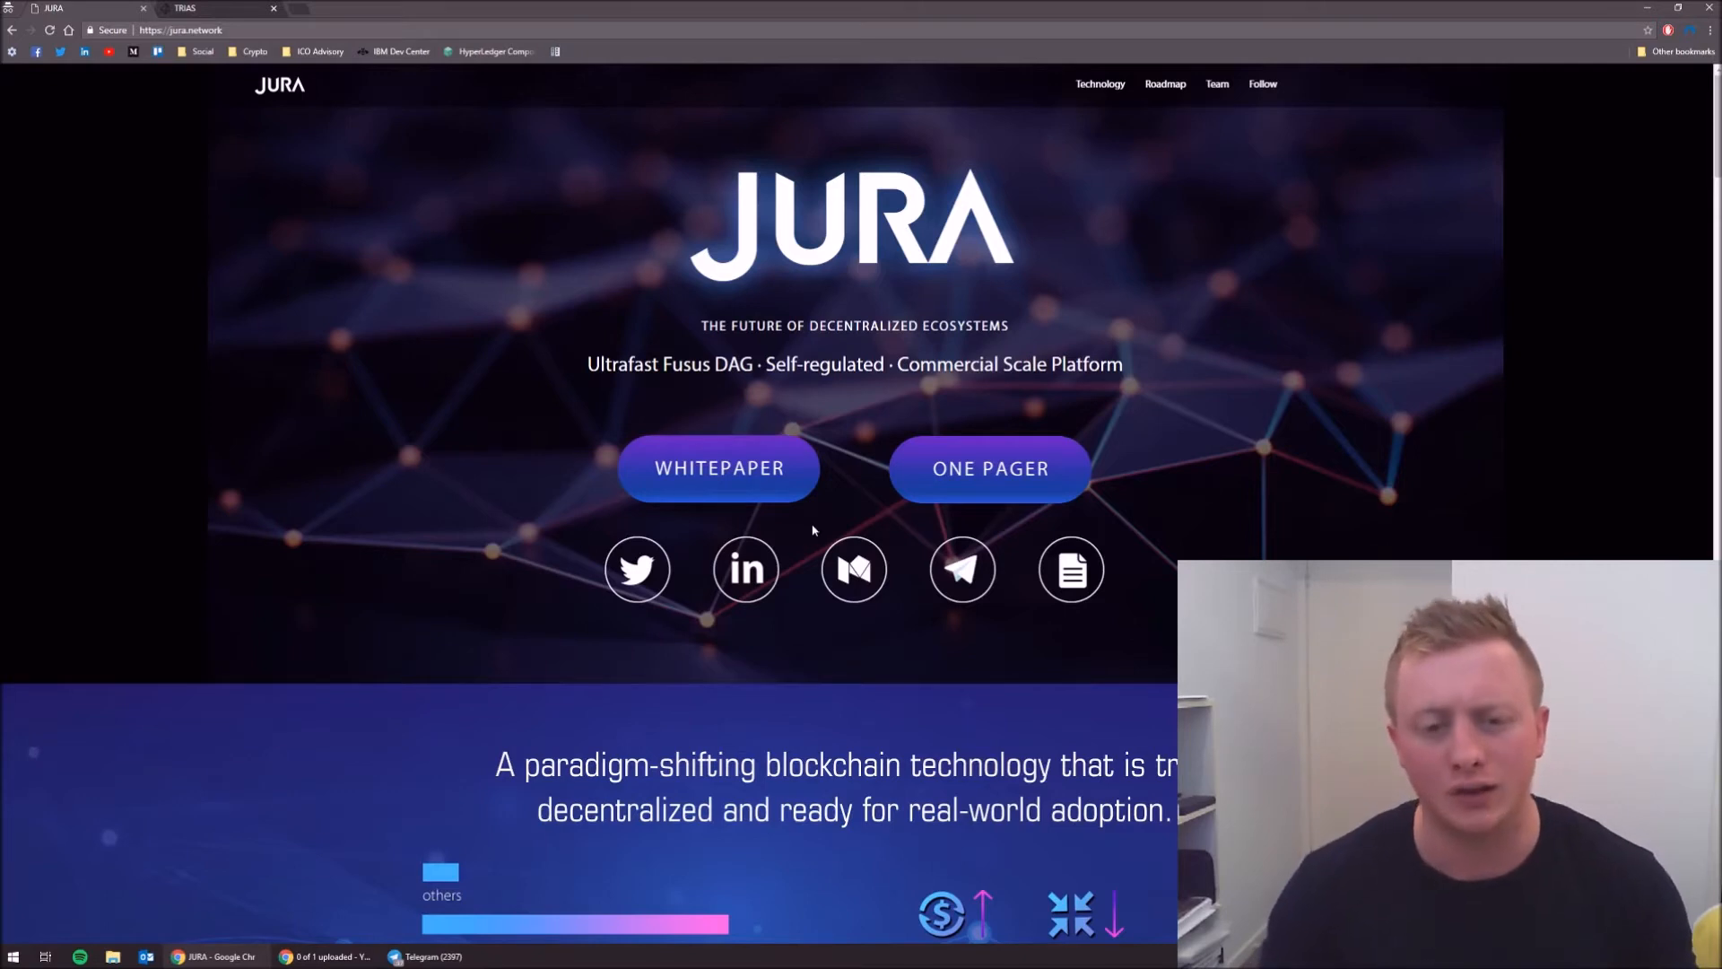
- Scroll the JURA homepage down to the Ultrafast, Feeless, Autonomous and Smart Contract cards
{"action": "scroll", "scroll_direction": "down", "scroll_amount": 3}
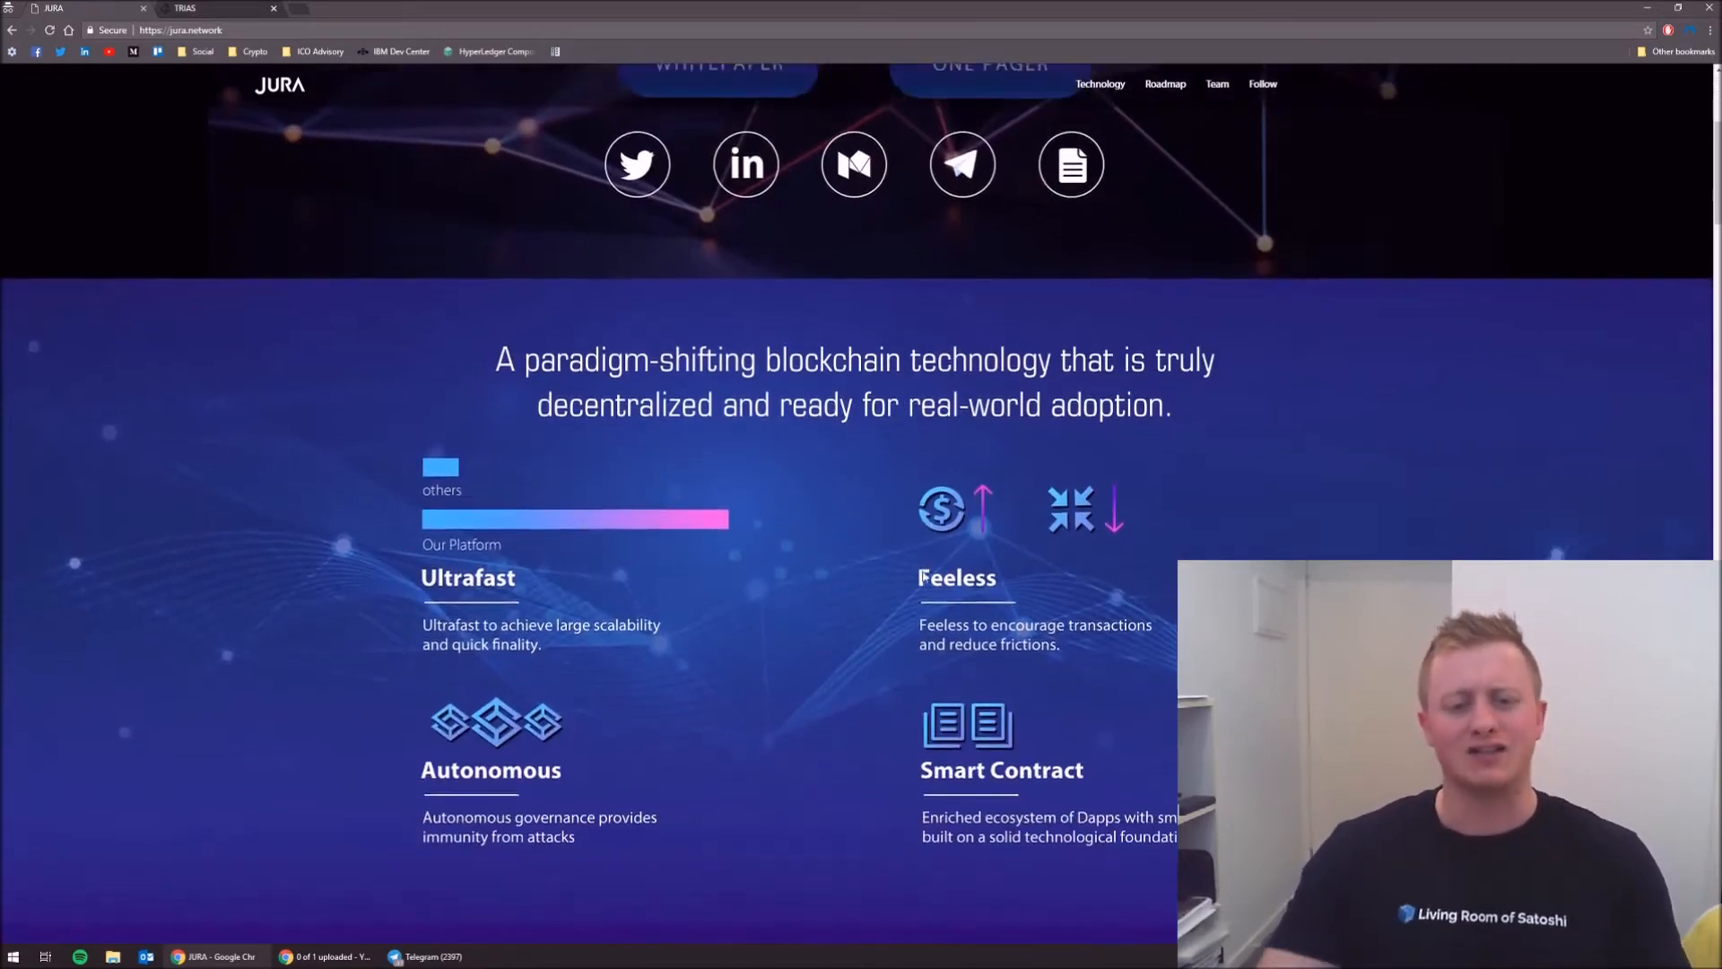
{"action": "scroll", "scroll_direction": "down", "scroll_amount": 3}
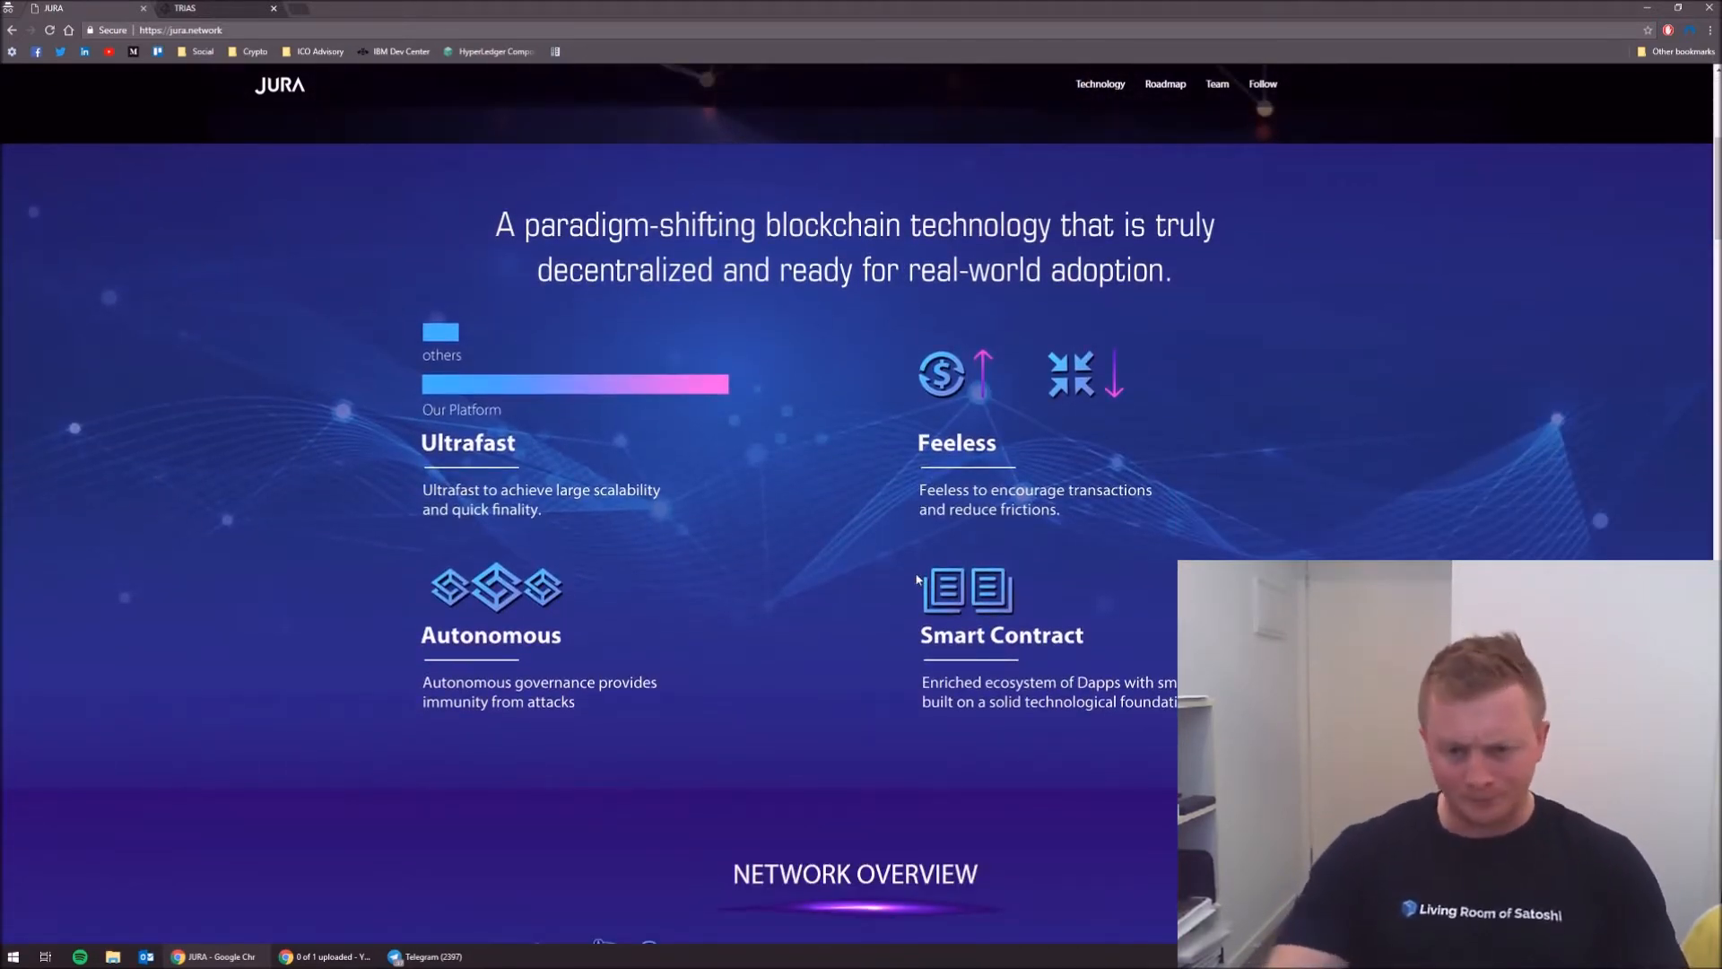
{"action": "mouse_move", "coordinate": [898, 575]}
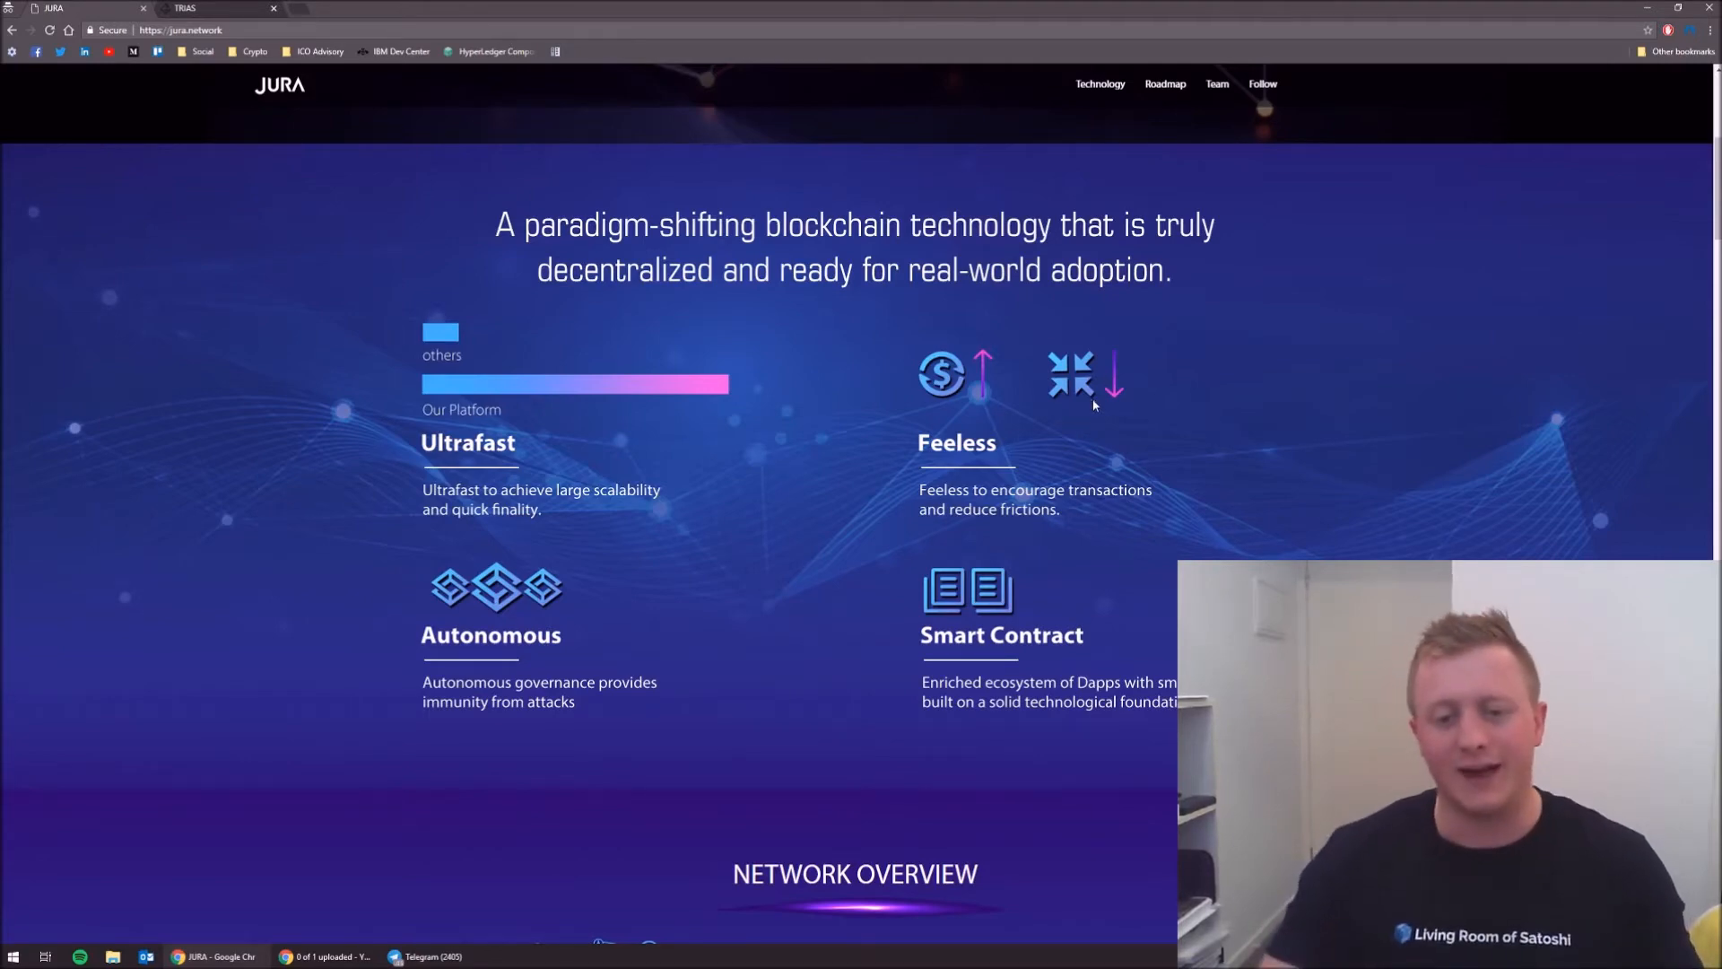
- Scroll to the full Network Overview diagram, from P2P network to the storage engine
{"action": "scroll", "scroll_direction": "down", "scroll_amount": 3}
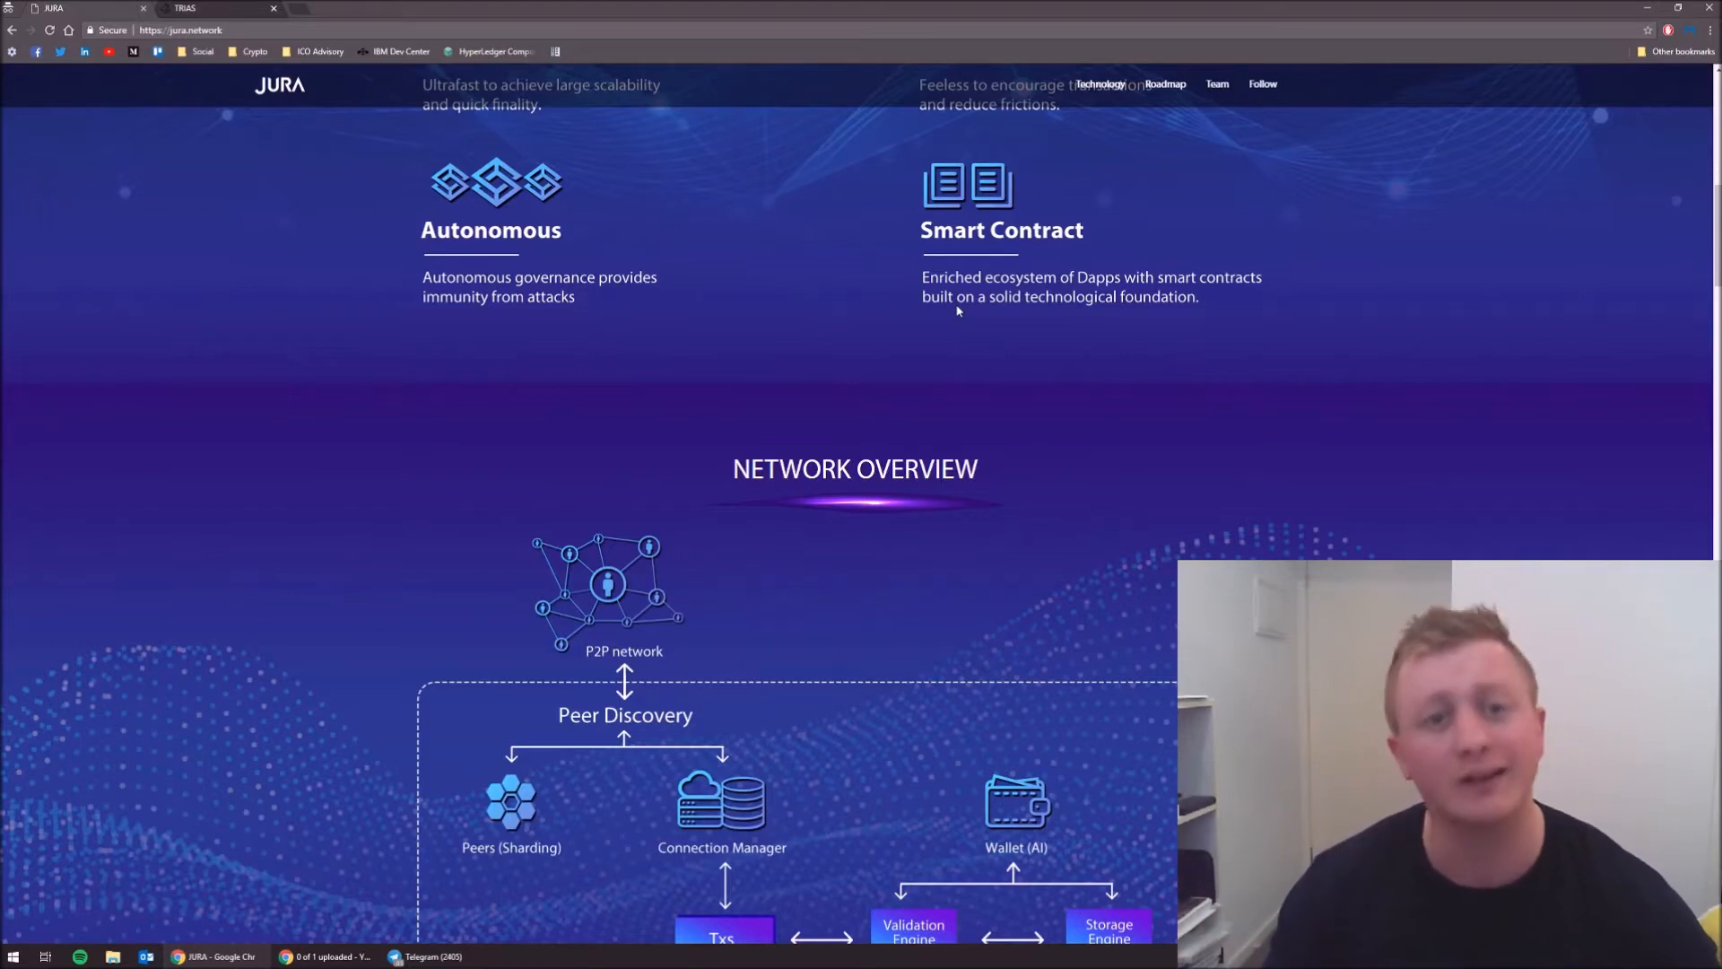
{"action": "scroll", "scroll_direction": "down", "scroll_amount": 3}
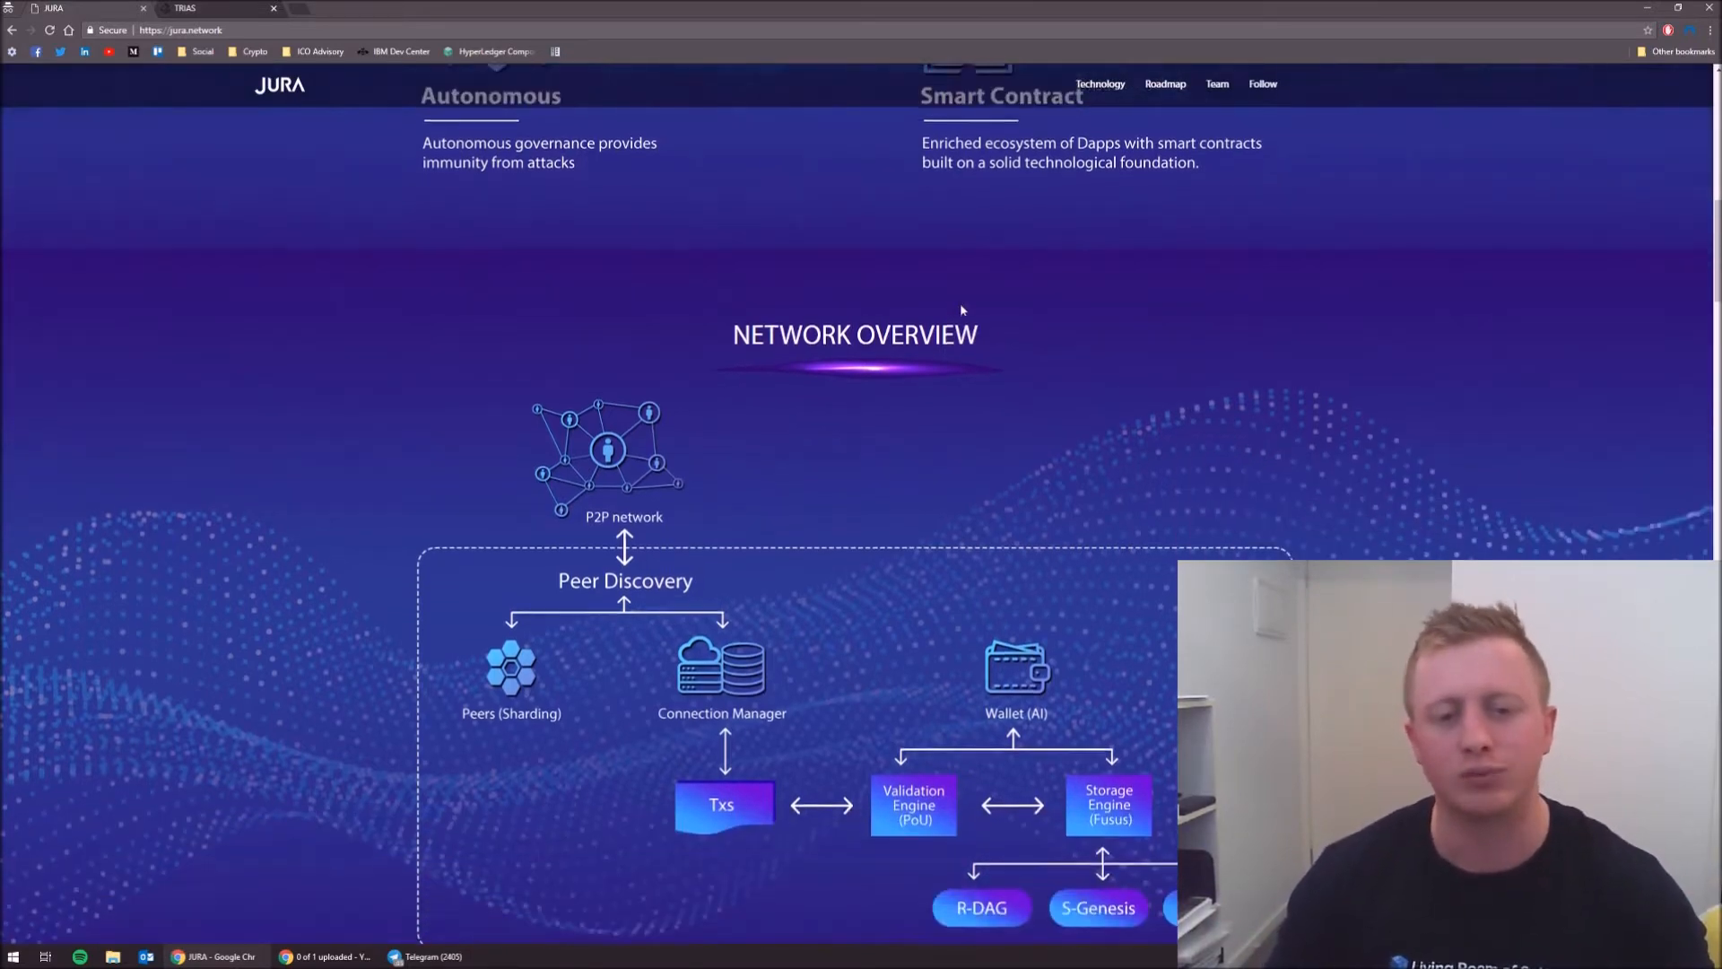
{"action": "scroll", "scroll_direction": "down", "scroll_amount": 3}
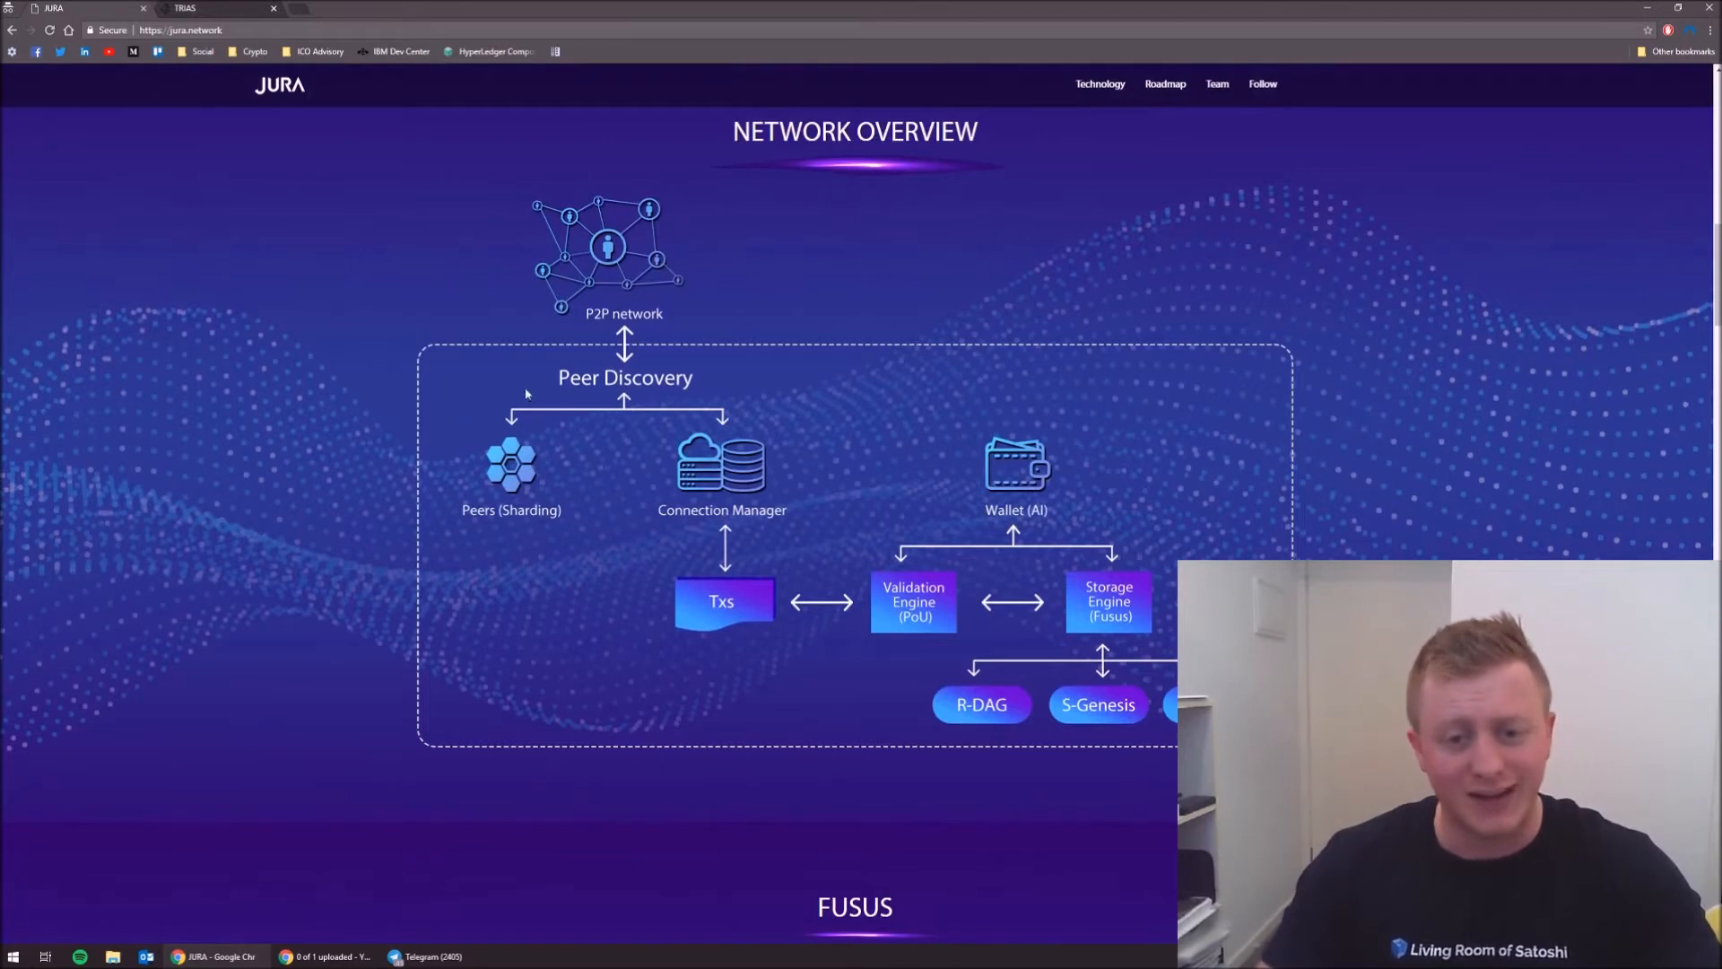
{"action": "mouse_move", "coordinate": [540, 454]}
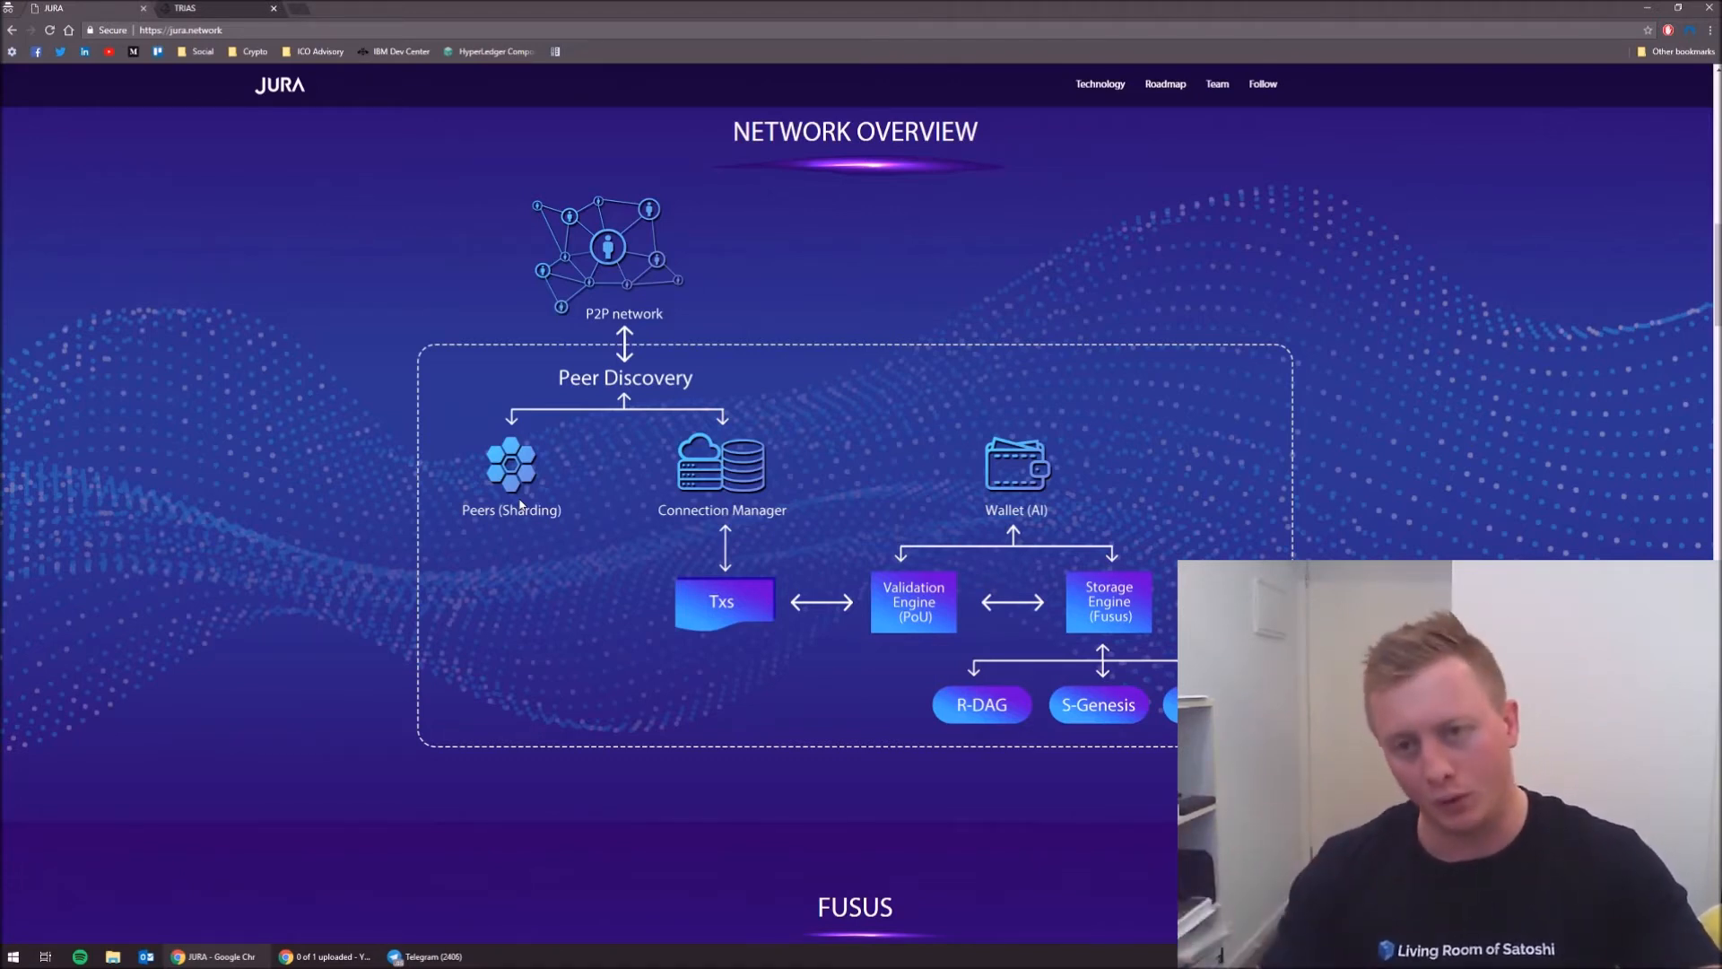
{"action": "mouse_move", "coordinate": [807, 527]}
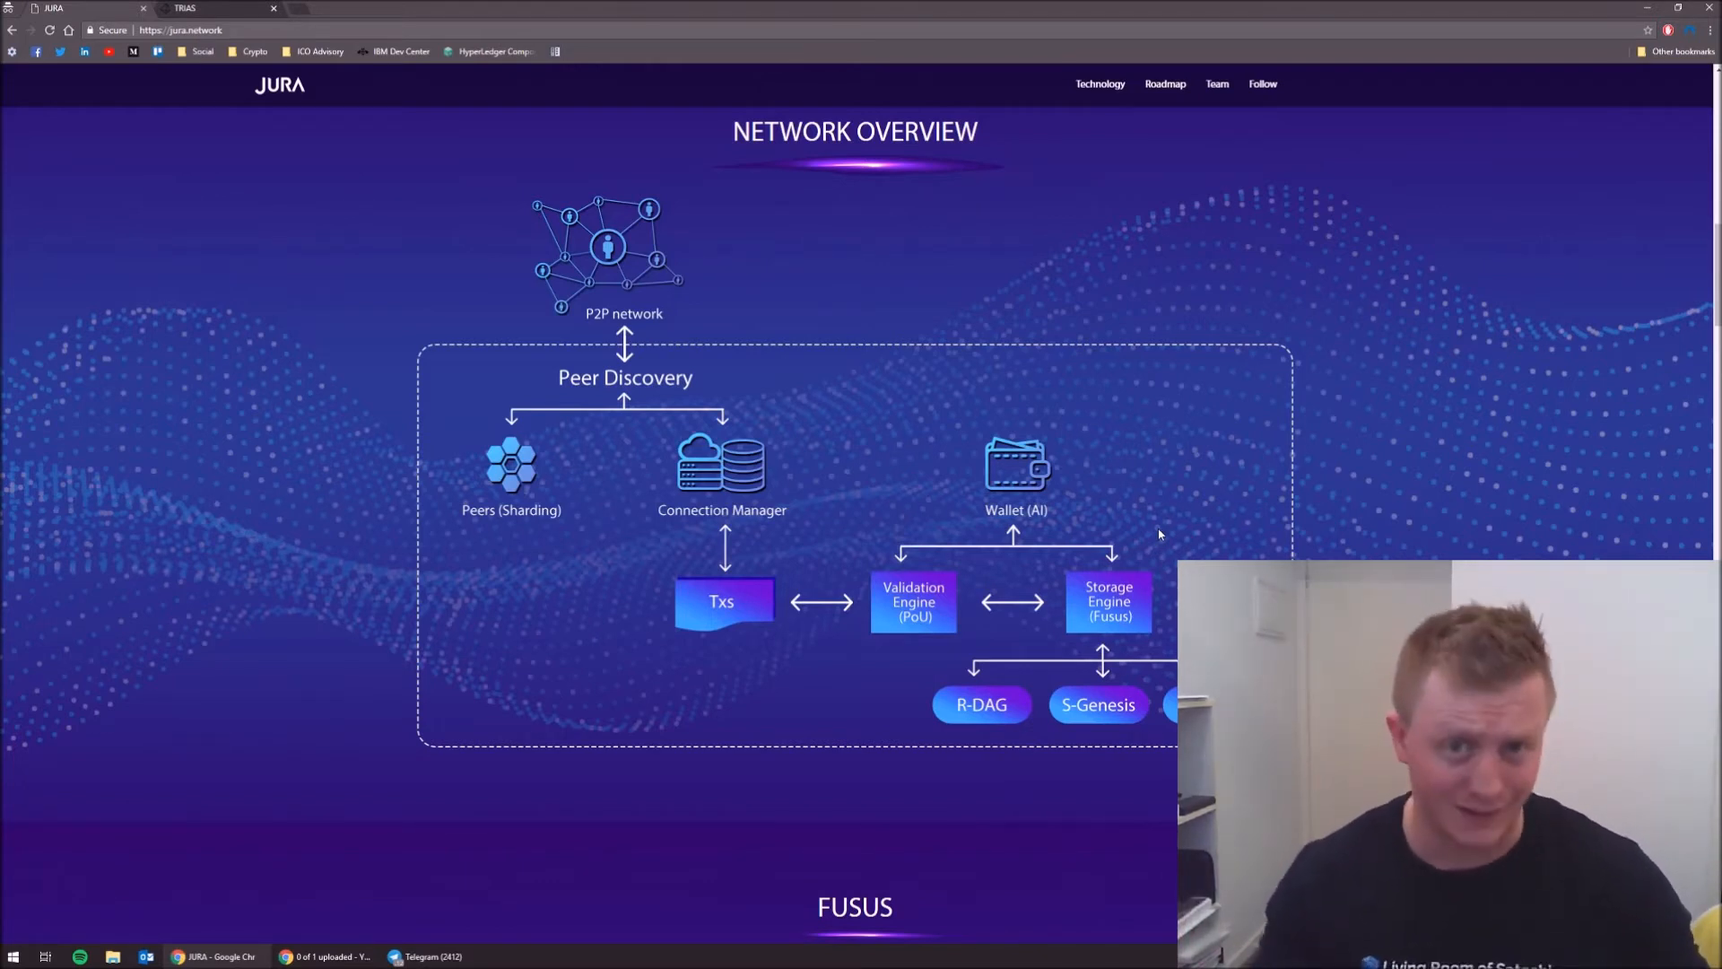
{"action": "mouse_move", "coordinate": [905, 739]}
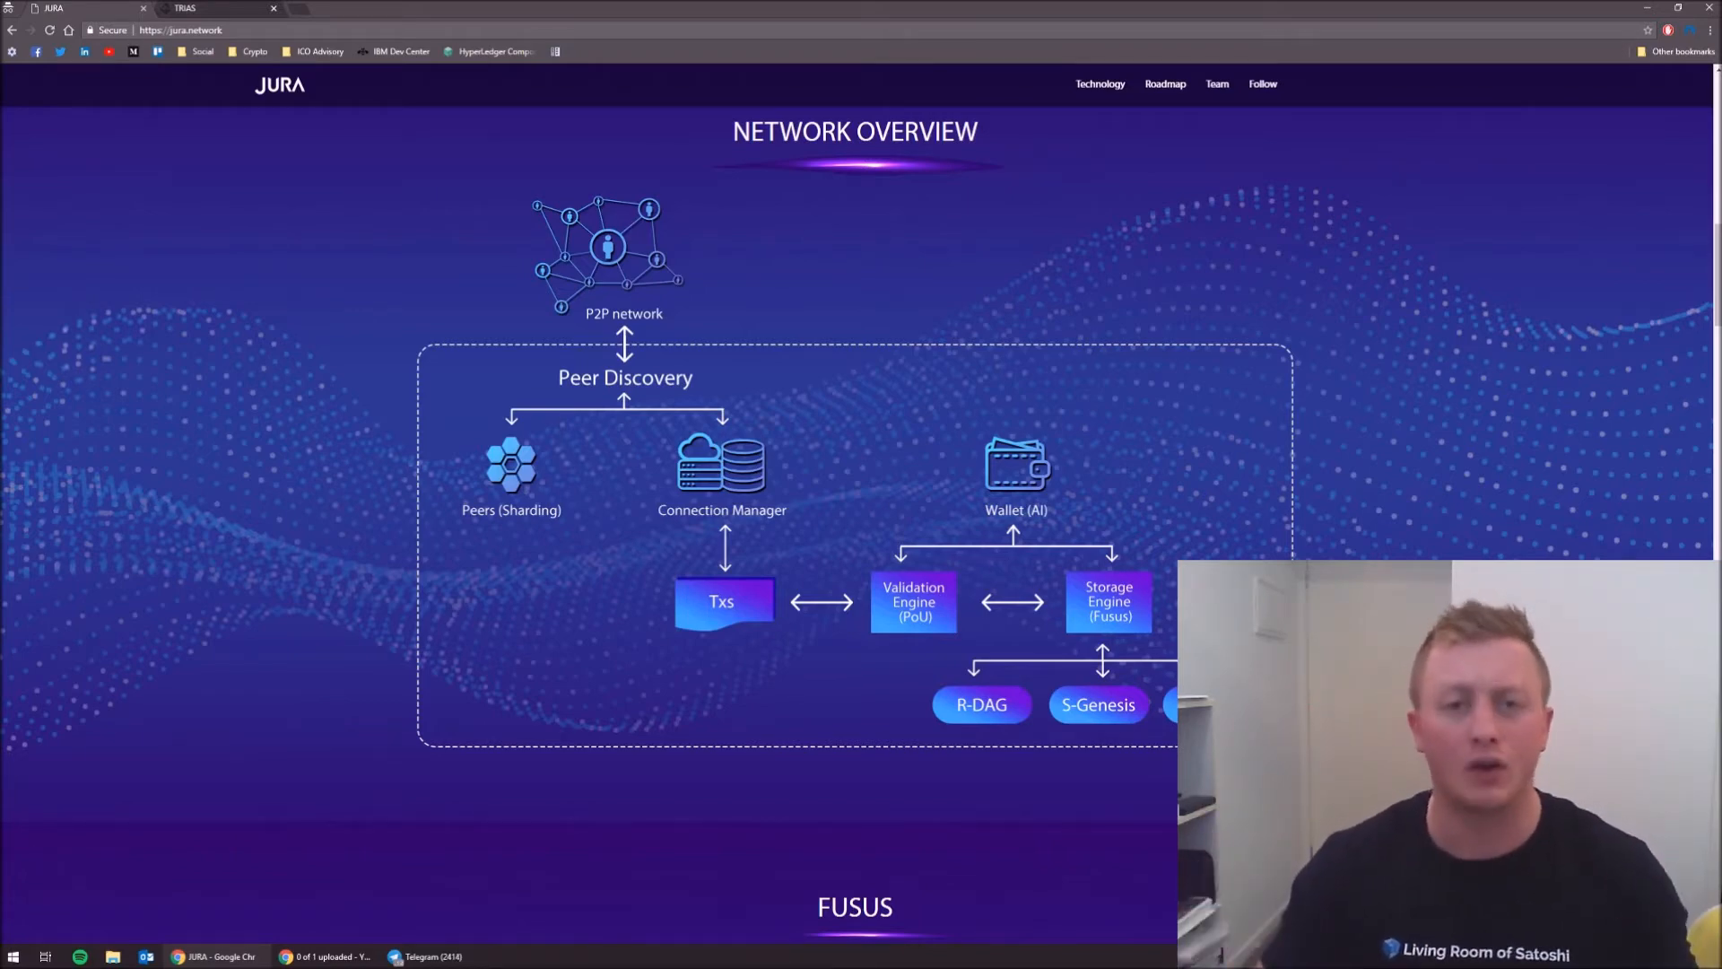
- Scroll to the FUSUS Low traffic diagram of three account chains ending in Genesis
{"action": "scroll", "scroll_direction": "down", "scroll_amount": 3}
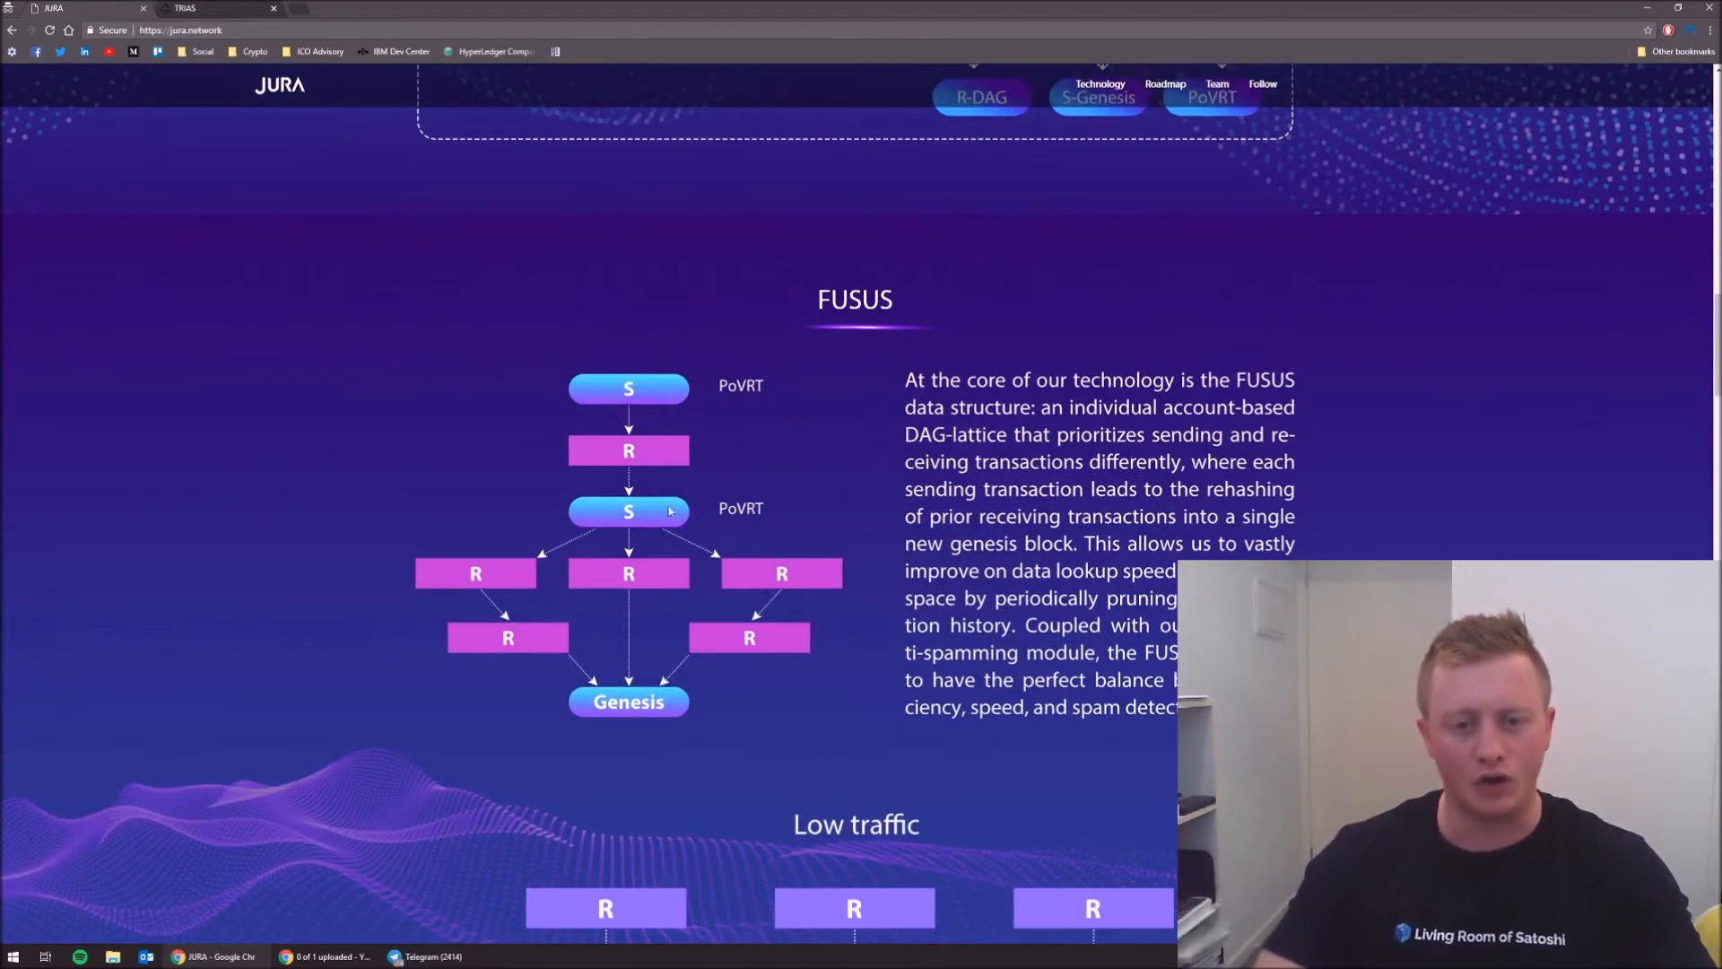
{"action": "scroll", "scroll_direction": "down", "scroll_amount": 3}
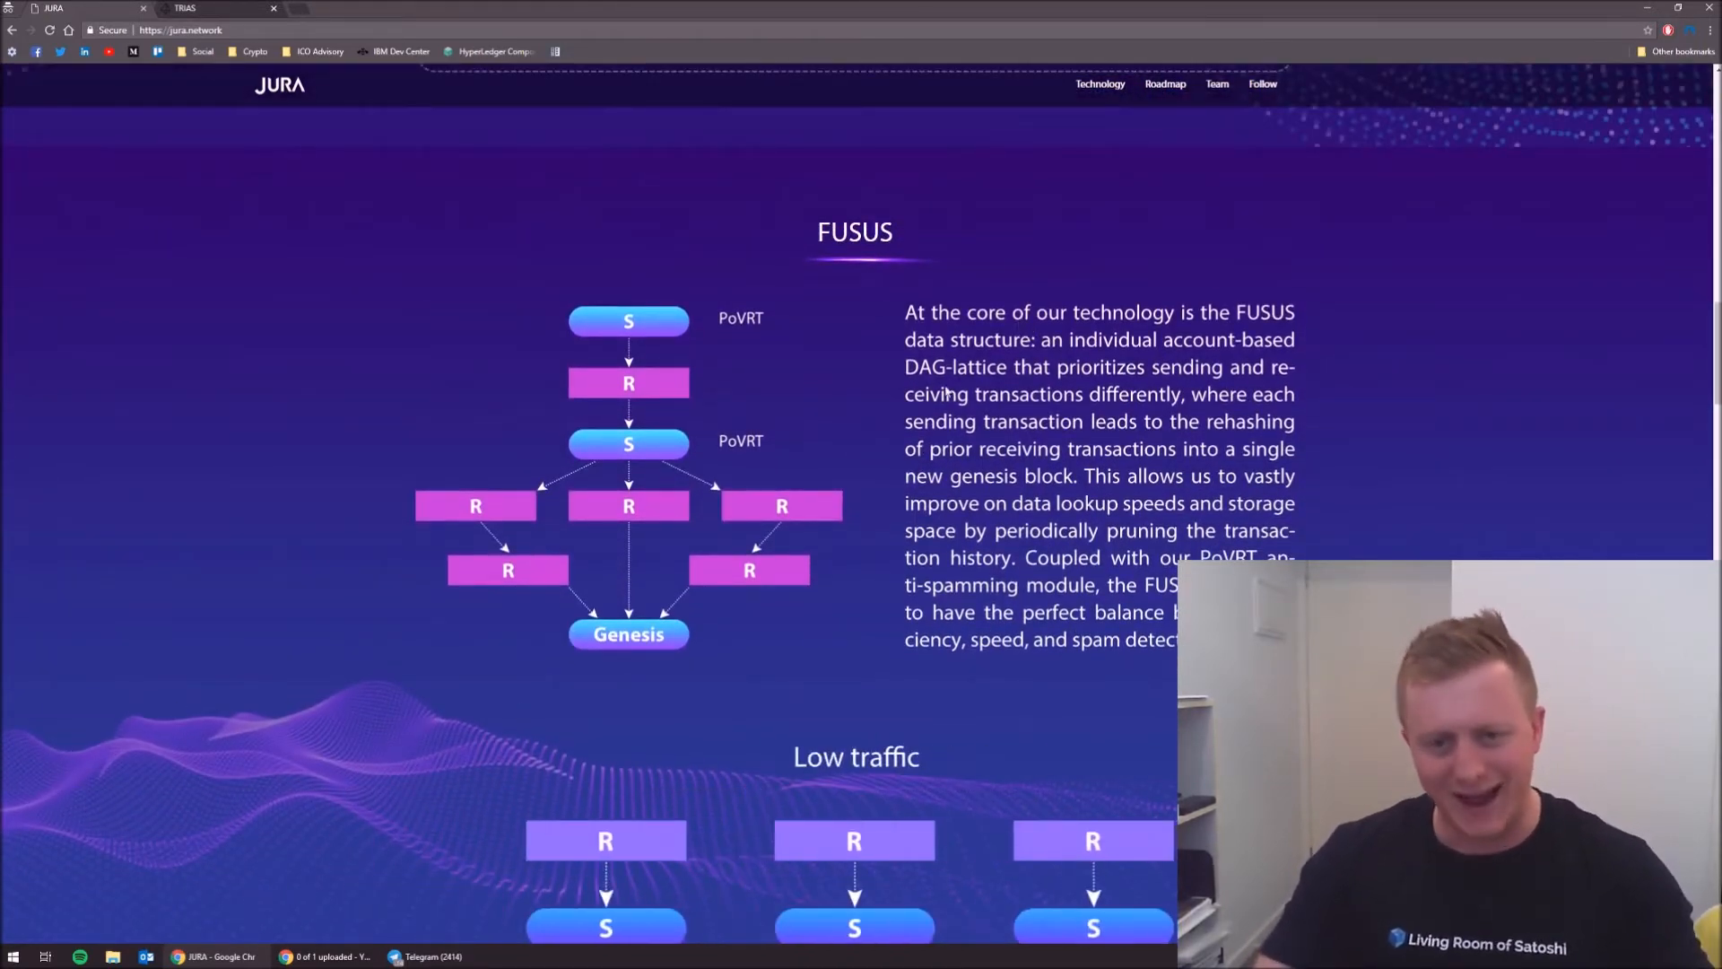
{"action": "scroll", "scroll_direction": "down", "scroll_amount": 3}
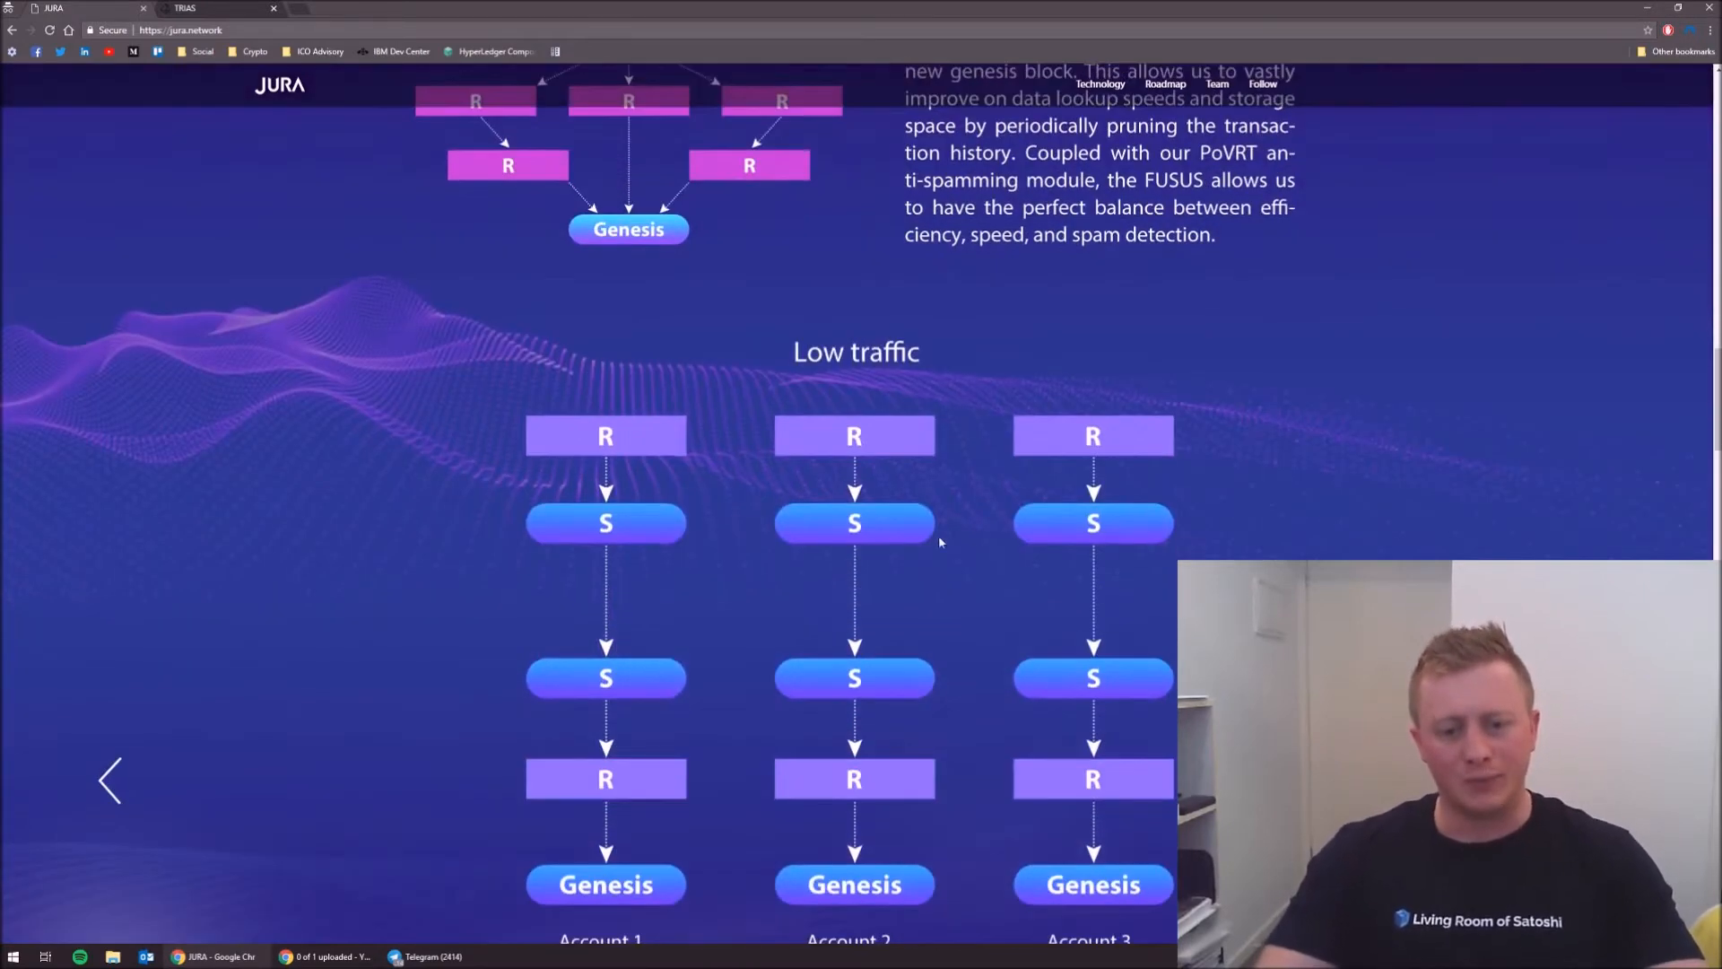
{"action": "scroll", "scroll_direction": "down", "scroll_amount": 3}
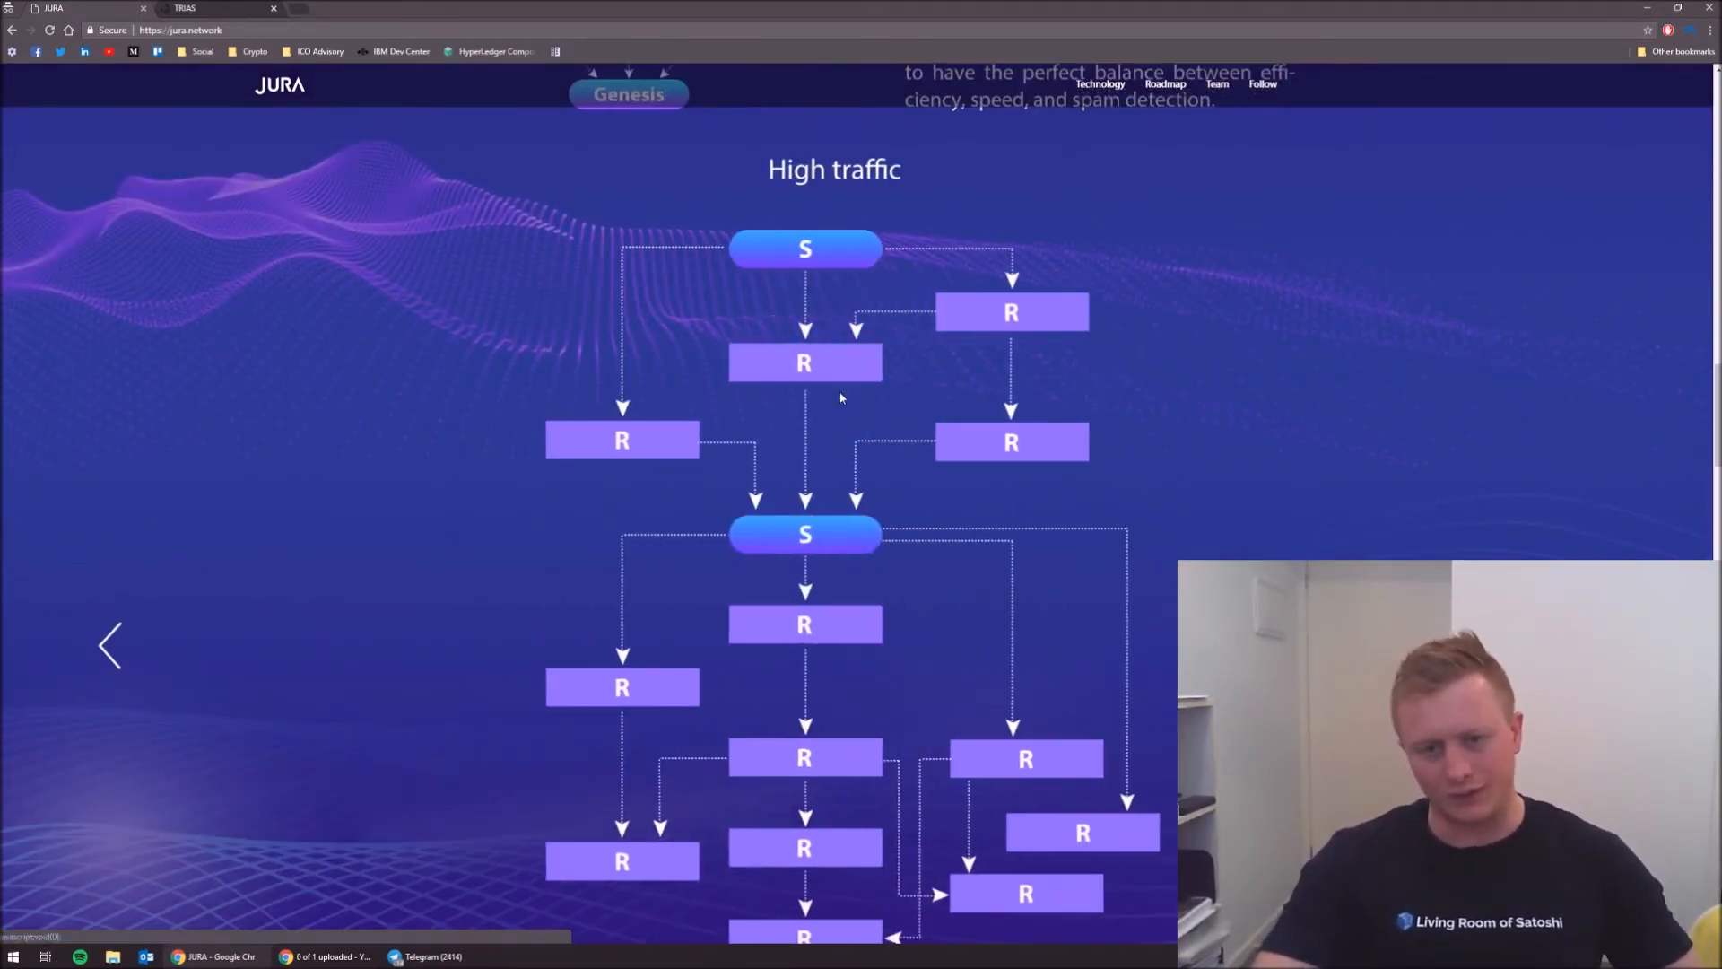
{"action": "scroll", "scroll_direction": "up", "scroll_amount": 3}
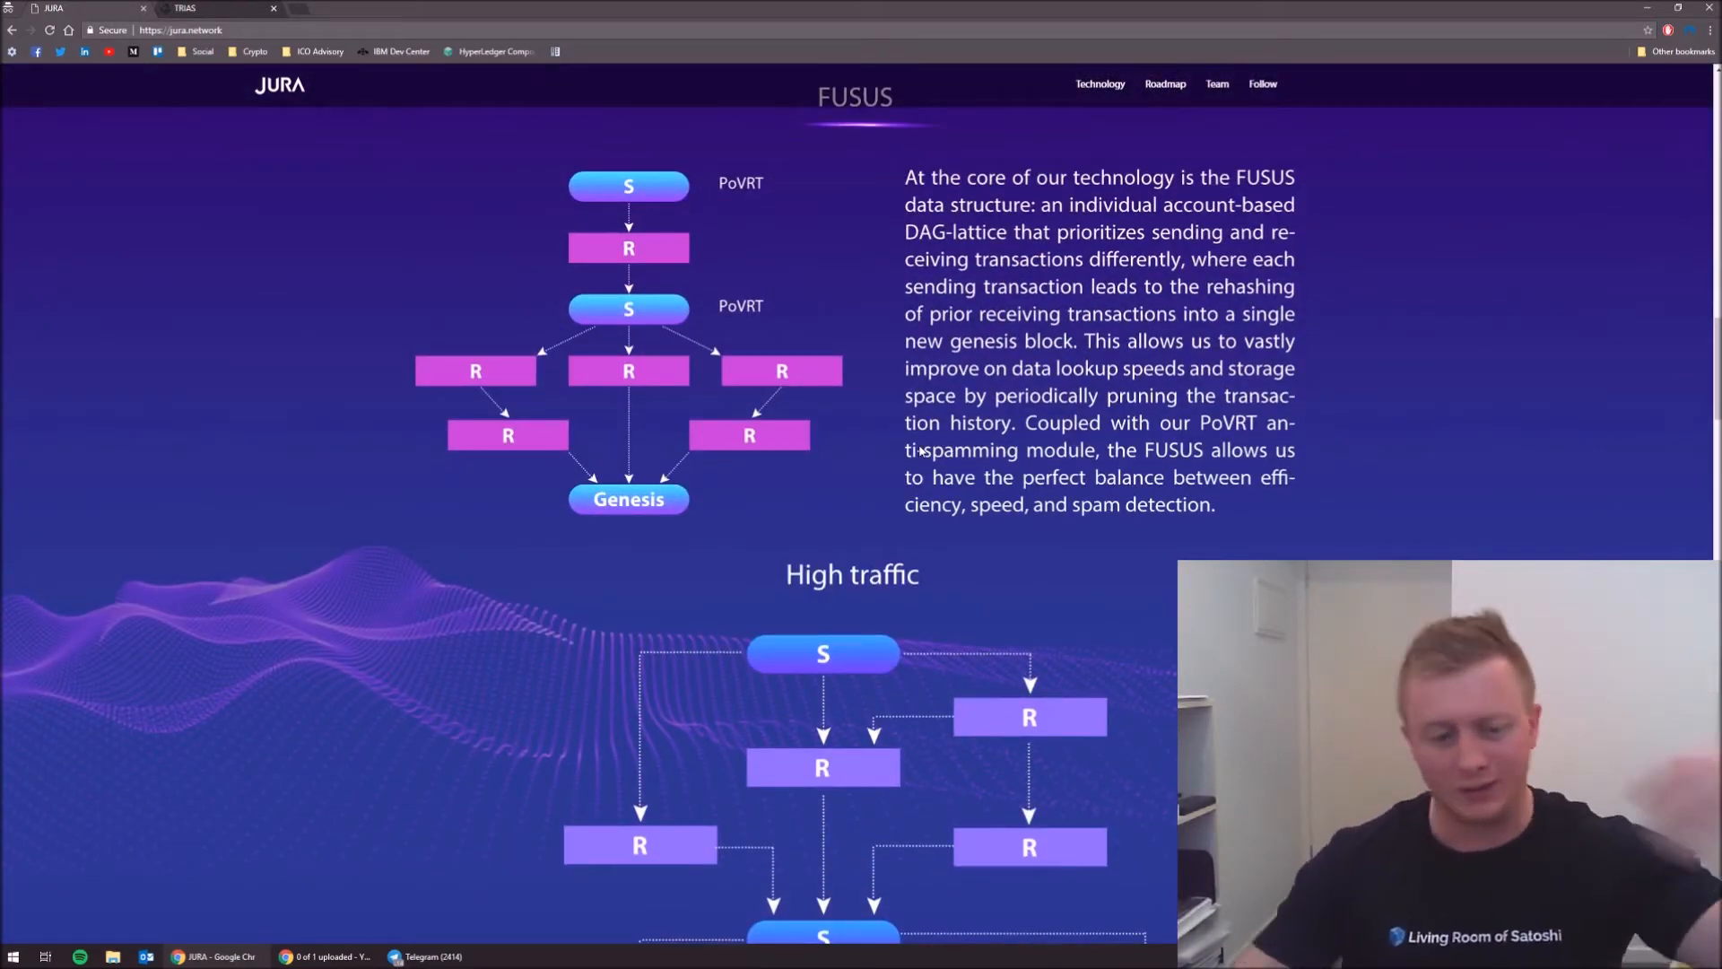
{"action": "scroll", "scroll_direction": "down", "scroll_amount": 3}
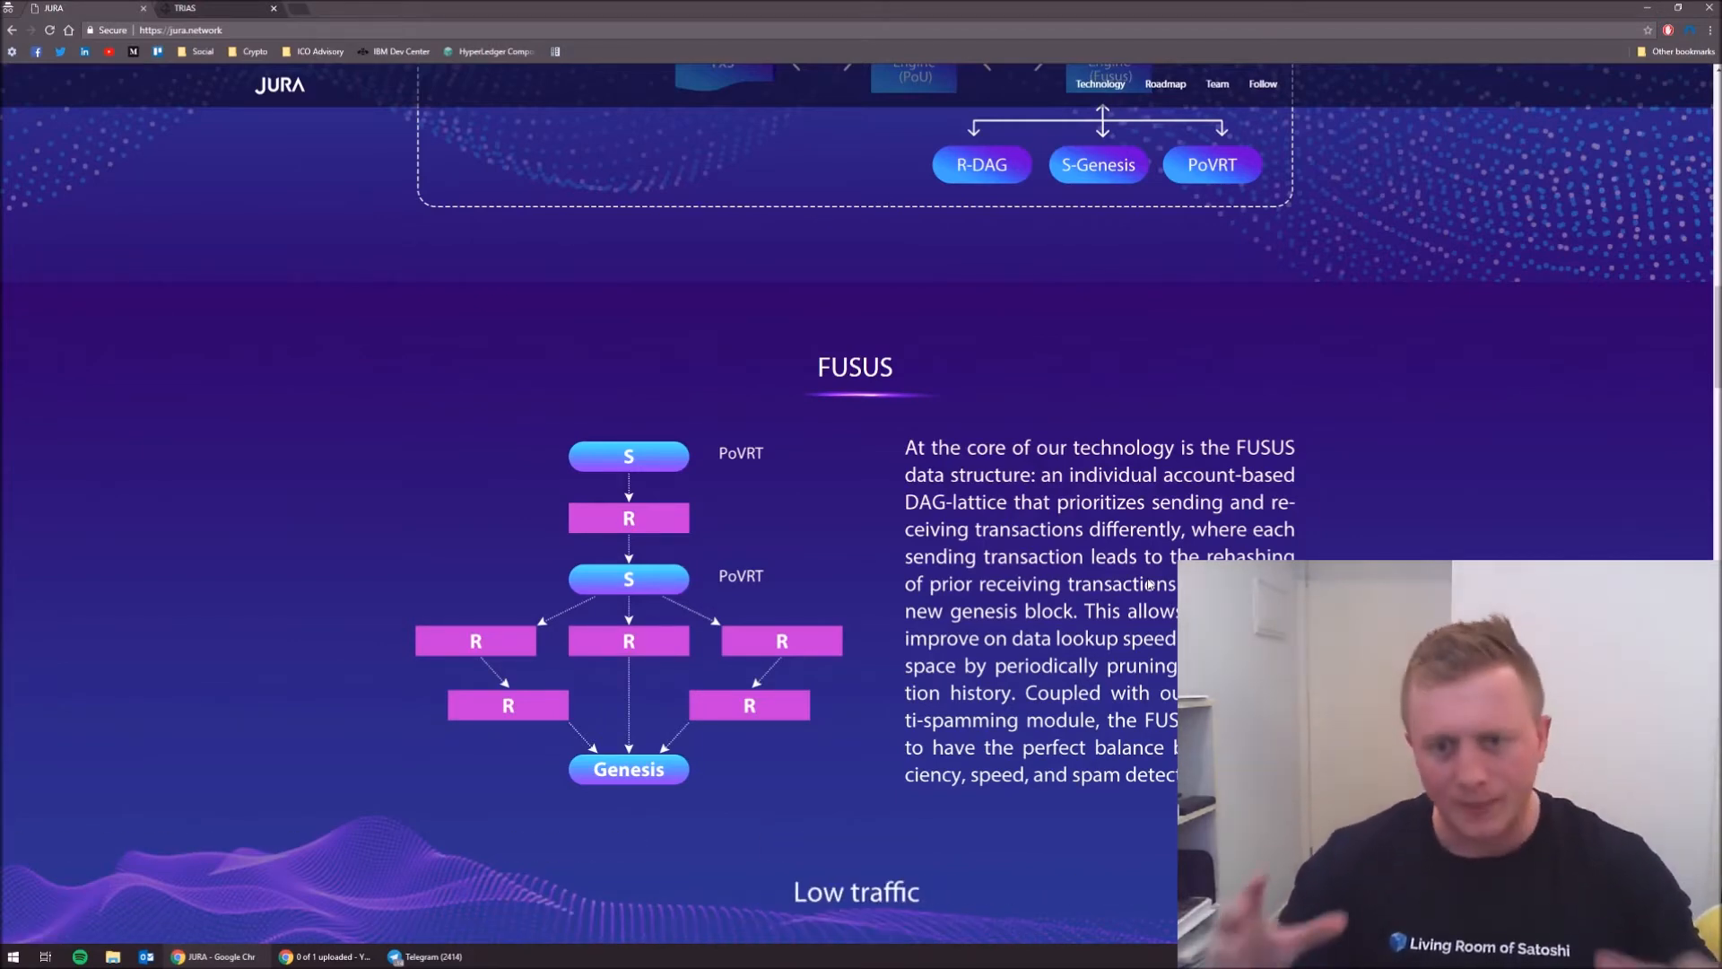
{"action": "scroll", "scroll_direction": "down", "scroll_amount": 3}
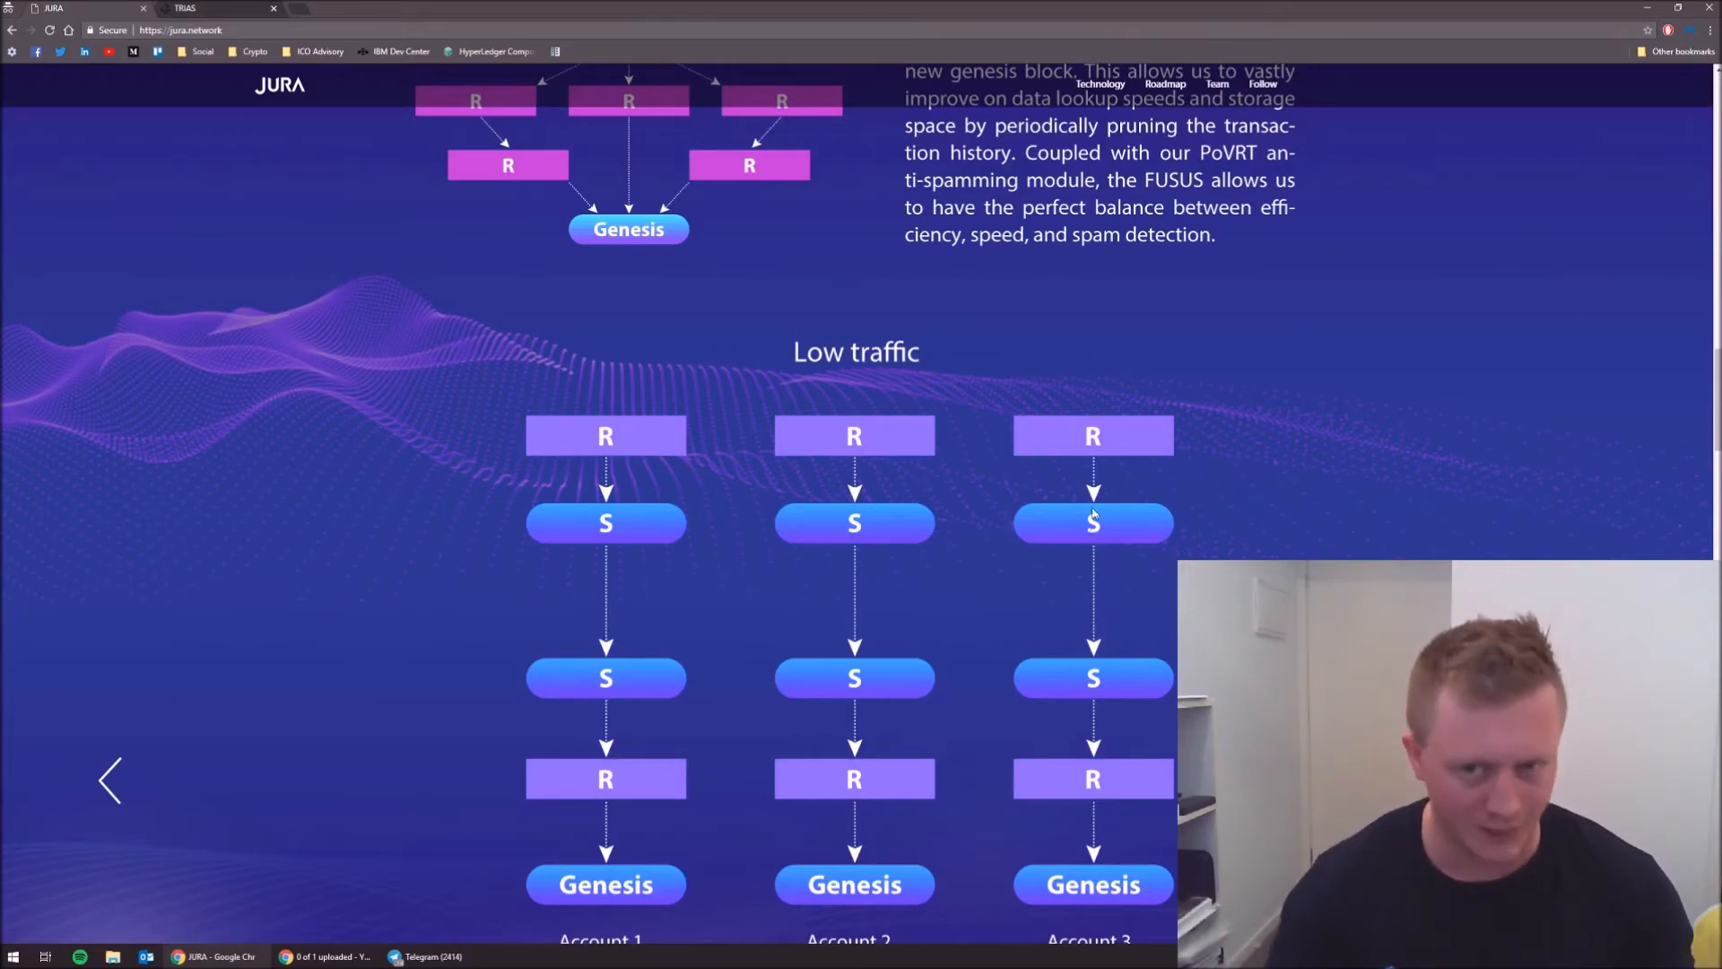
- Scroll to the FUSUS send/receive block diagram, with the carousel showing High traffic
{"action": "scroll", "scroll_direction": "down", "scroll_amount": 3}
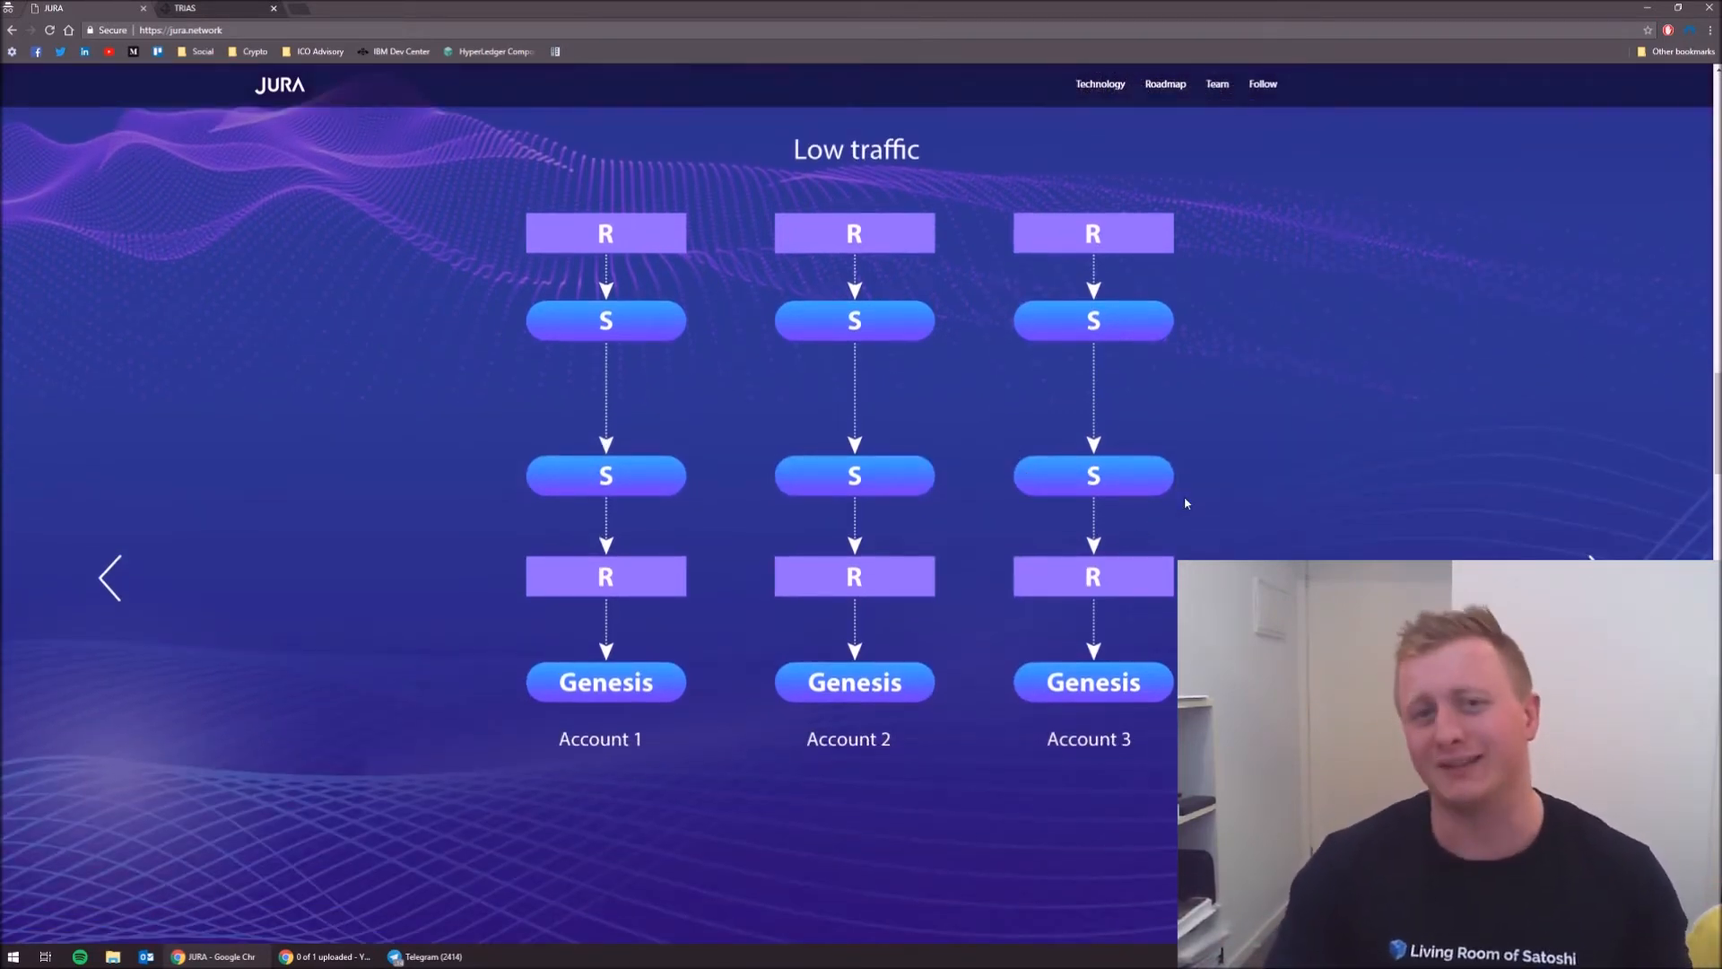
{"action": "scroll", "scroll_direction": "down", "scroll_amount": 3}
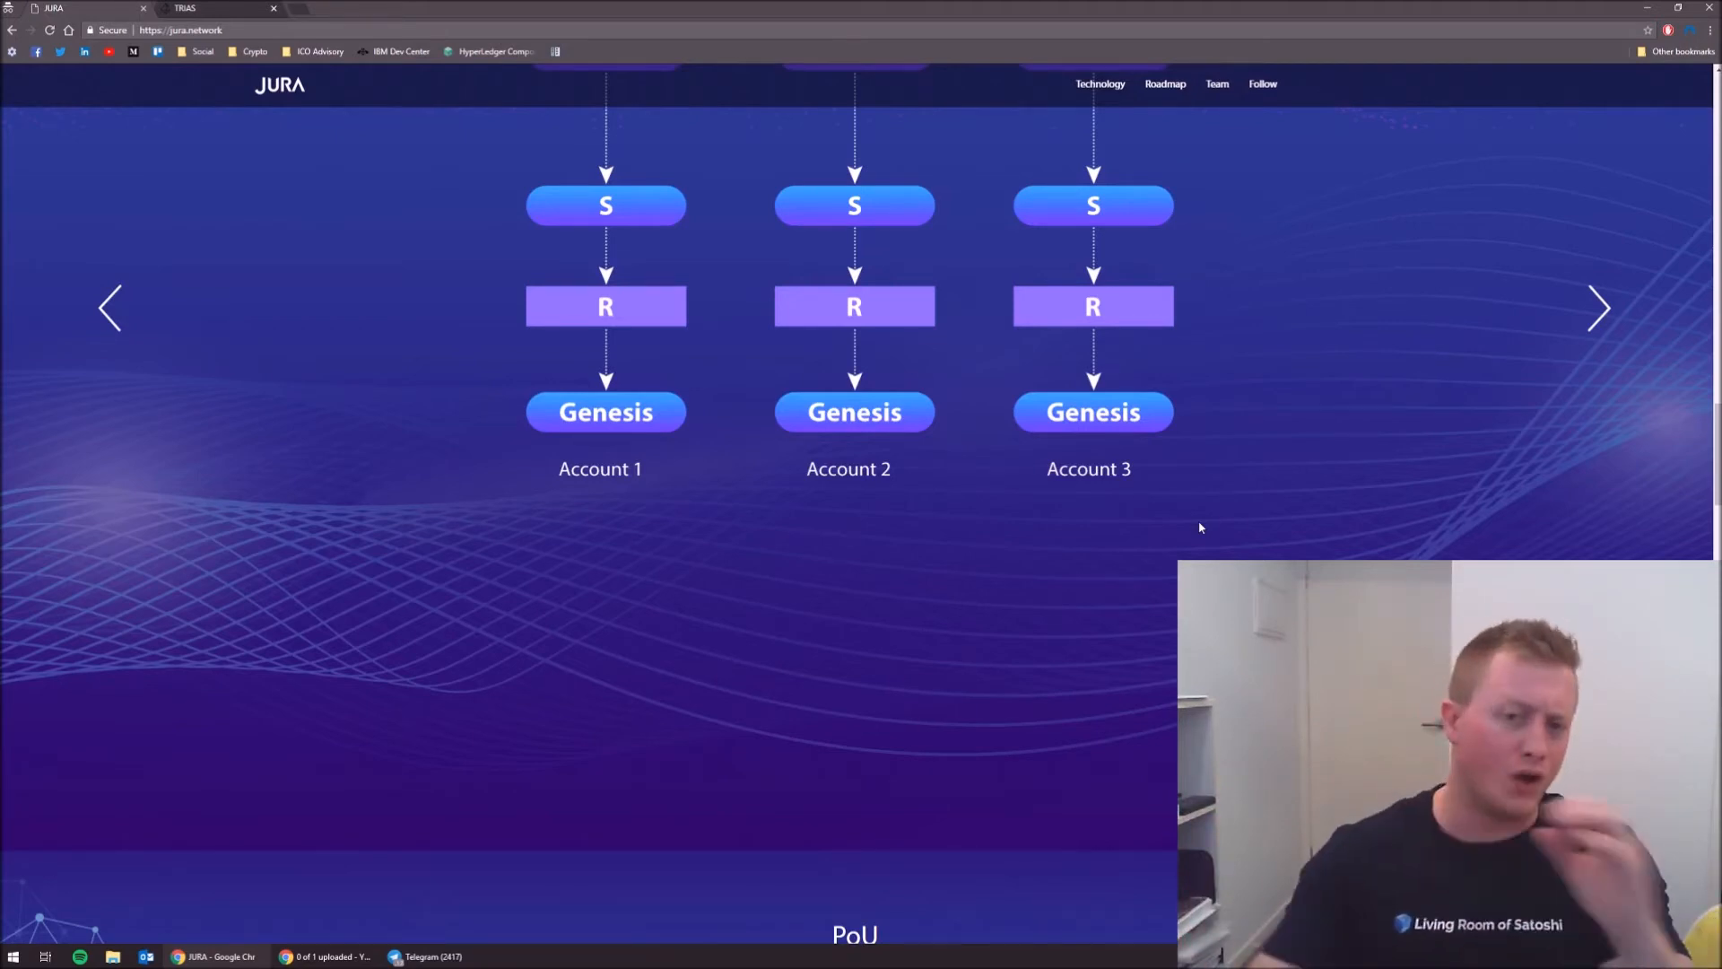
{"action": "mouse_move", "coordinate": [887, 346]}
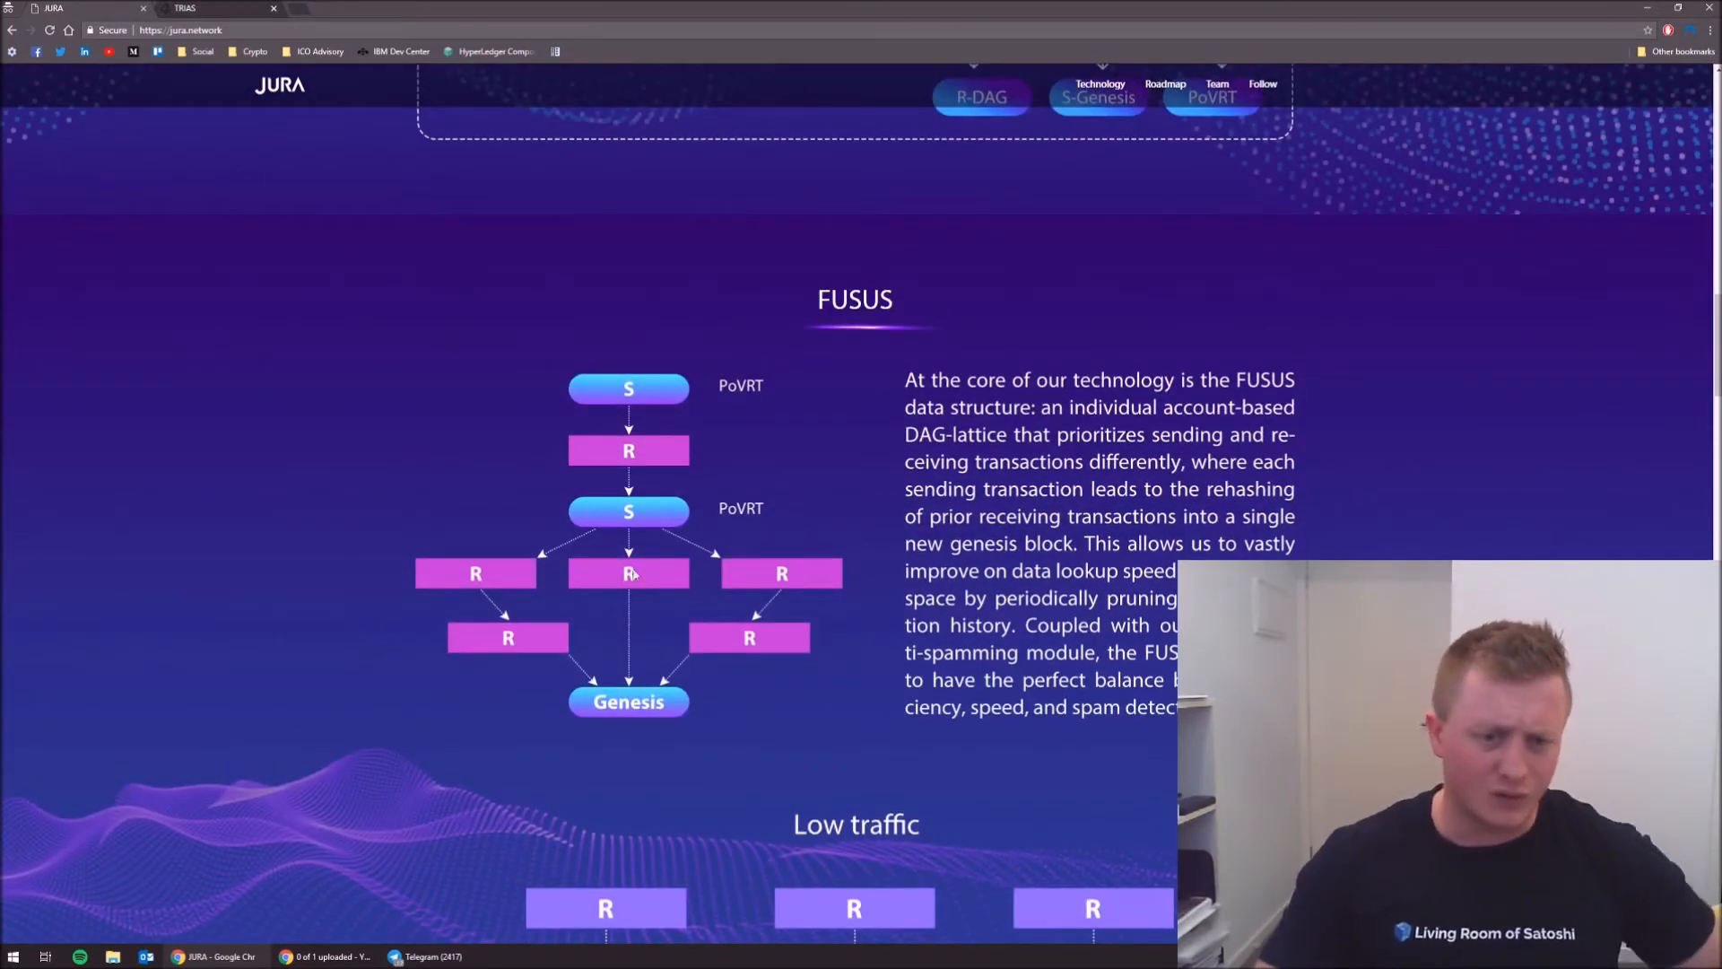
{"action": "scroll", "scroll_direction": "down", "scroll_amount": 3}
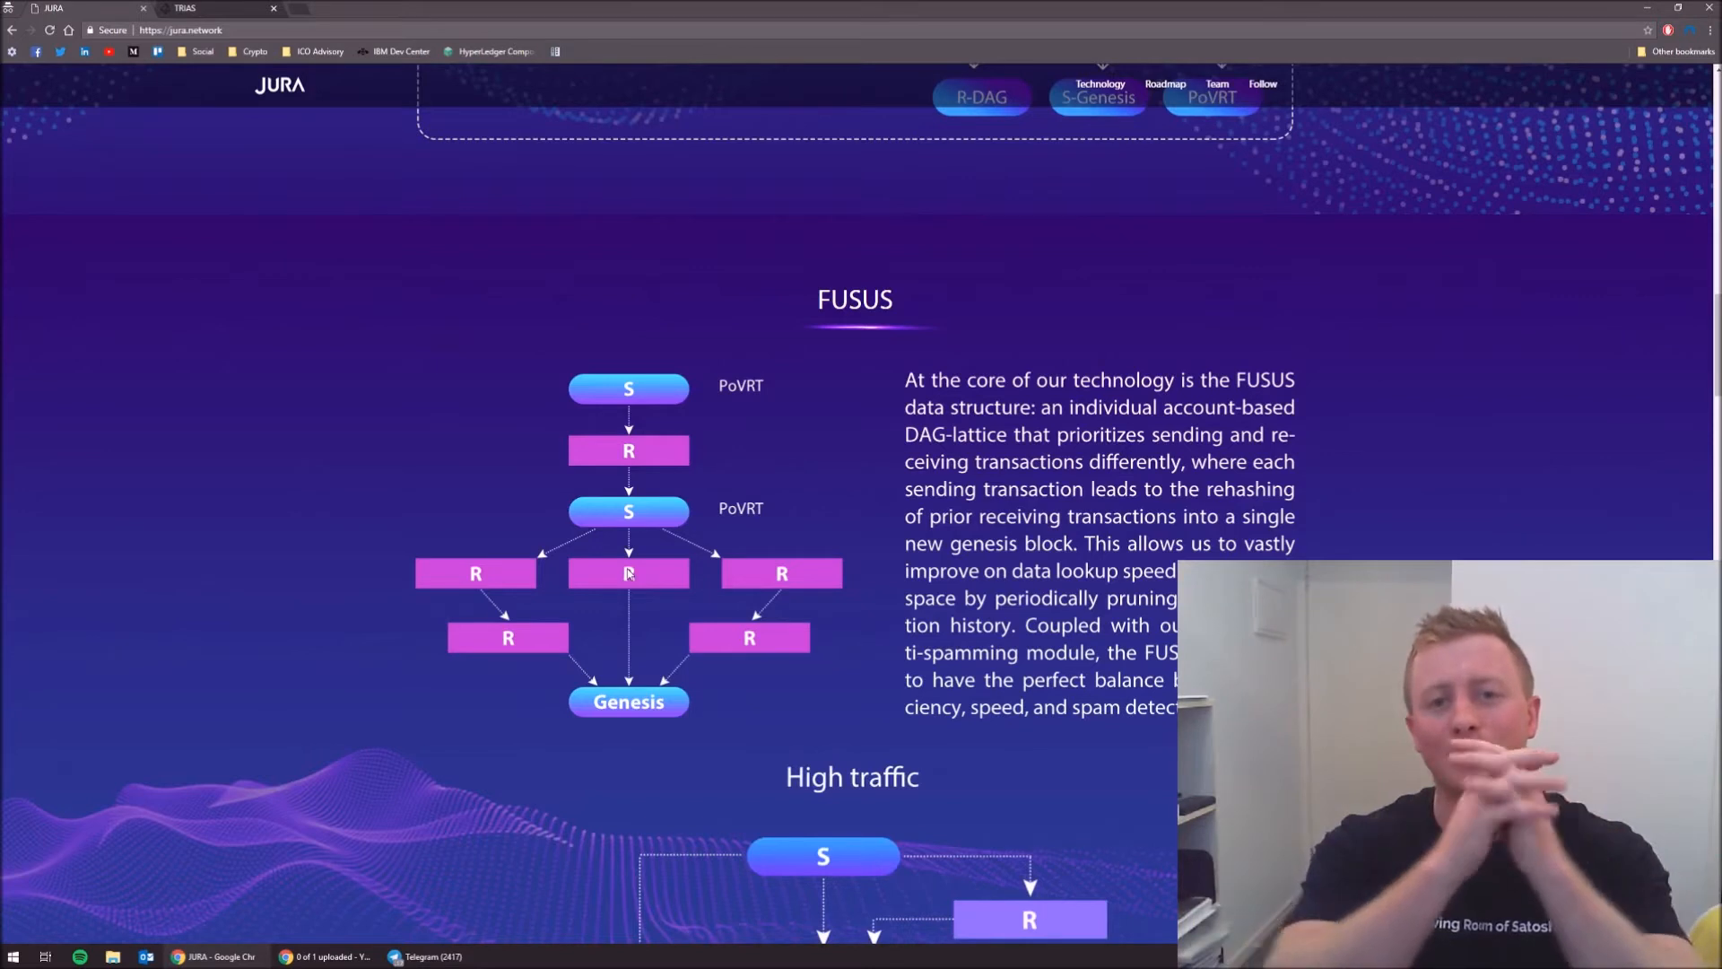
{"action": "scroll", "scroll_direction": "down", "scroll_amount": 3}
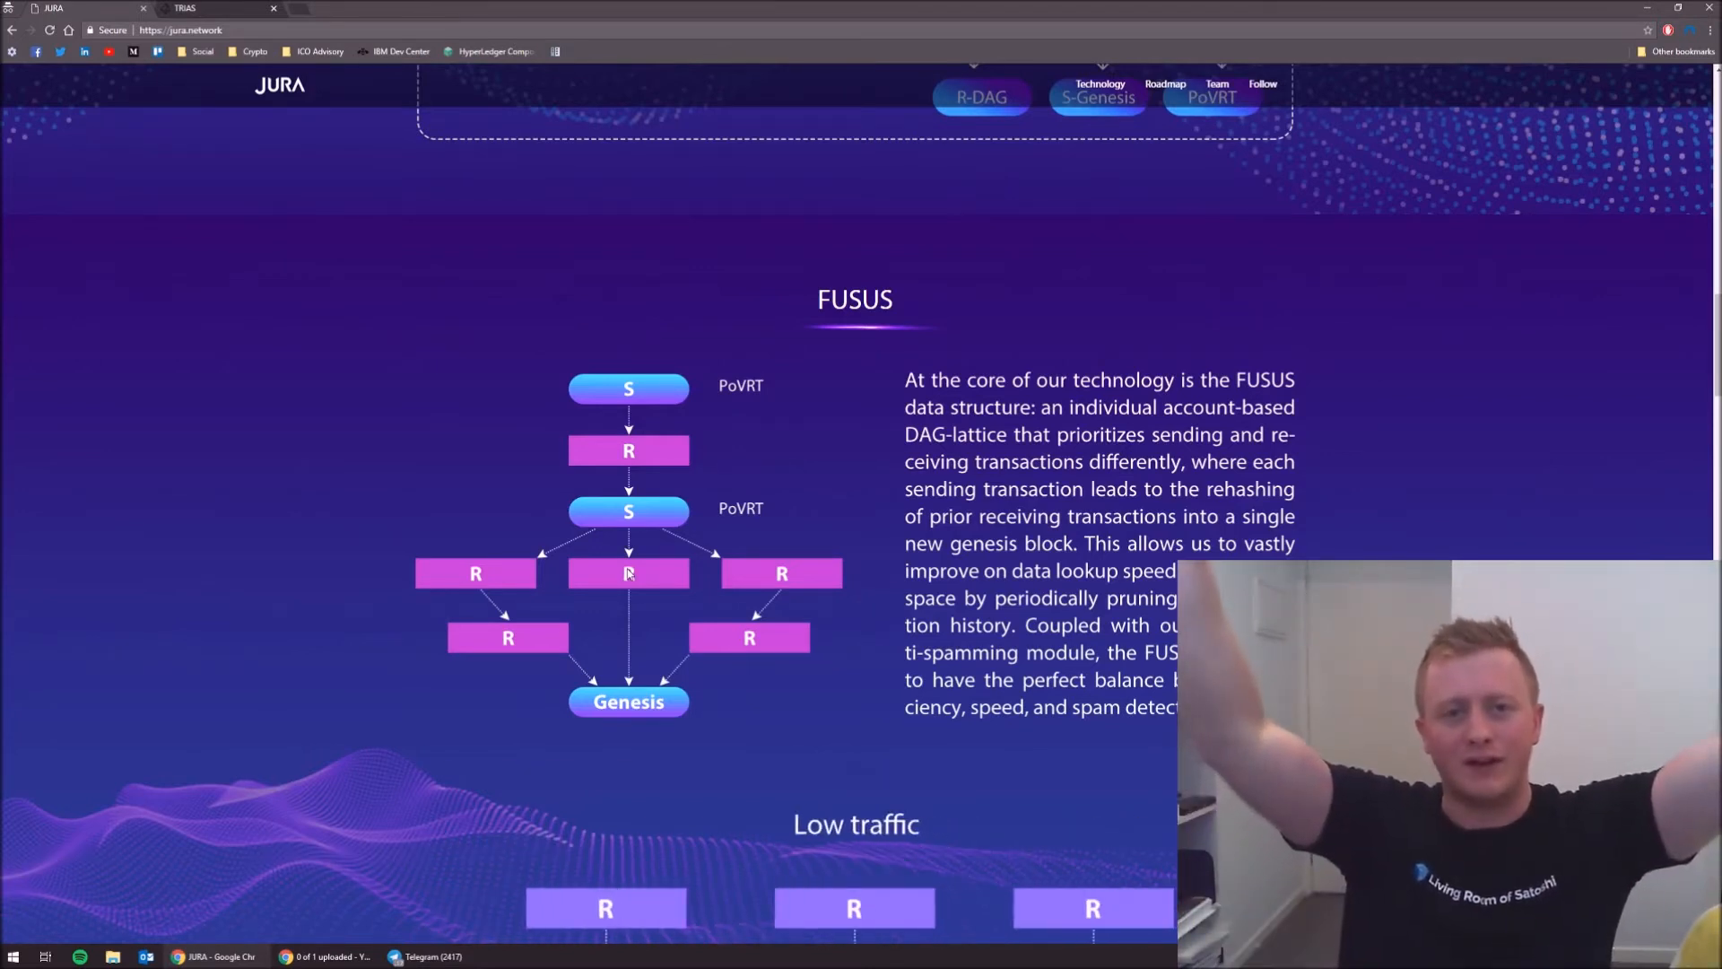
{"action": "scroll", "scroll_direction": "down", "scroll_amount": 3}
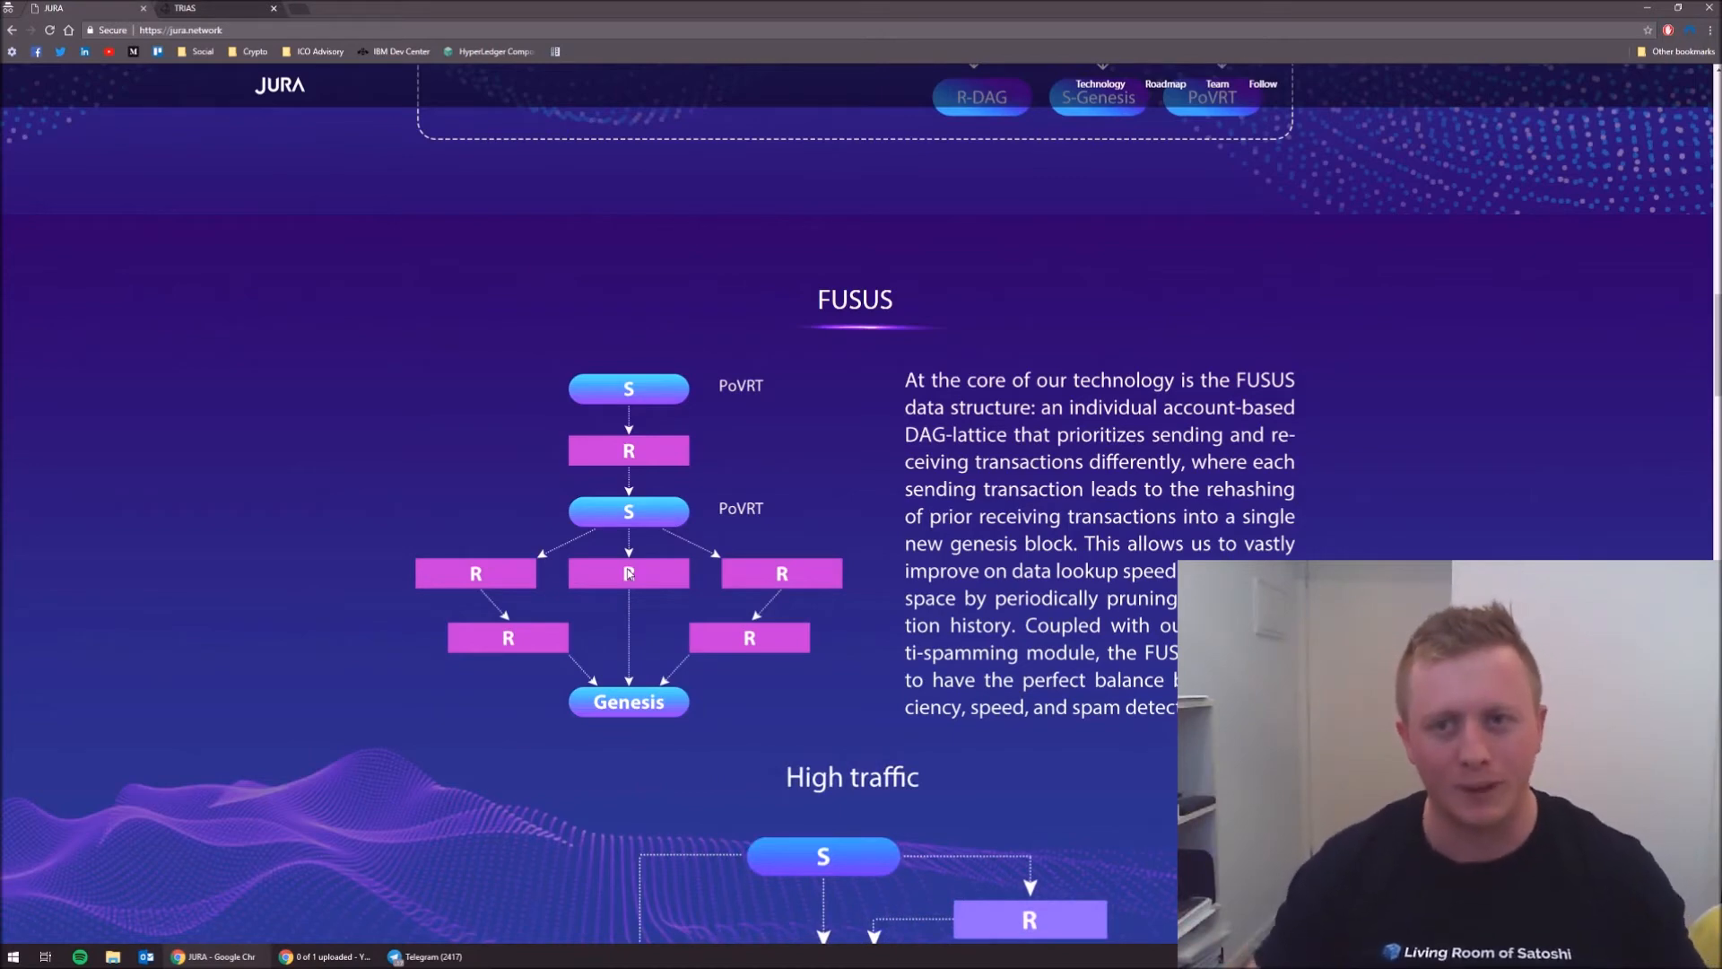
- Scroll past the PoU, DMDS and Customizable for All Industries sections to the Team profiles
{"action": "scroll", "scroll_direction": "down", "scroll_amount": 3}
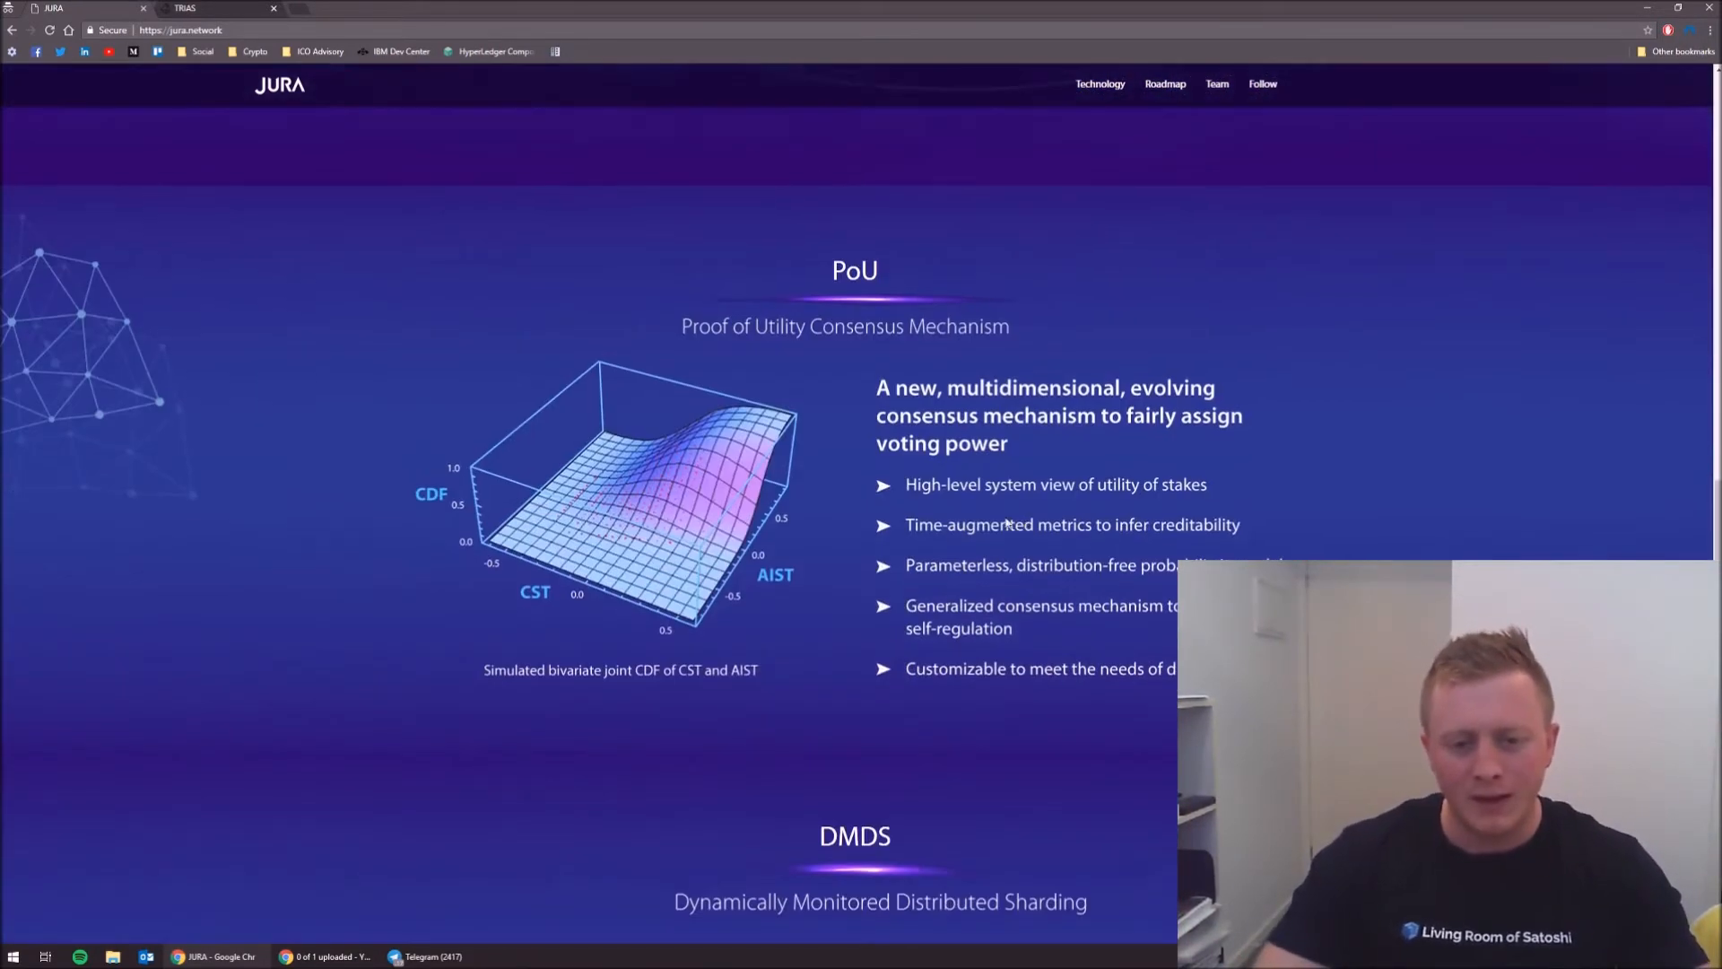
{"action": "scroll", "scroll_direction": "down", "scroll_amount": 3}
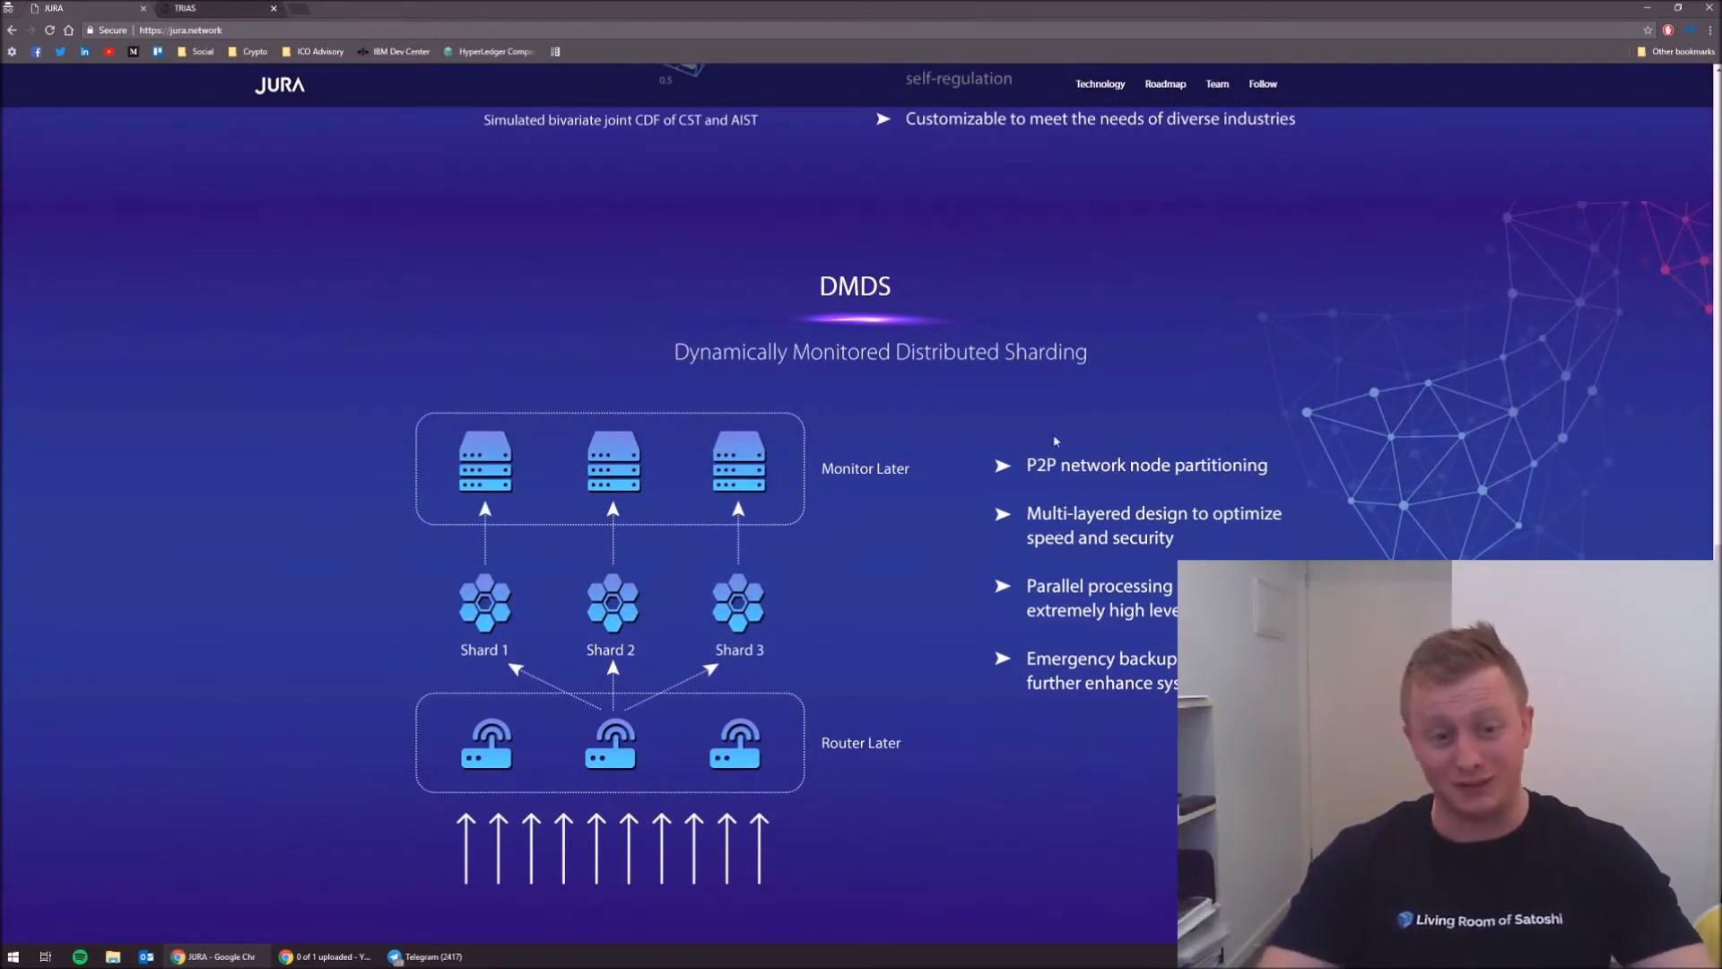
{"action": "scroll", "scroll_direction": "down", "scroll_amount": 3}
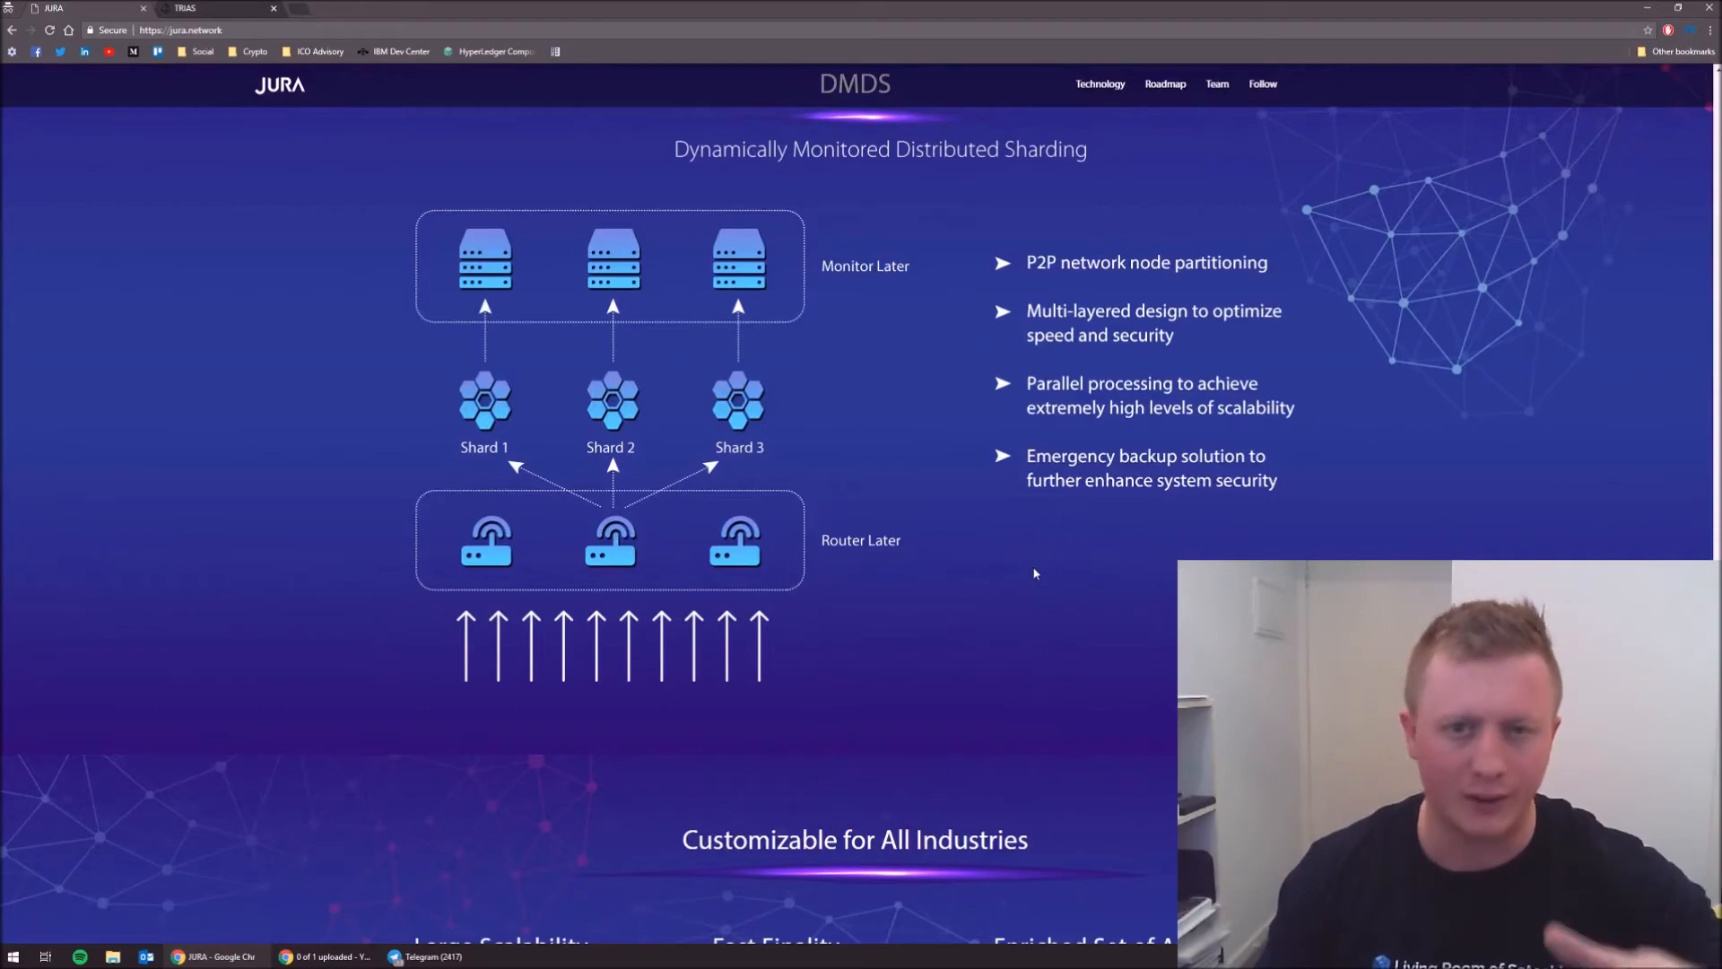
{"action": "scroll", "scroll_direction": "down", "scroll_amount": 3}
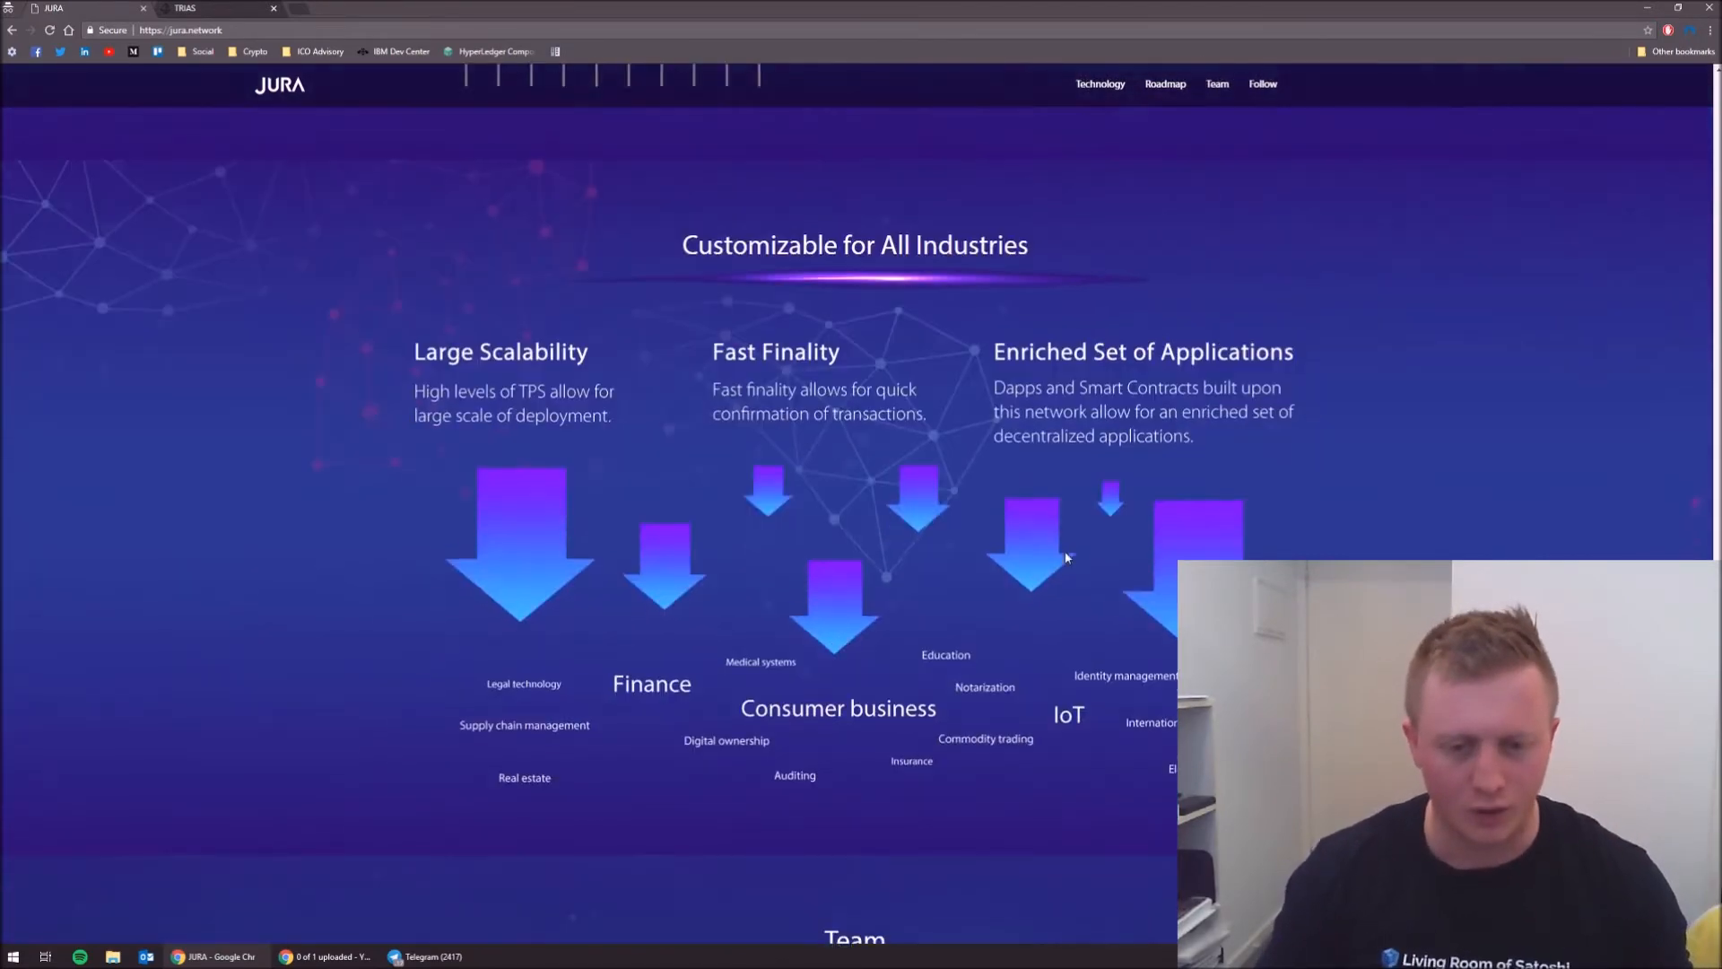
{"action": "scroll", "scroll_direction": "down", "scroll_amount": 3}
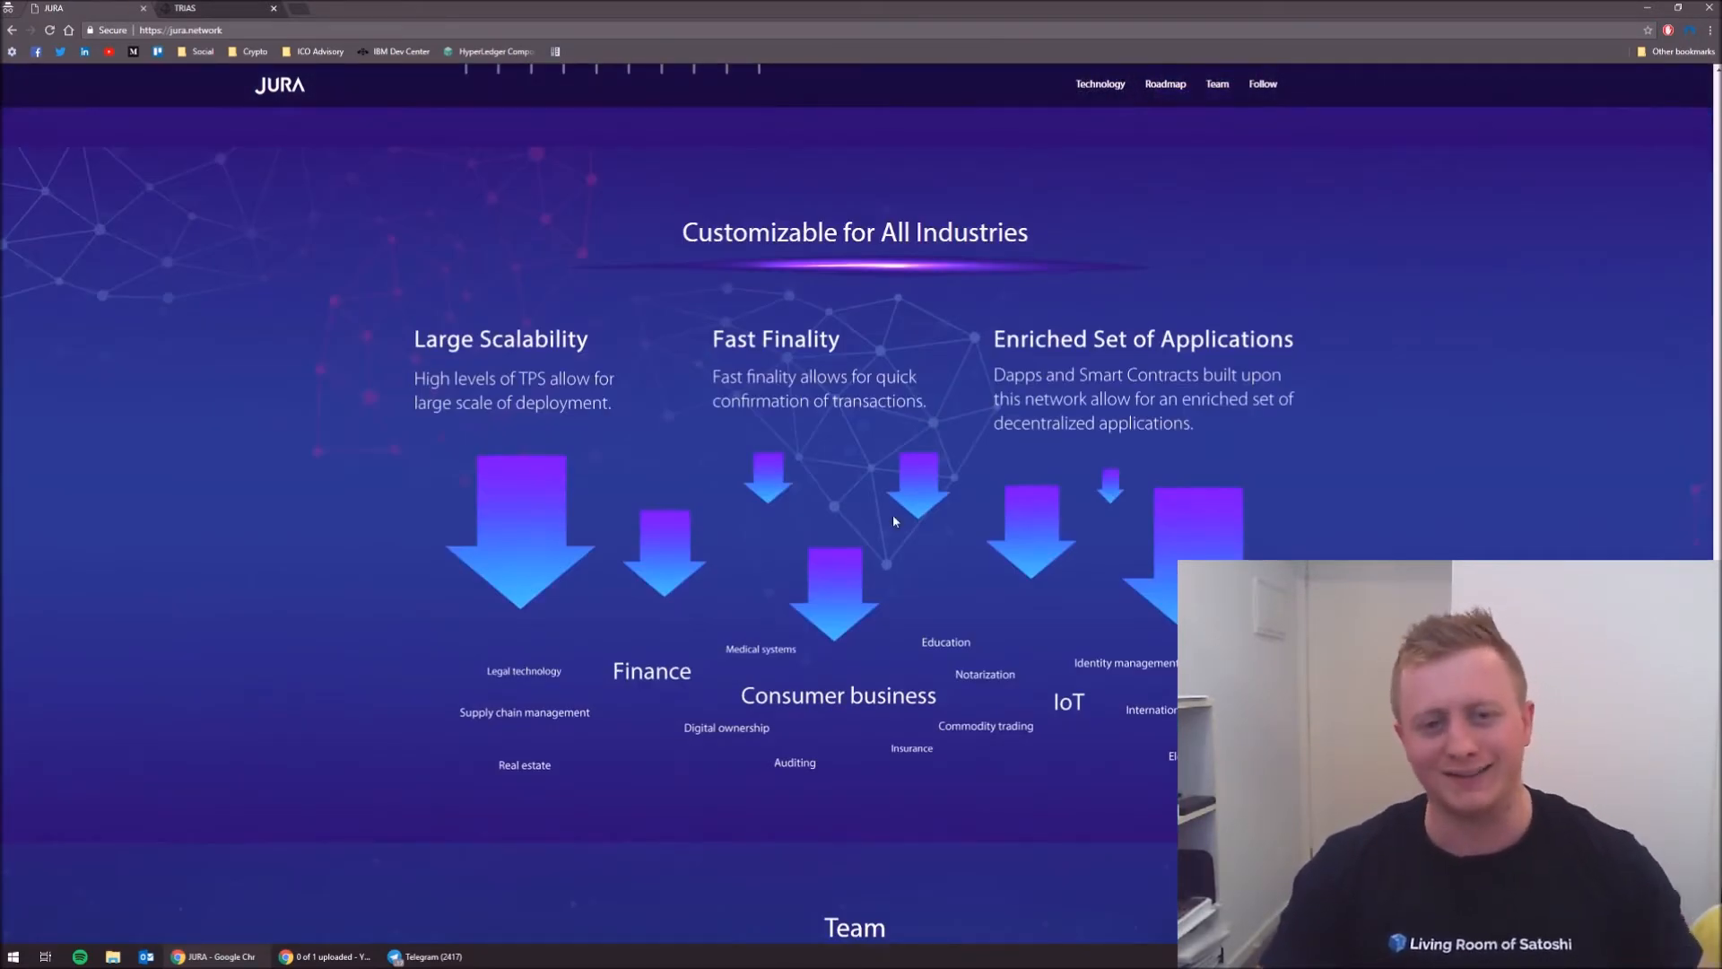
{"action": "scroll", "scroll_direction": "down", "scroll_amount": 3}
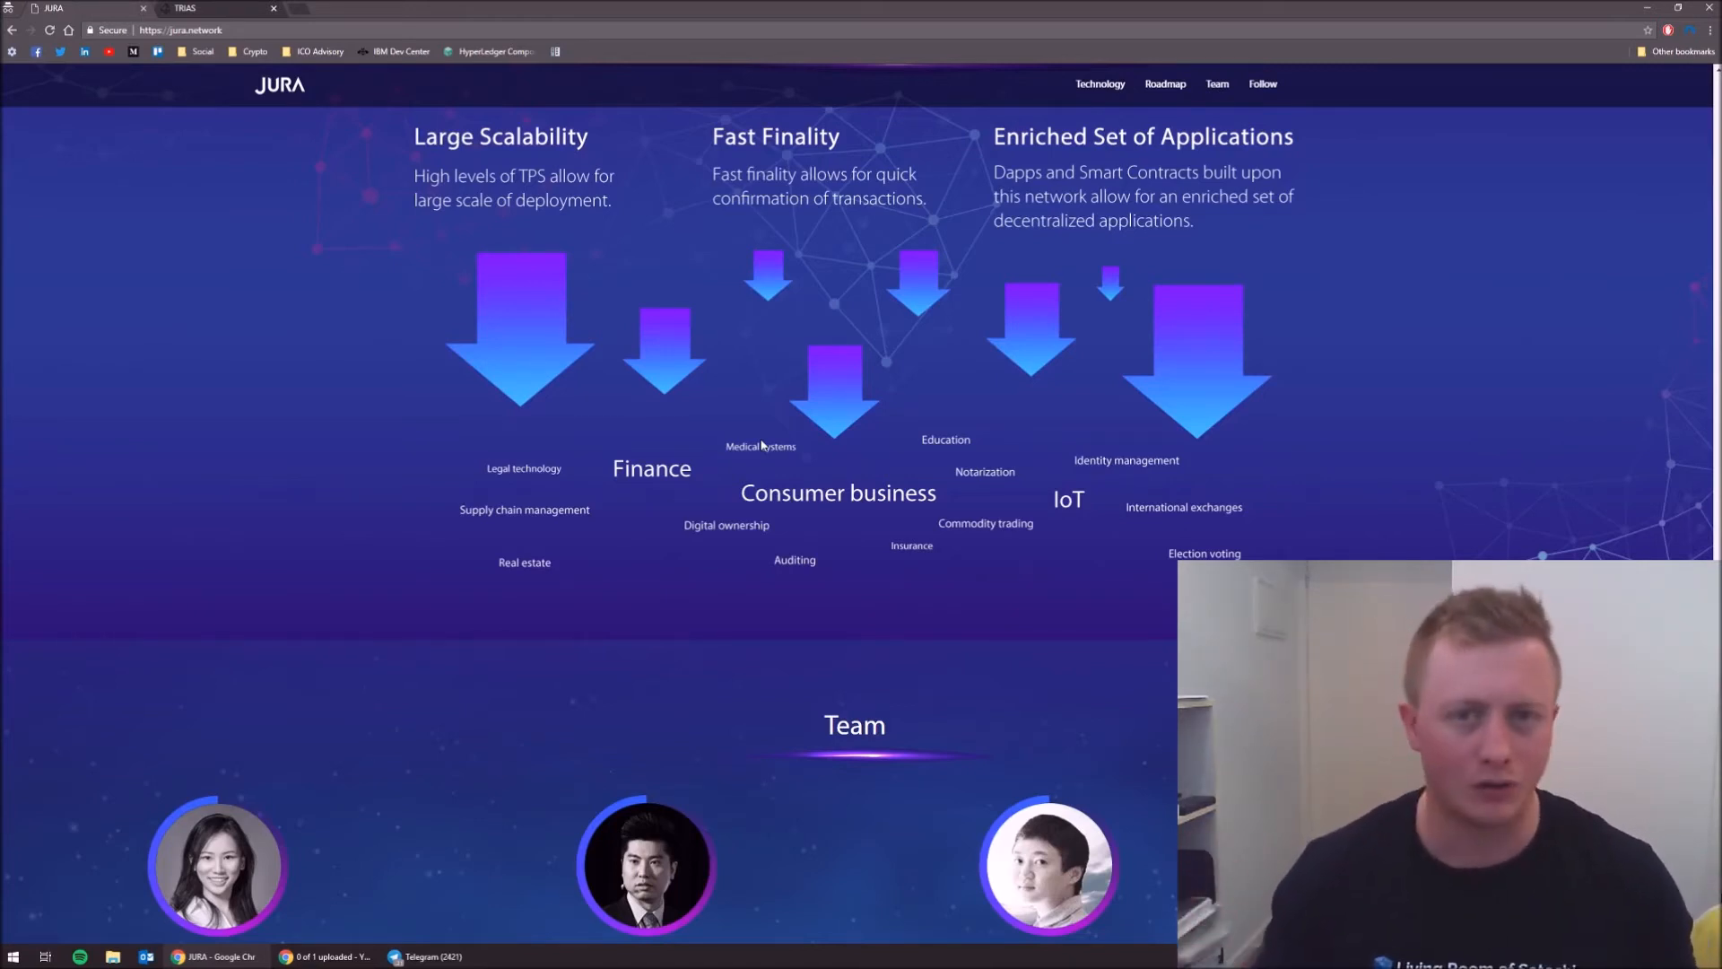
{"action": "scroll", "scroll_direction": "down", "scroll_amount": 3}
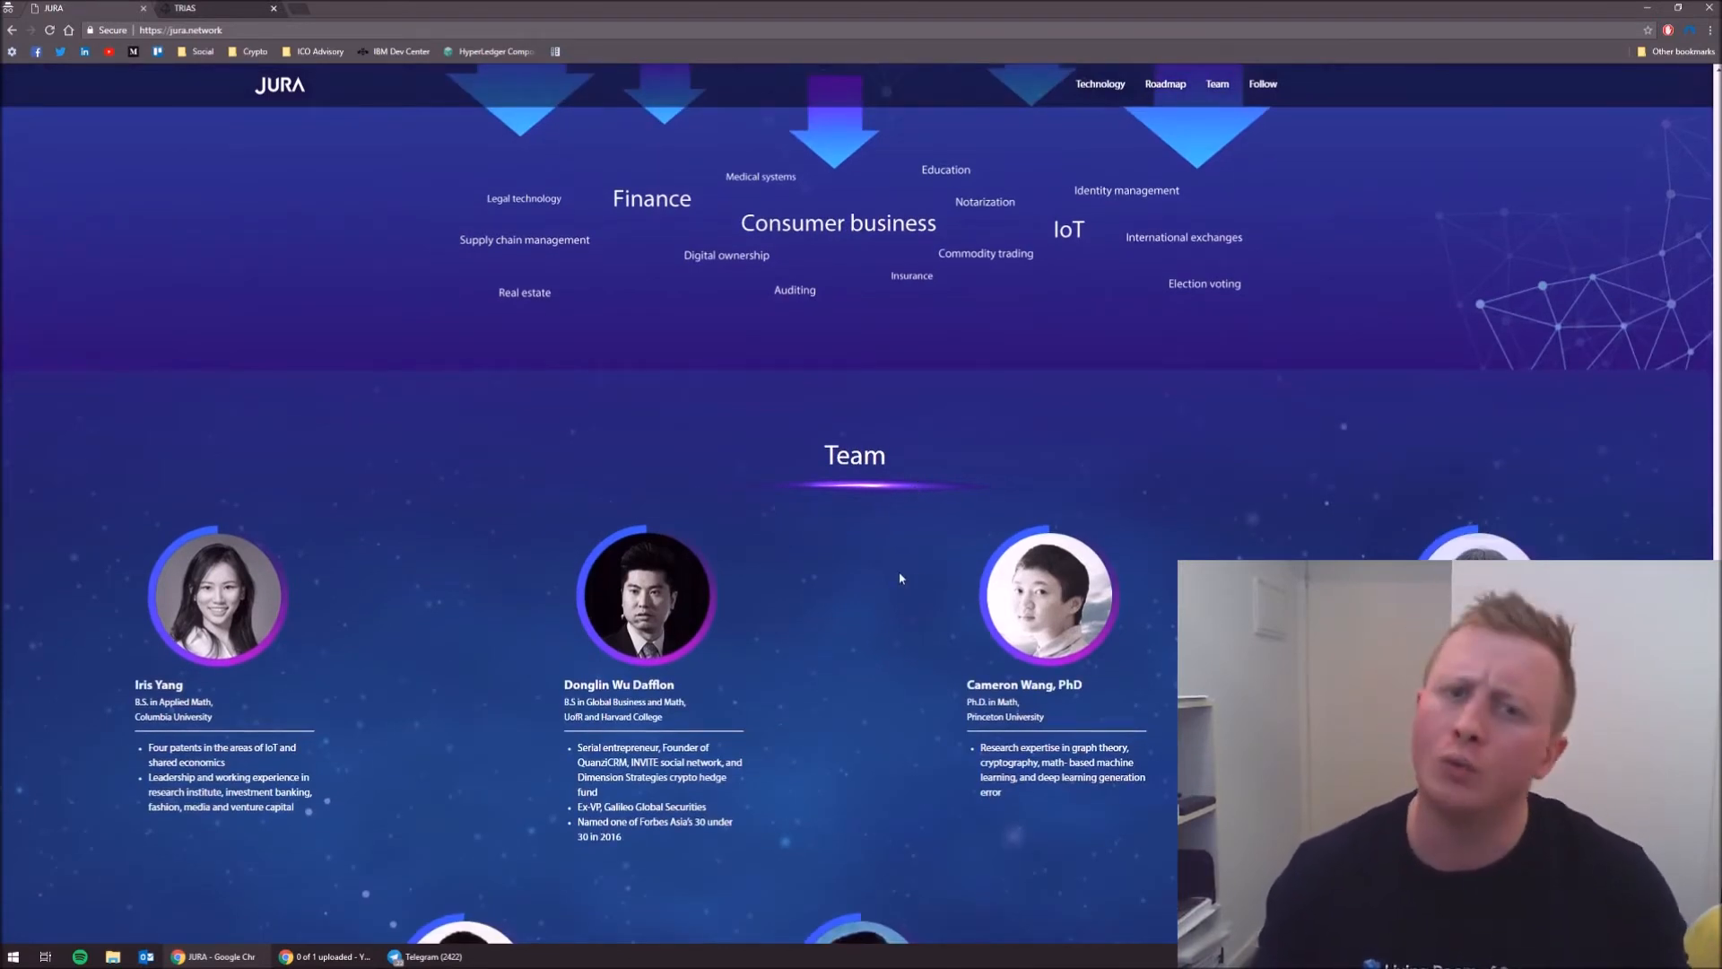
{"action": "mouse_move", "coordinate": [947, 557]}
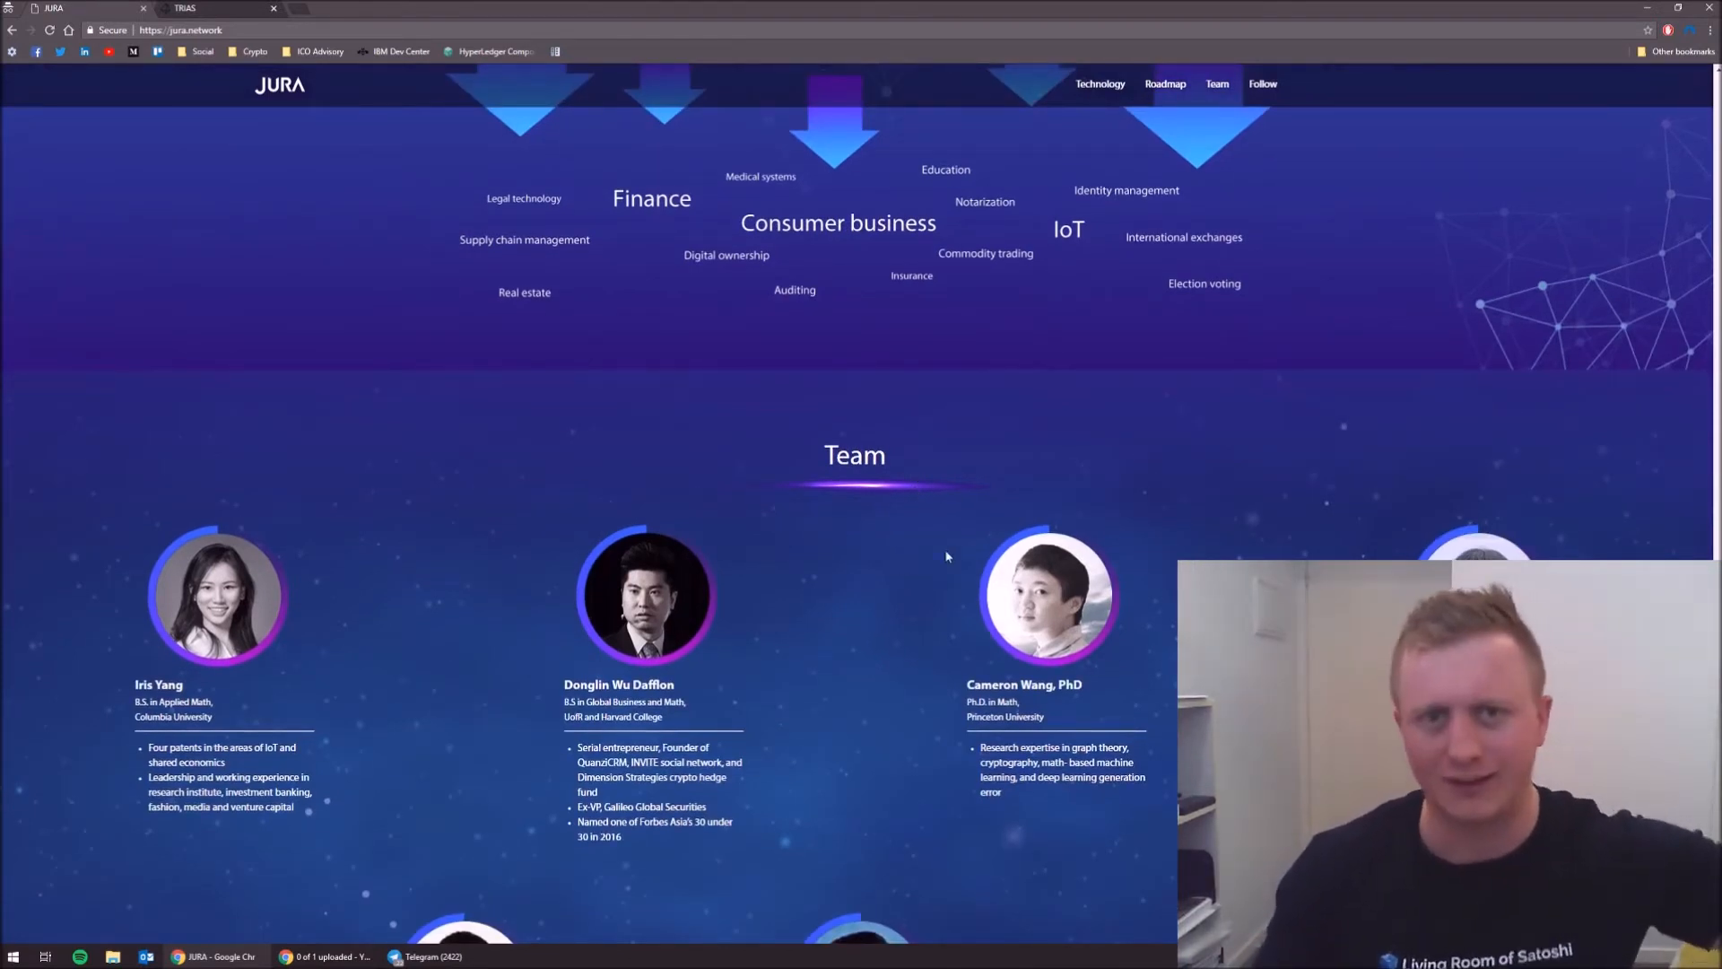
{"action": "mouse_move", "coordinate": [956, 512]}
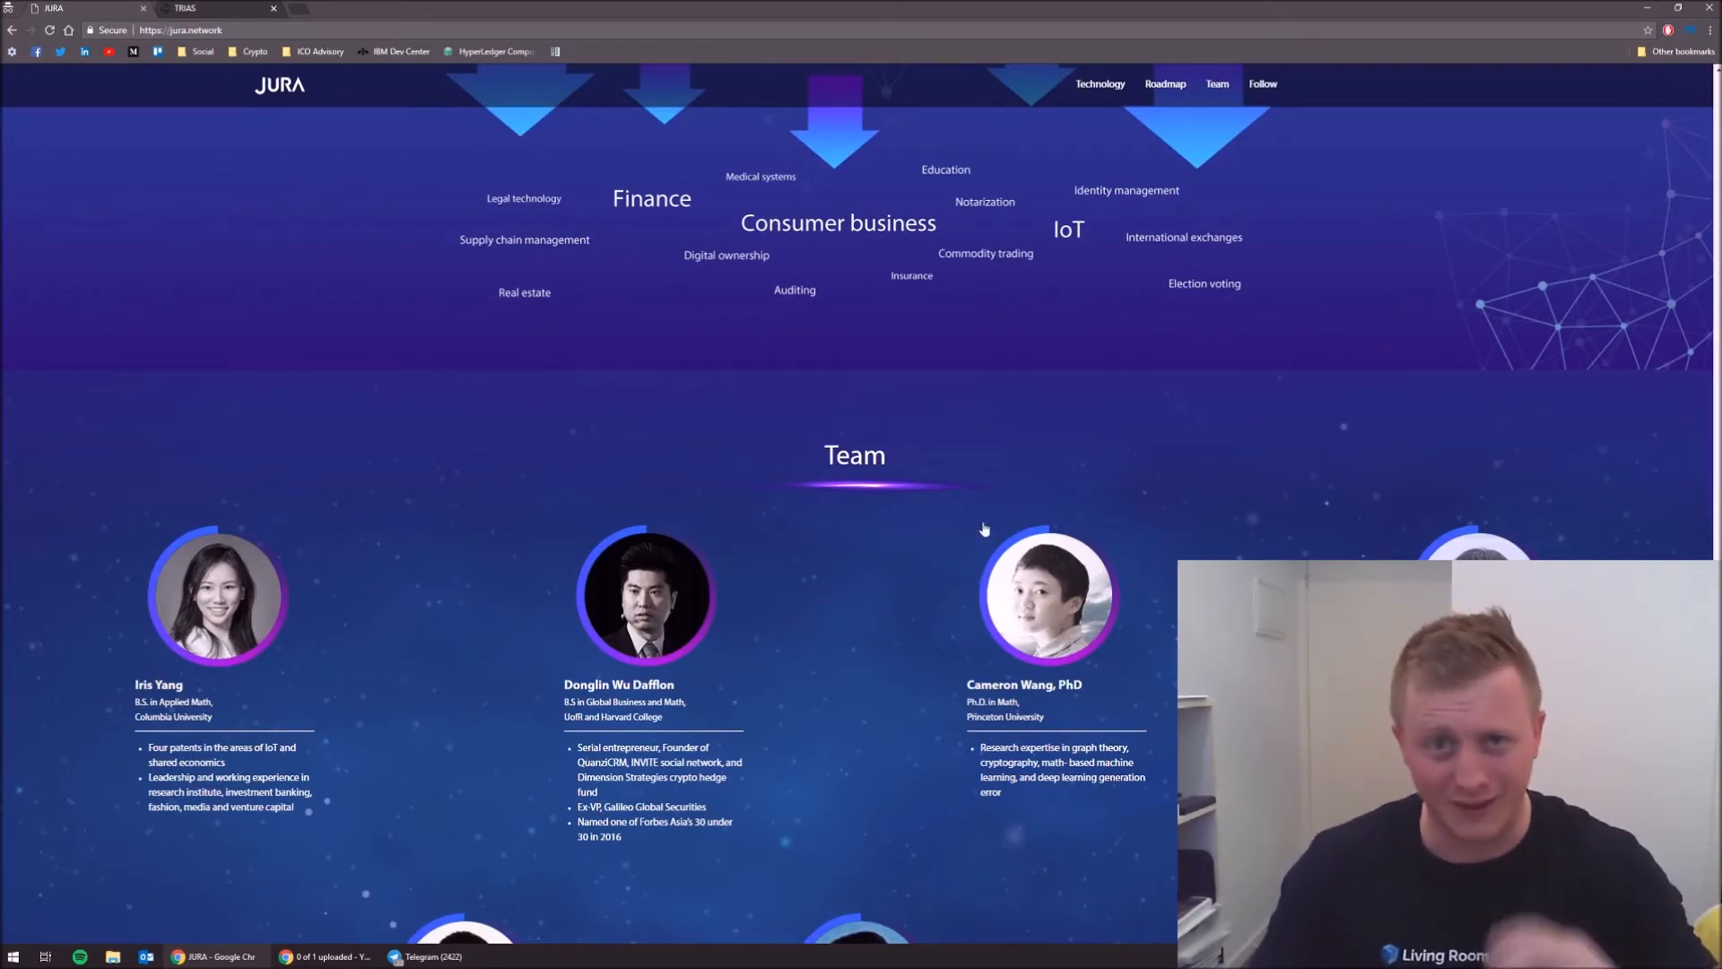
- Browse the full Team profiles, then return to the JURA banner with whitepaper links
{"action": "scroll", "scroll_direction": "down", "scroll_amount": 3}
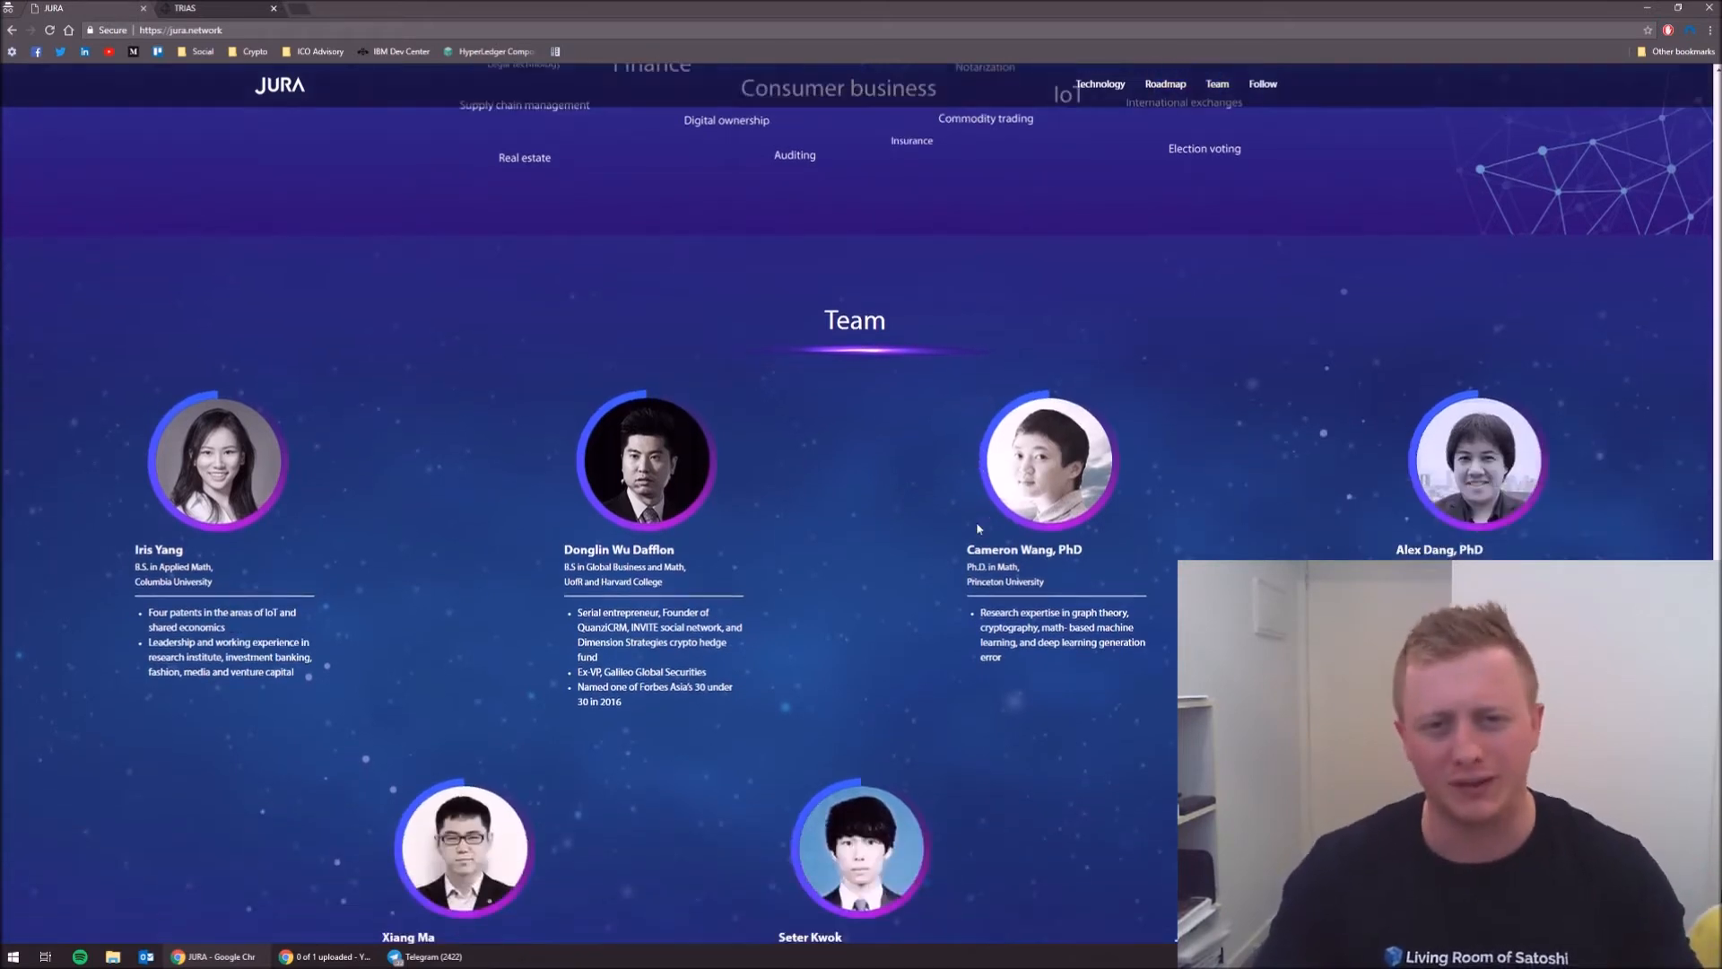
{"action": "scroll", "scroll_direction": "down", "scroll_amount": 3}
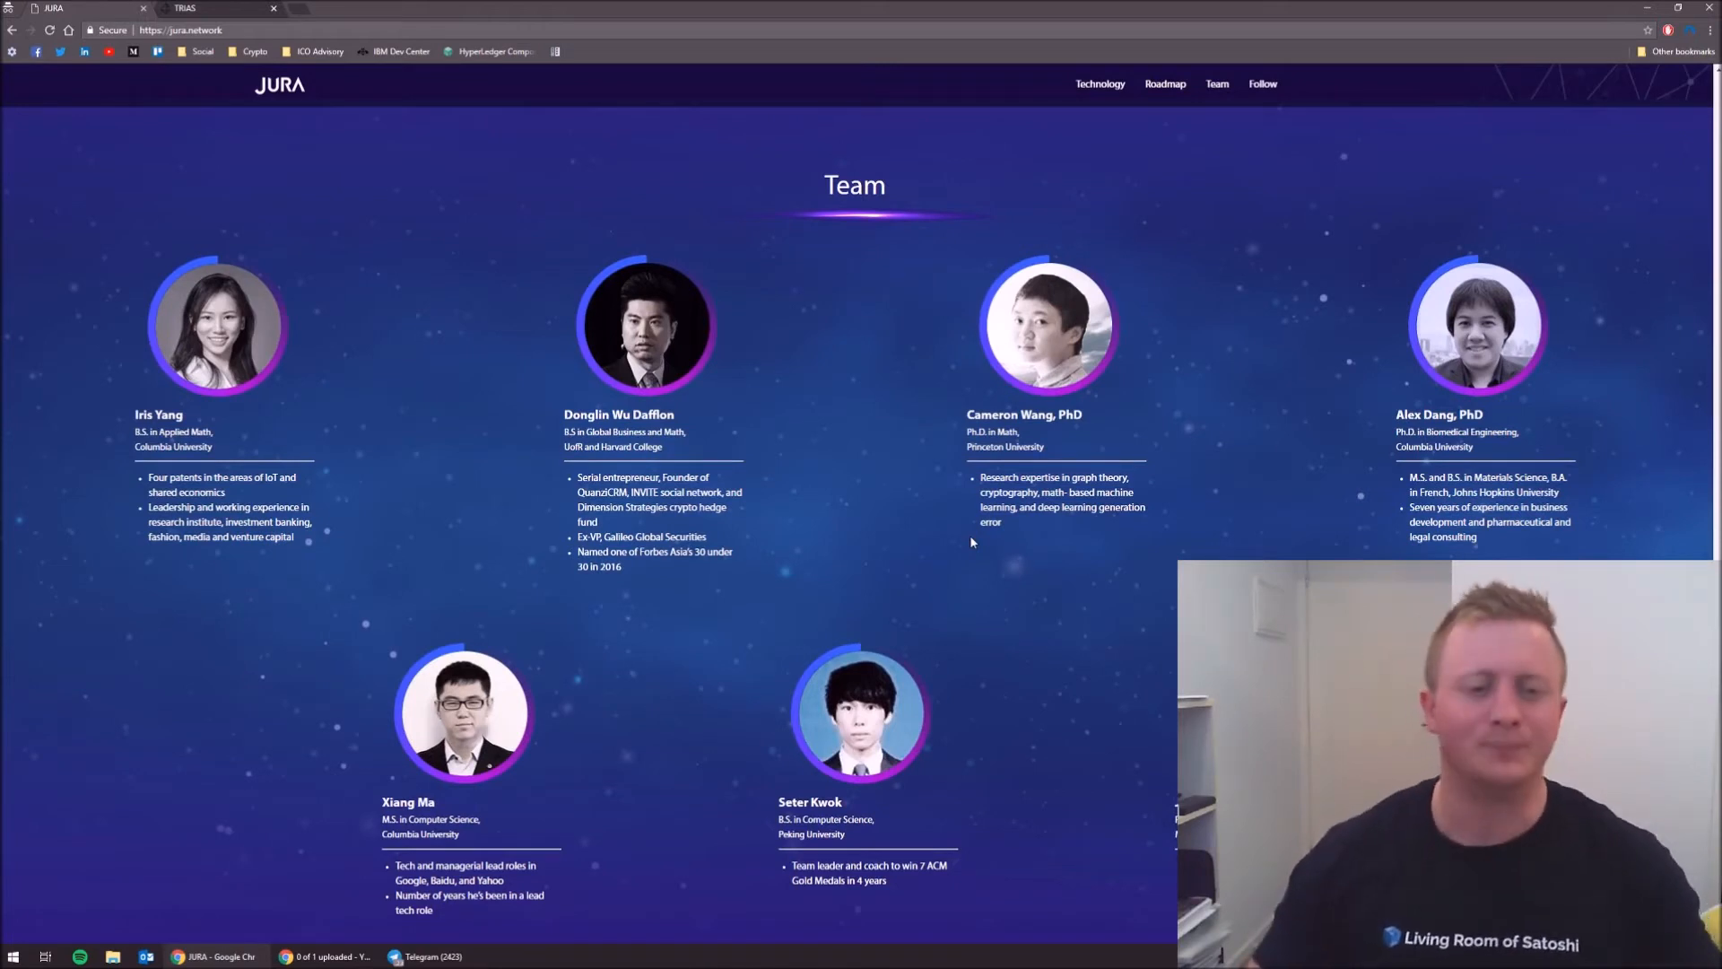
{"action": "scroll", "scroll_direction": "down", "scroll_amount": 3}
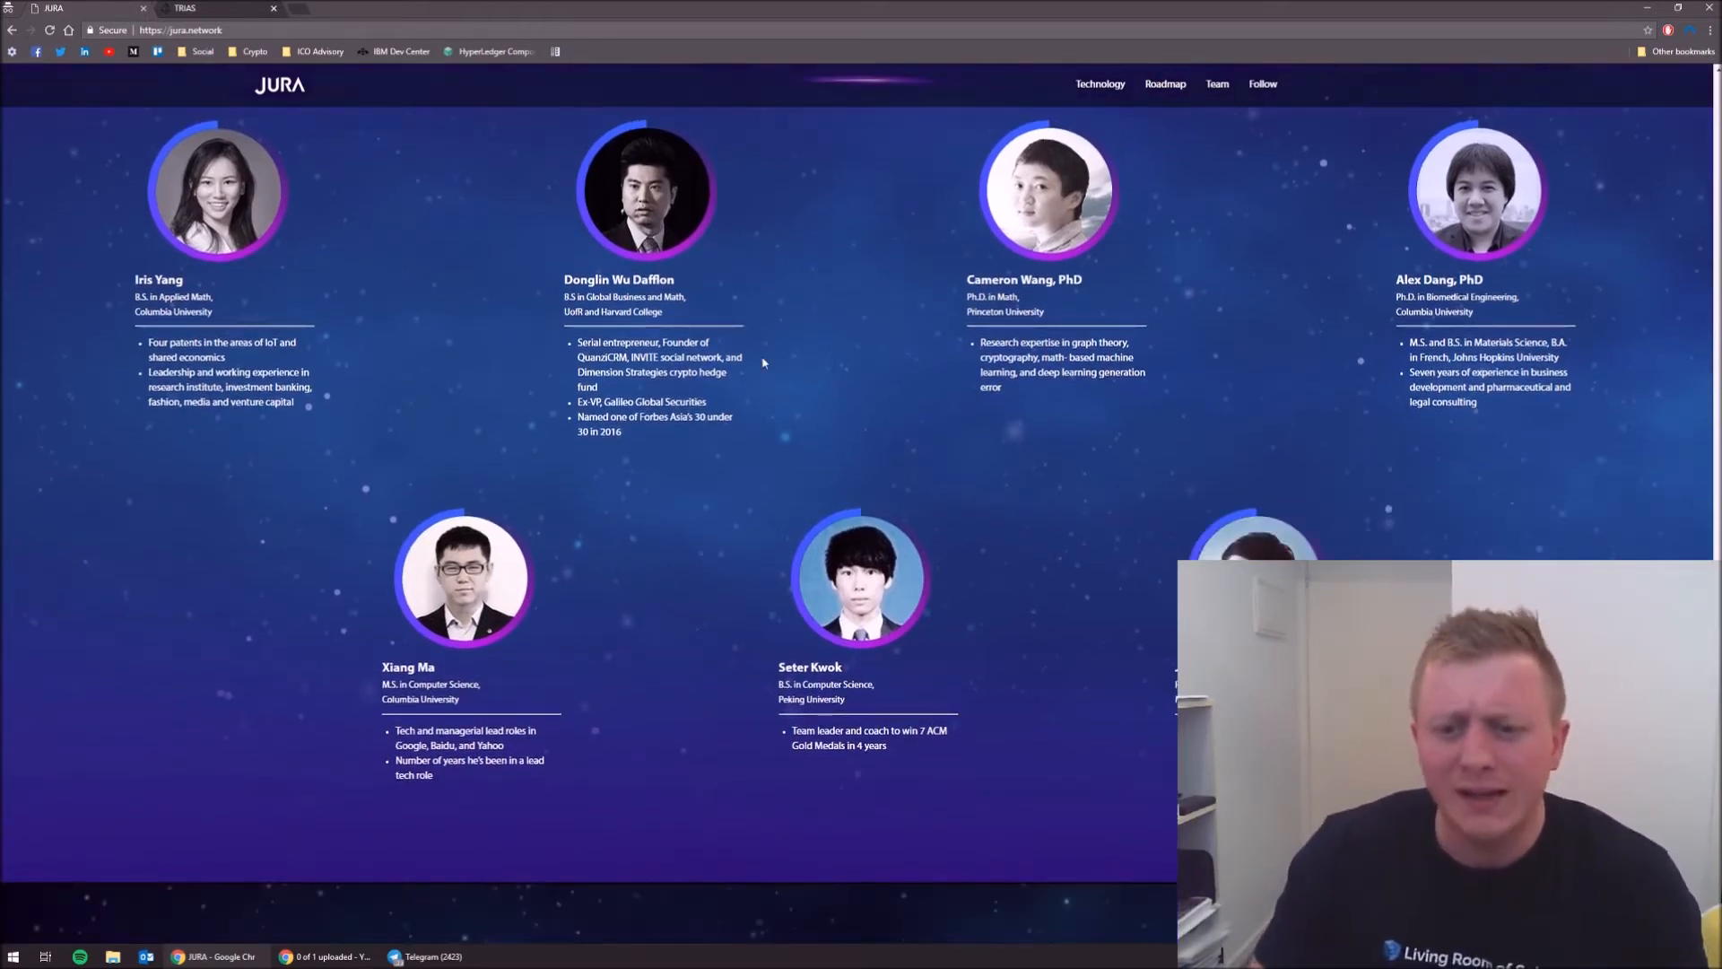
{"action": "scroll", "scroll_direction": "down", "scroll_amount": 3}
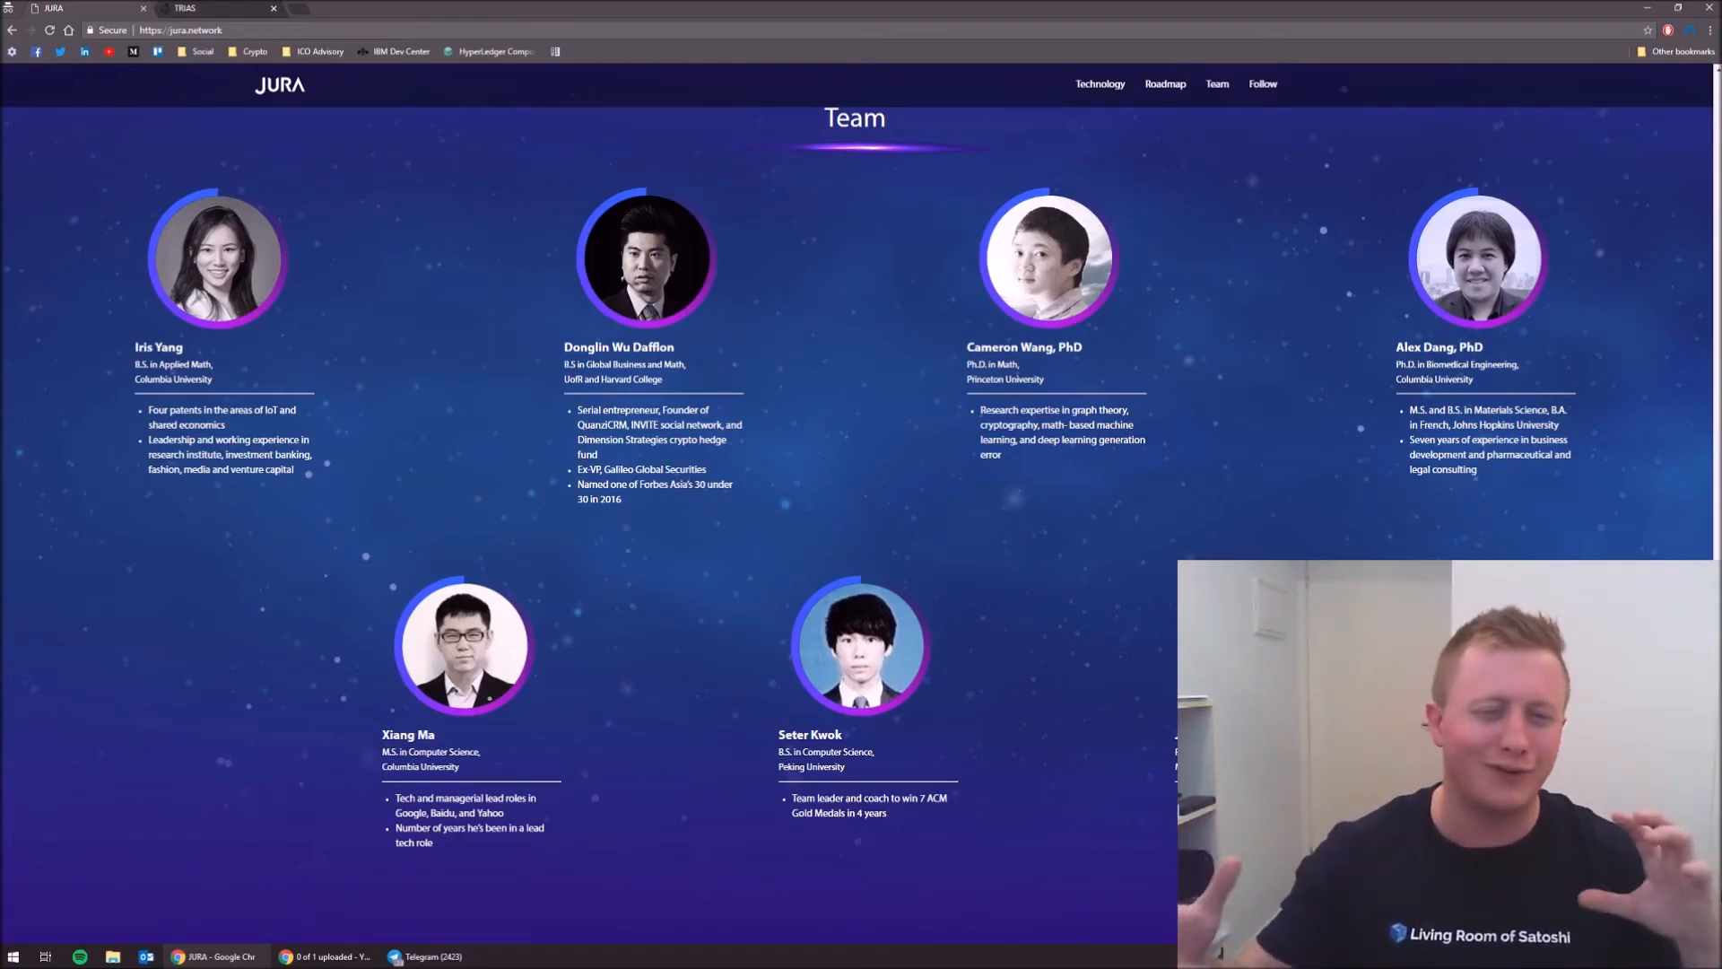
{"action": "scroll", "scroll_direction": "up", "scroll_amount": 3}
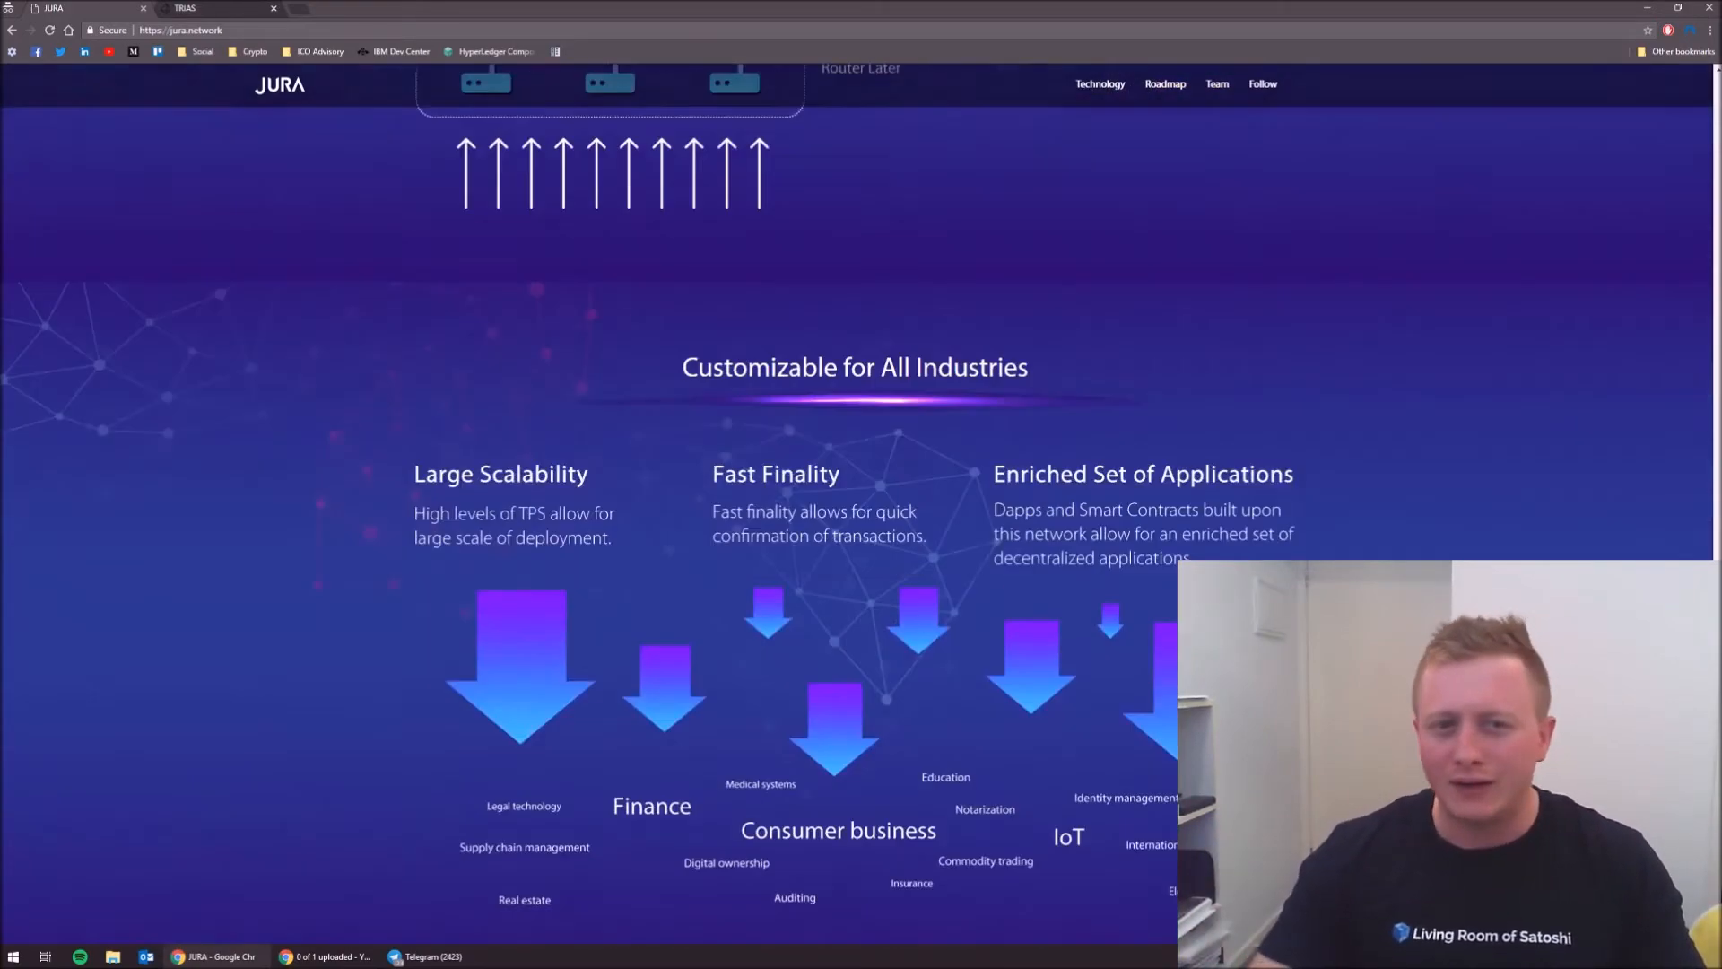
{"action": "scroll", "scroll_direction": "down", "scroll_amount": 3}
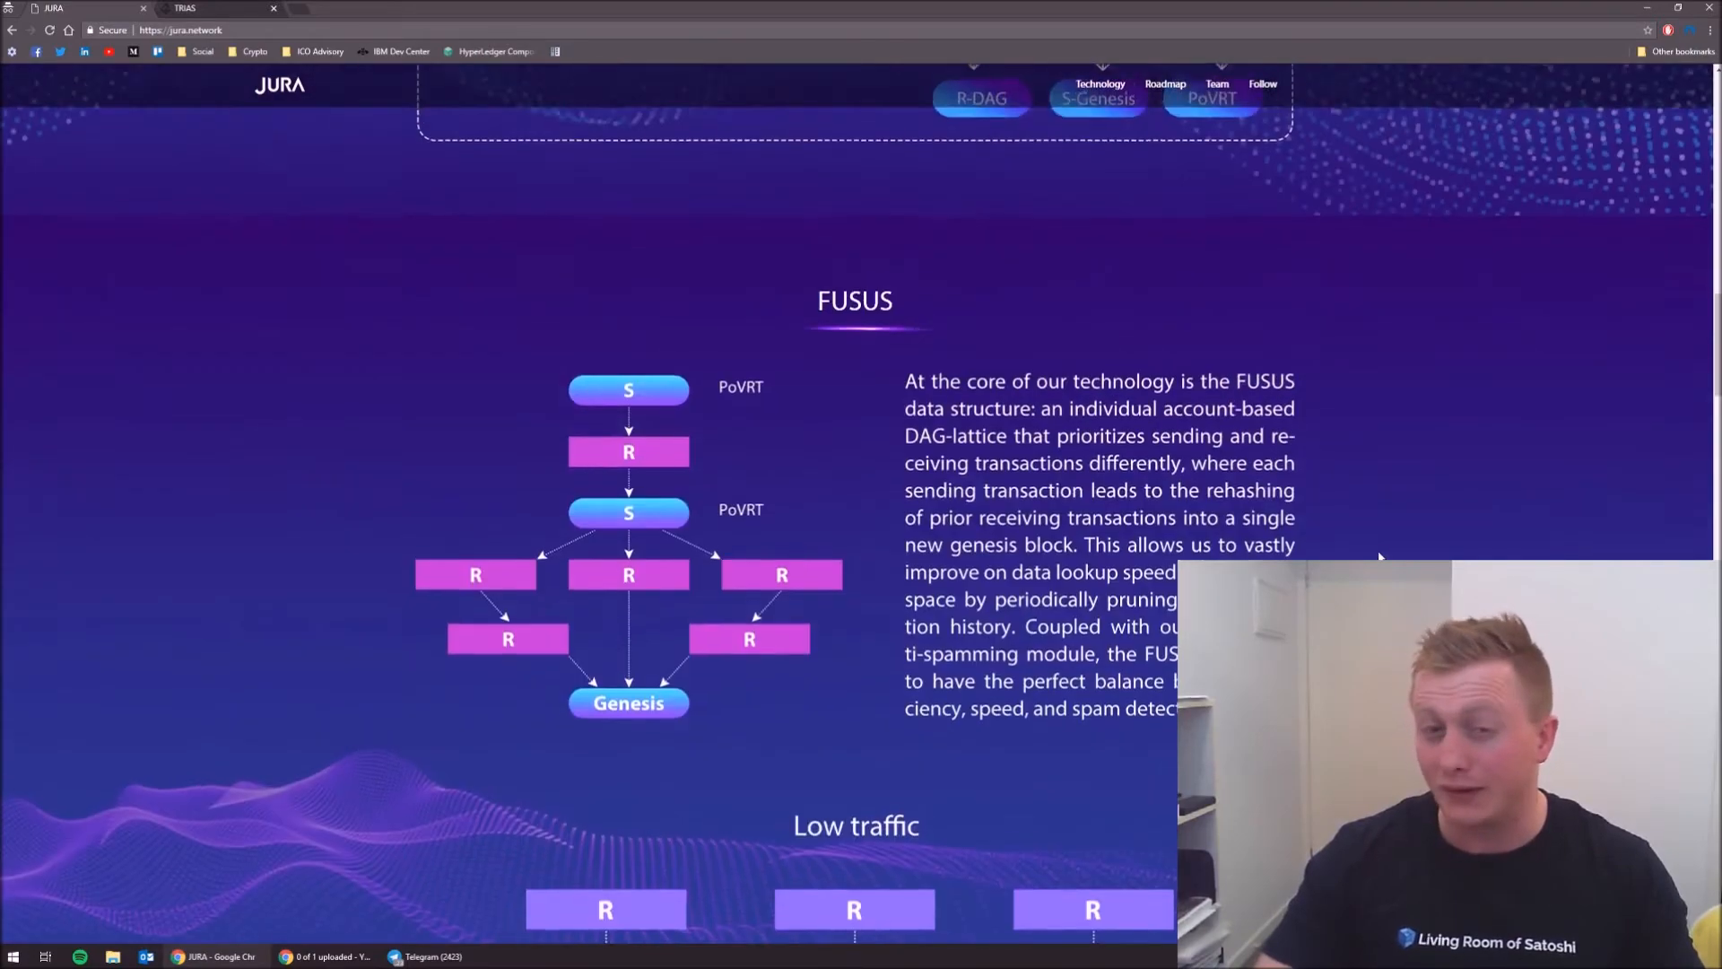
{"action": "scroll", "scroll_direction": "up", "scroll_amount": 3}
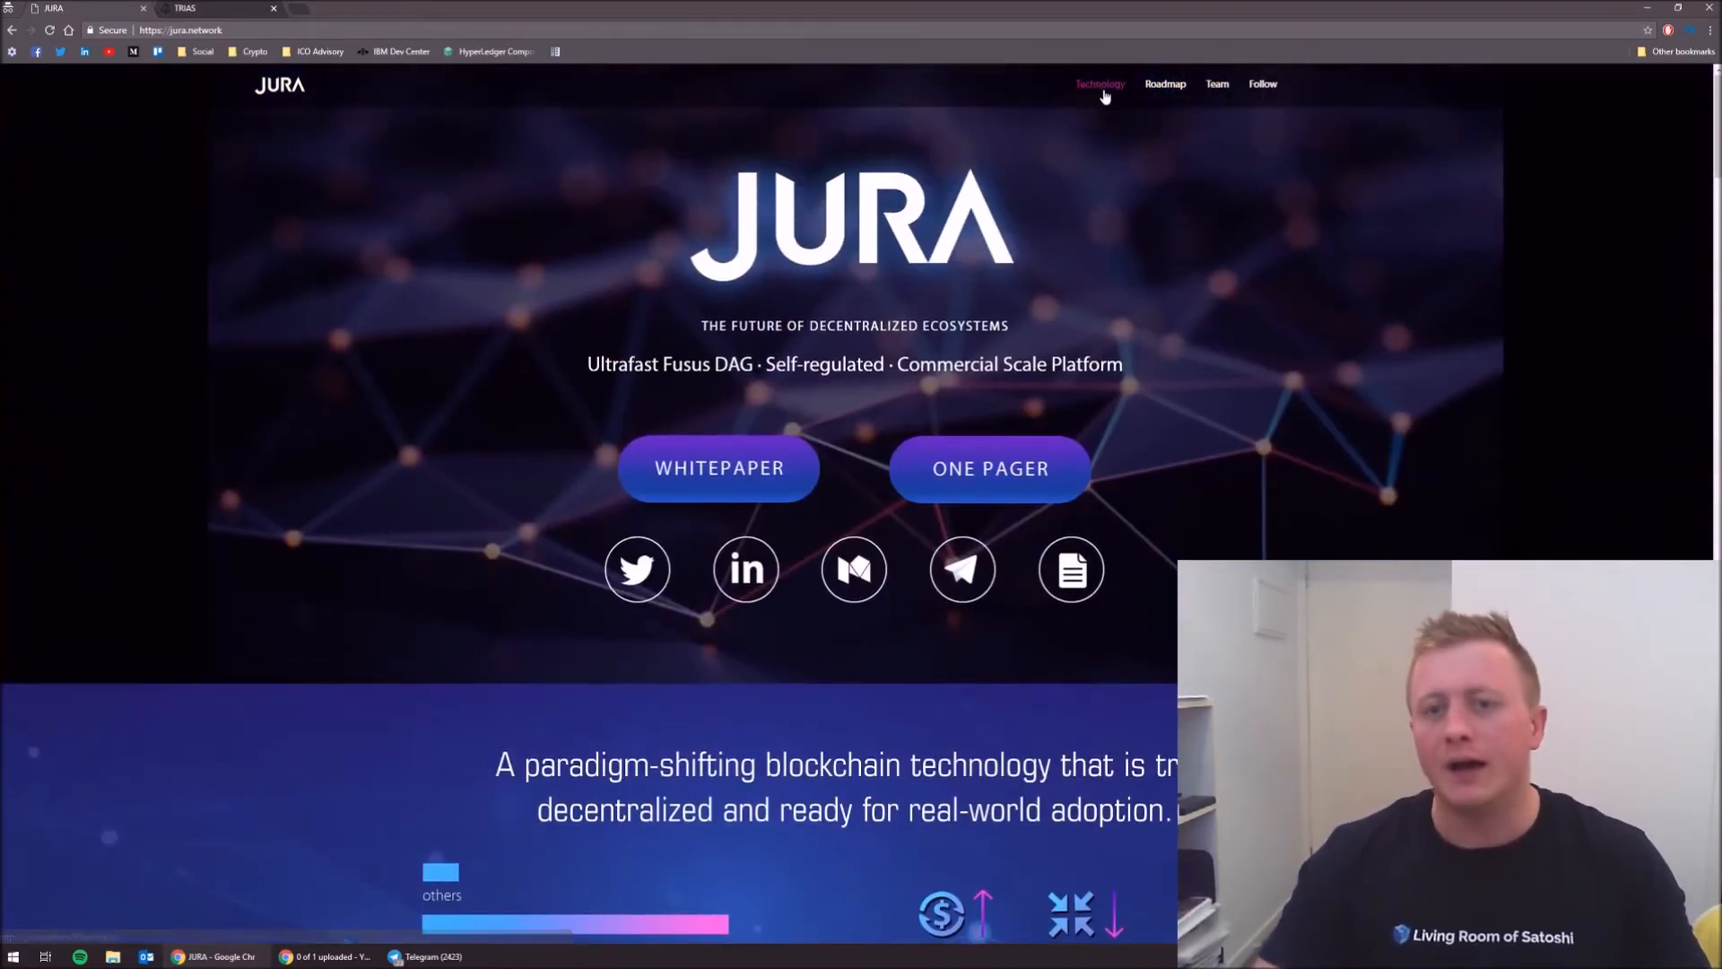
{"action": "left_click", "coordinate": [1099, 84]}
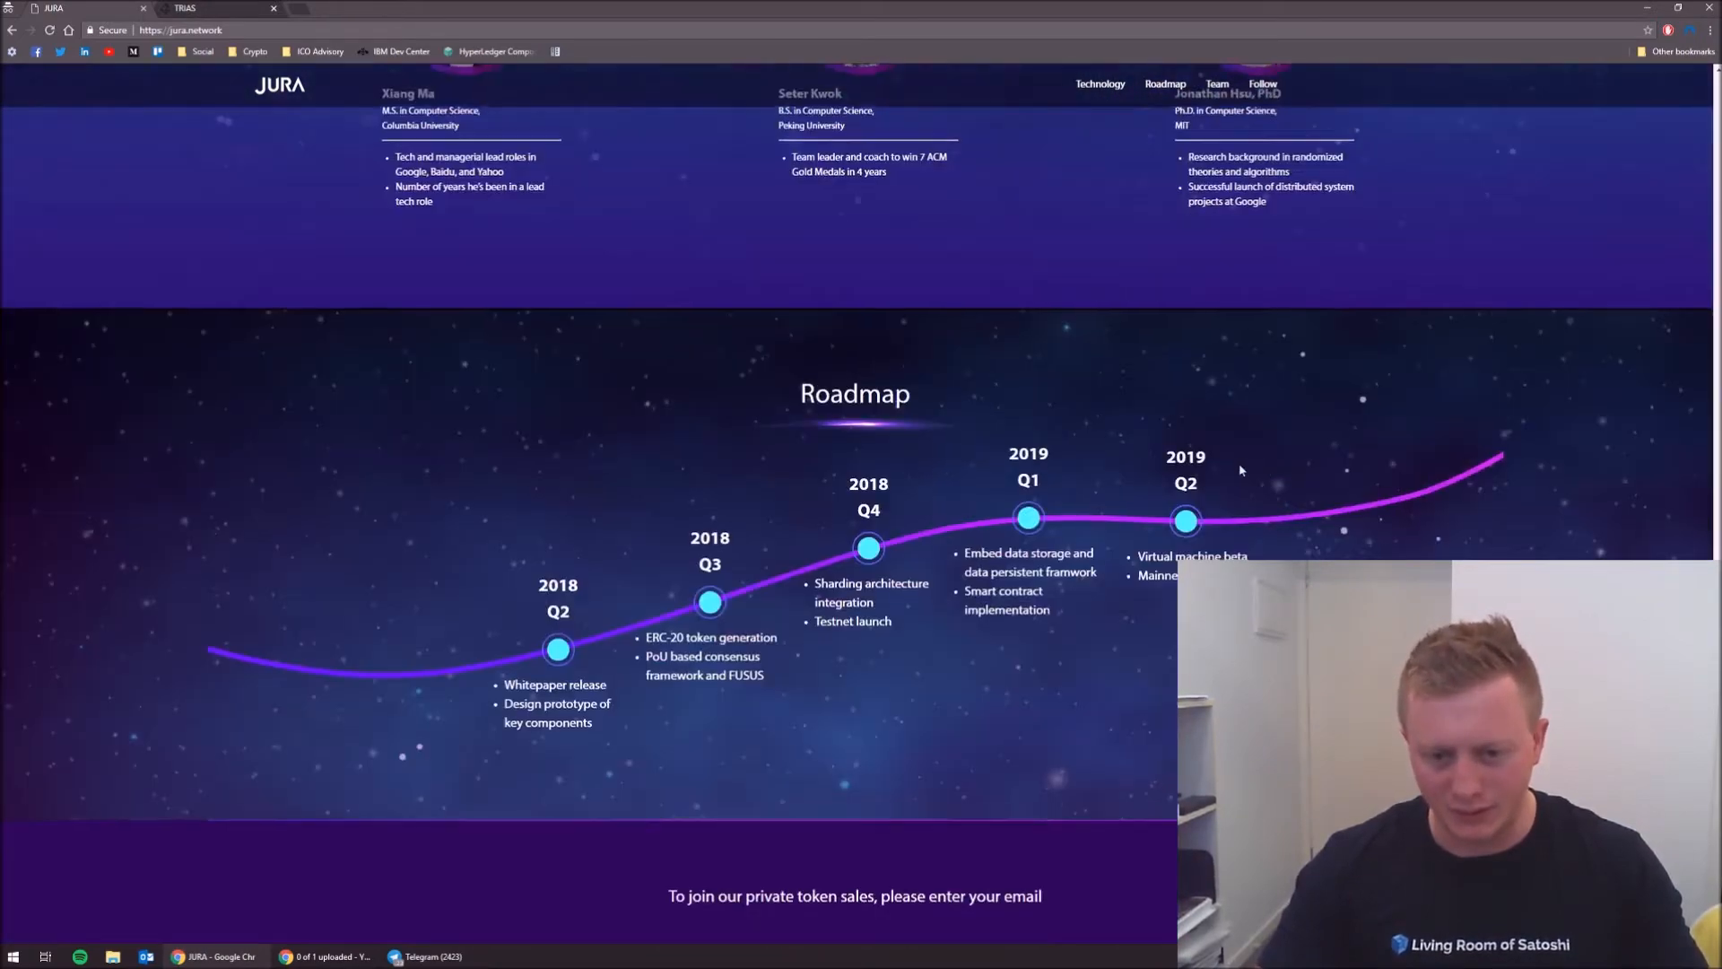
{"action": "scroll", "scroll_direction": "down", "scroll_amount": 3}
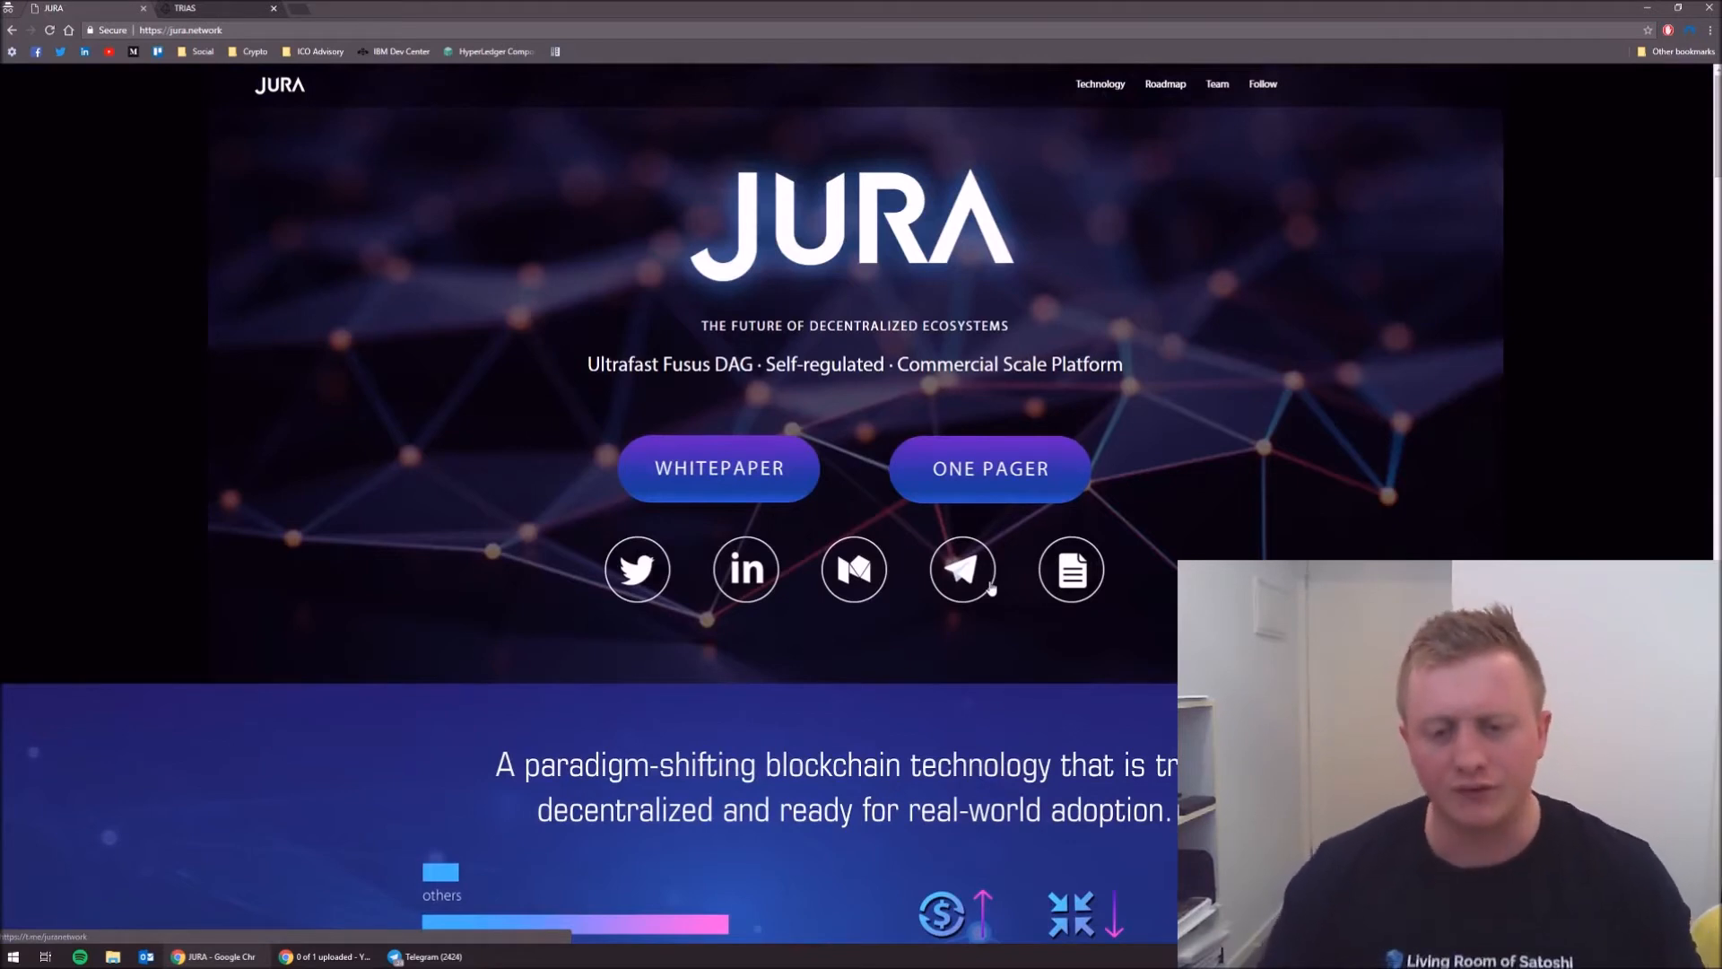
{"action": "mouse_move", "coordinate": [855, 582]}
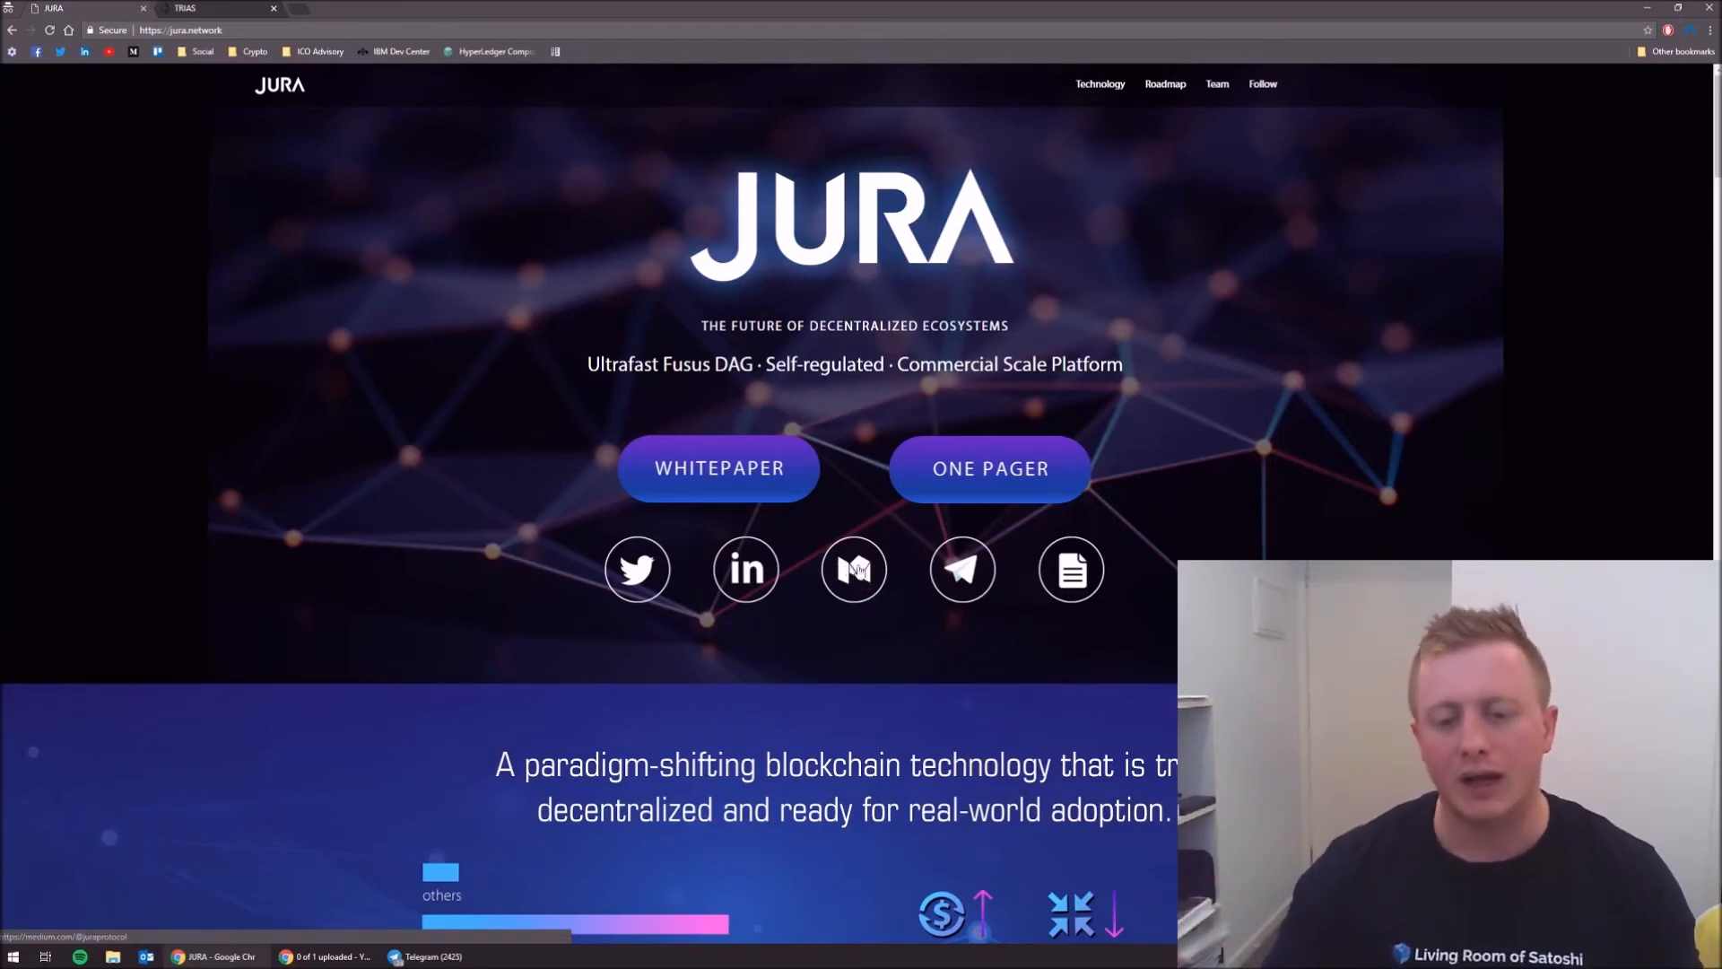
{"action": "scroll", "scroll_direction": "down", "scroll_amount": 3}
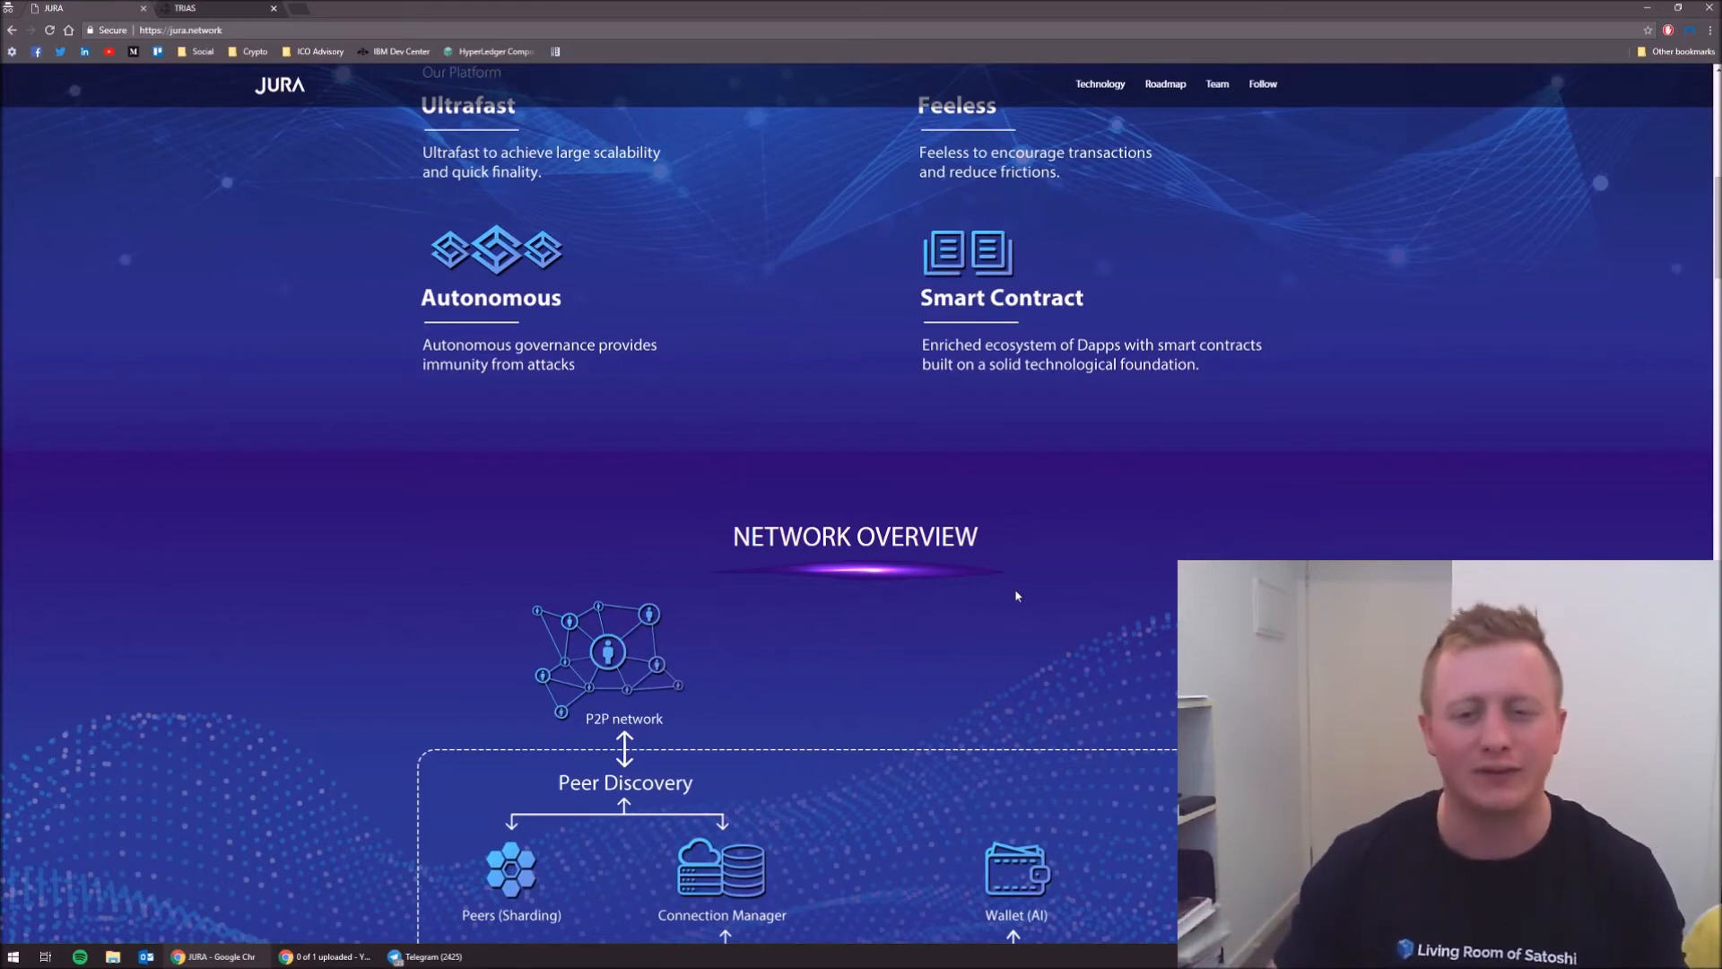
{"action": "scroll", "scroll_direction": "down", "scroll_amount": 3}
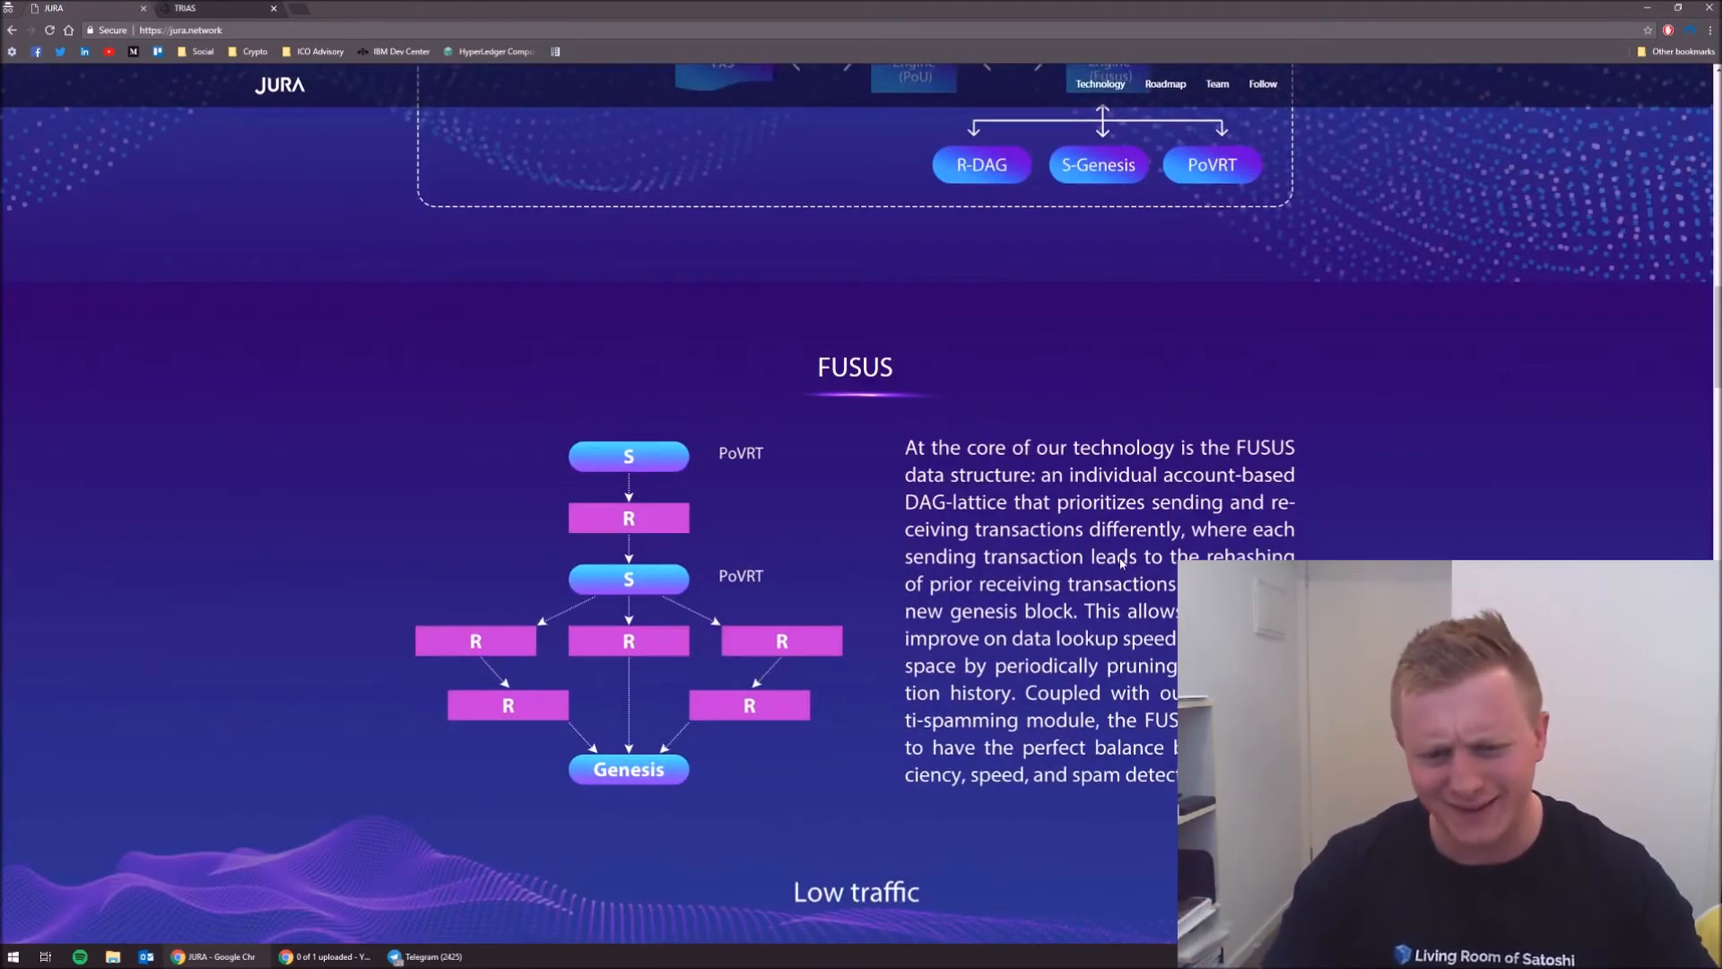
{"action": "scroll", "scroll_direction": "down", "scroll_amount": 3}
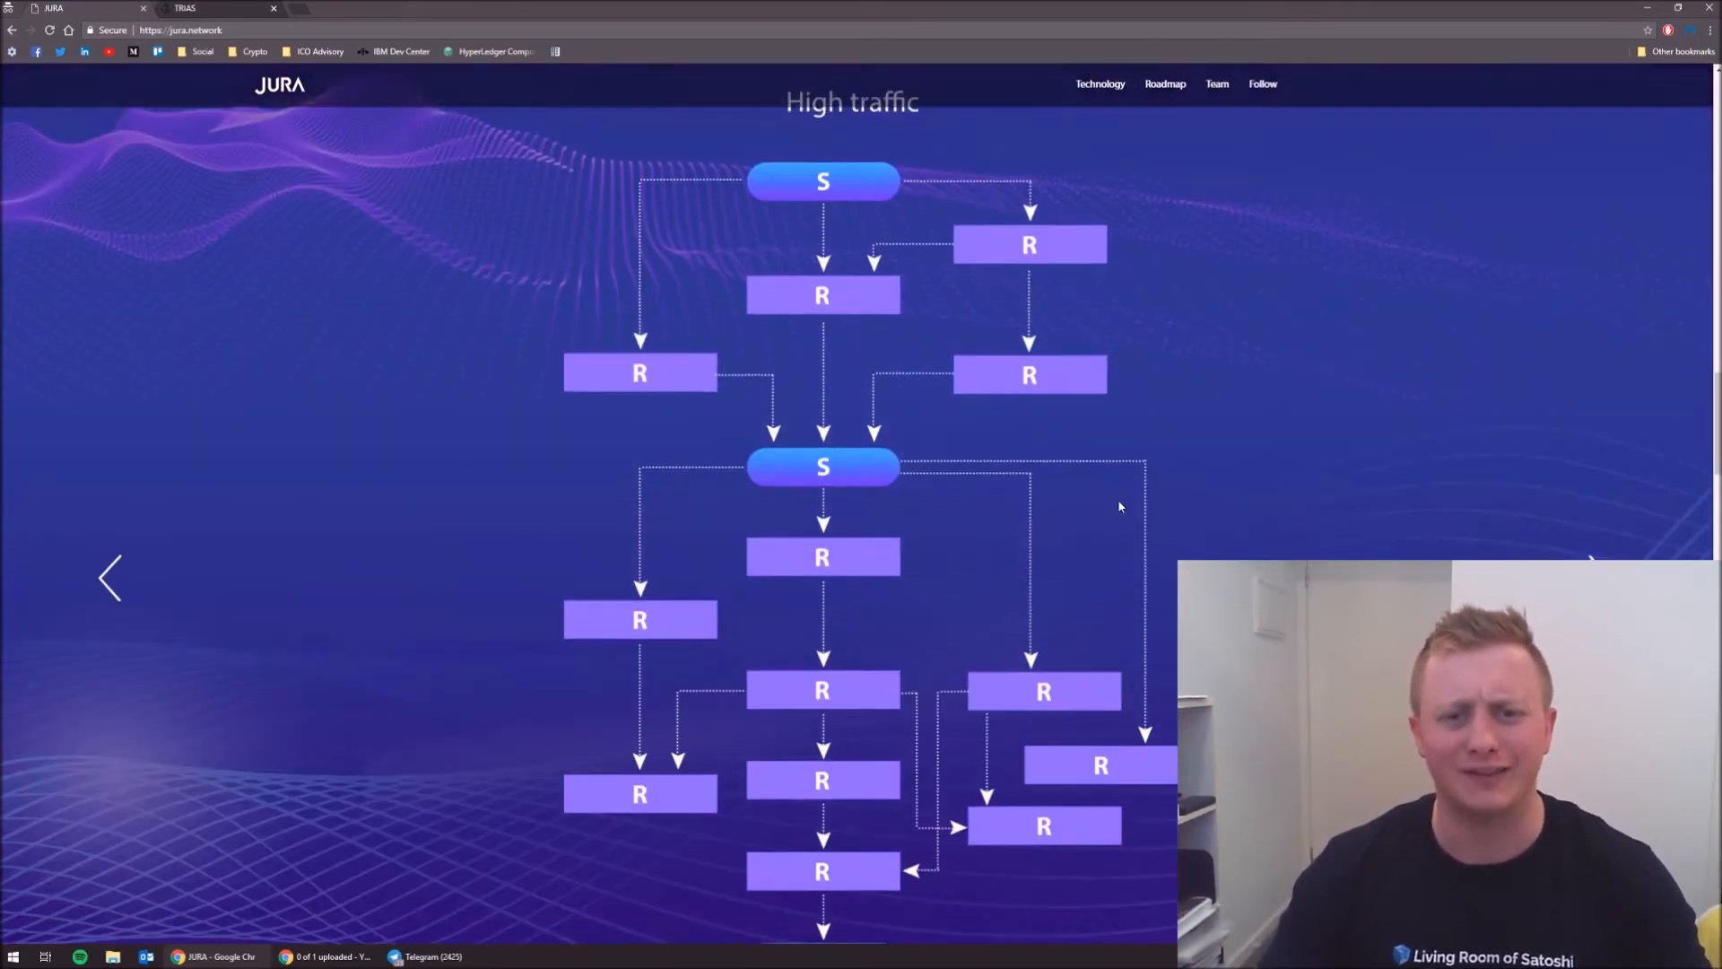
{"action": "mouse_move", "coordinate": [1147, 600]}
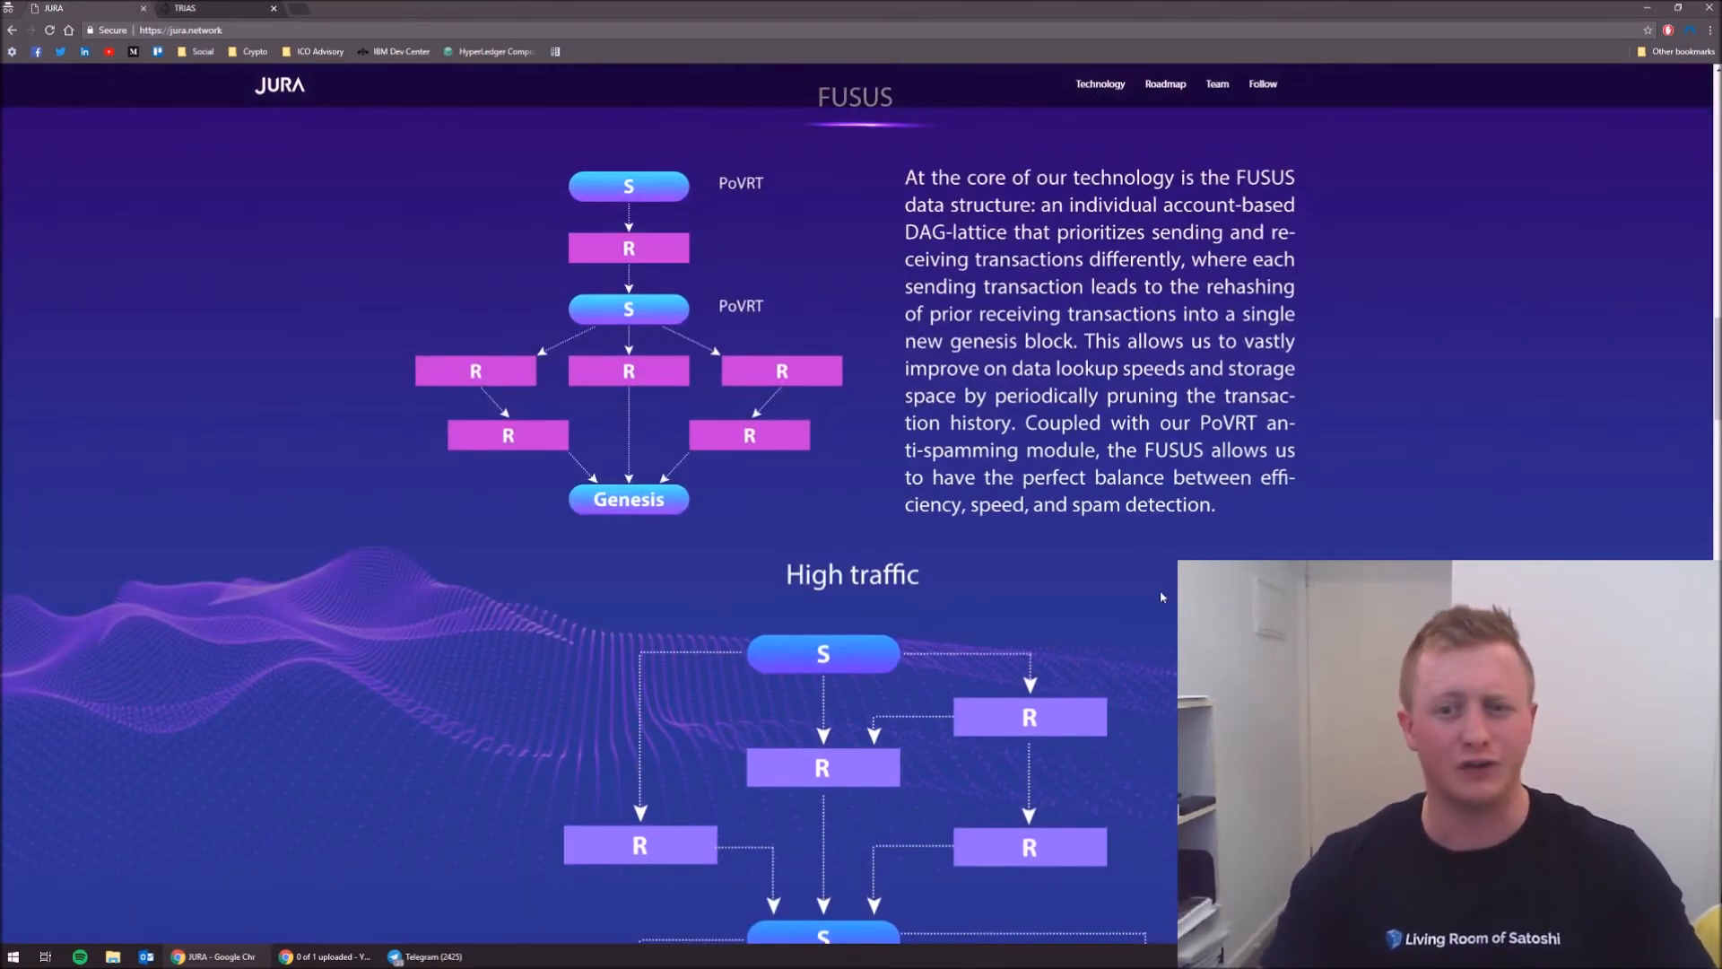
{"action": "scroll", "scroll_direction": "down", "scroll_amount": 3}
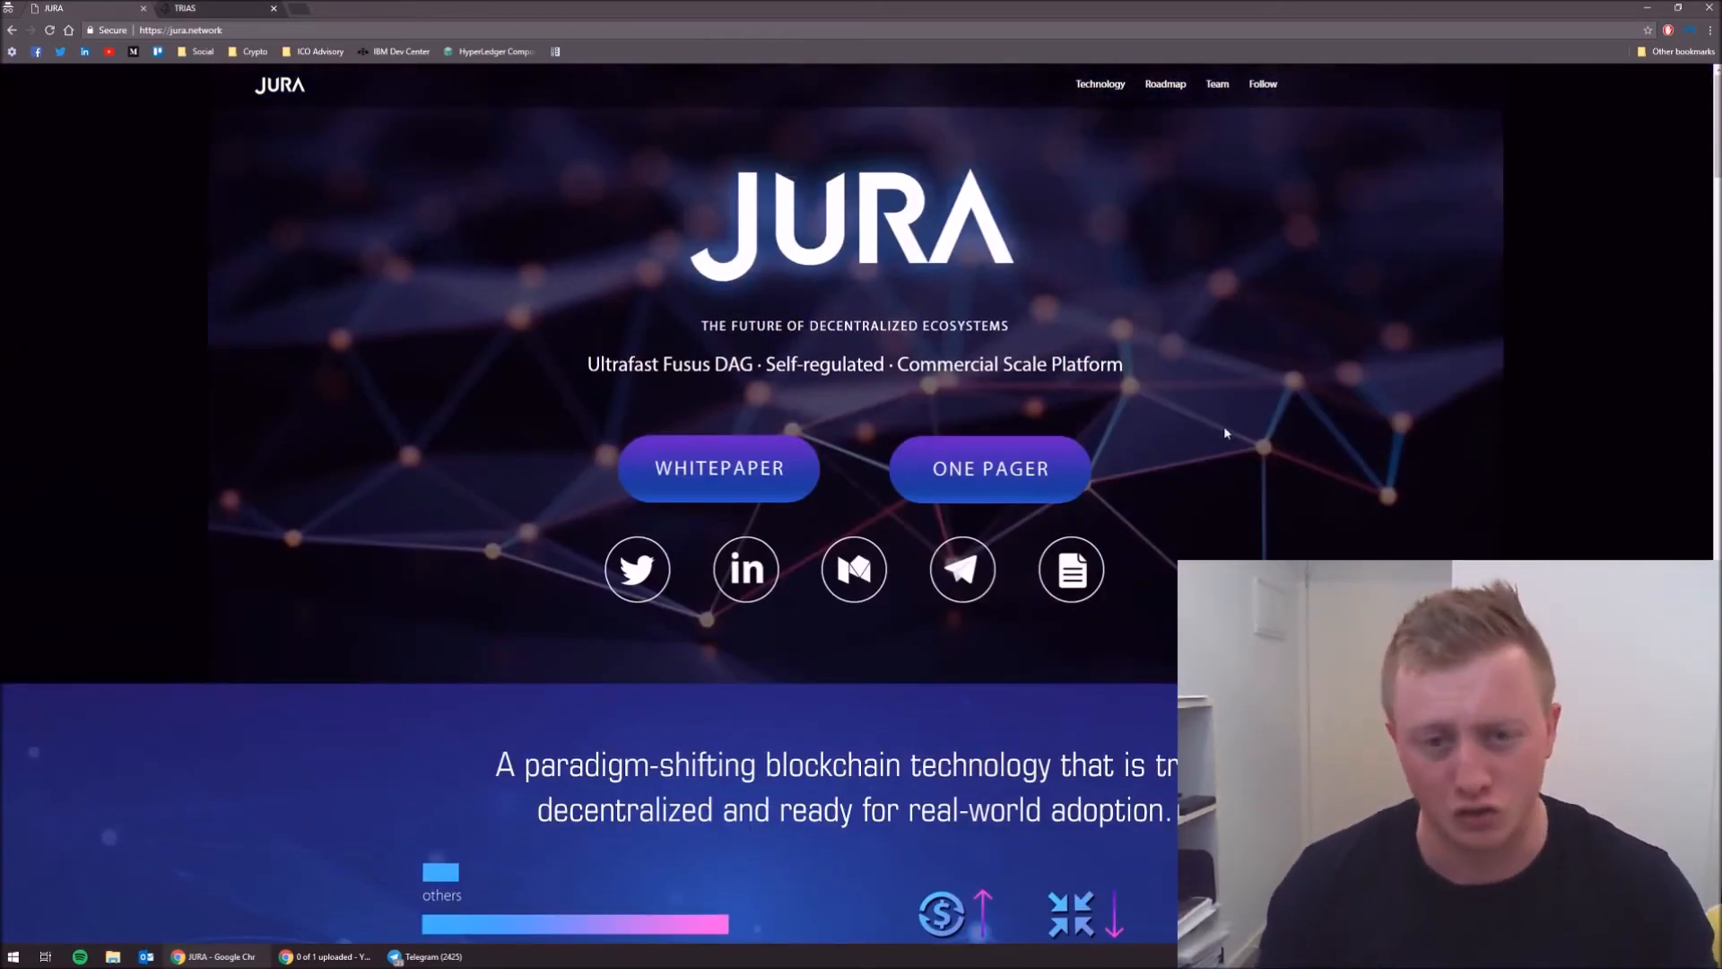
{"action": "mouse_move", "coordinate": [334, 98]}
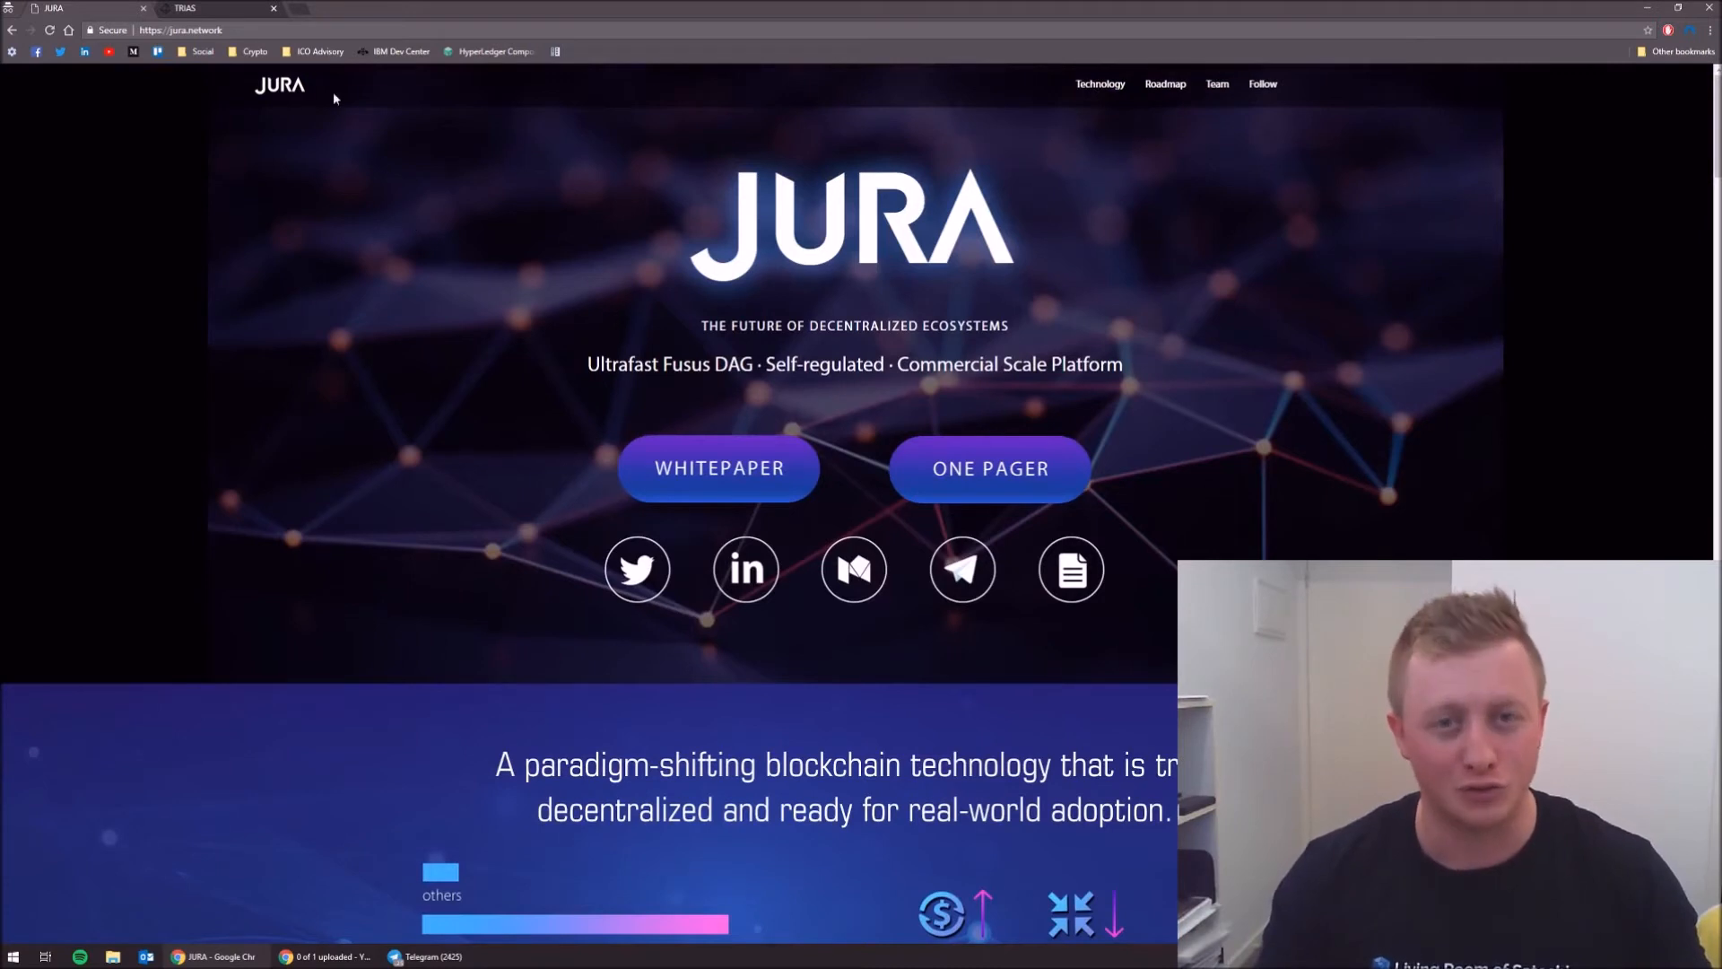
- Switch to the trias.one tab showing the Trustworthy and Reliable Intelligent Autonomous Systems banner
{"action": "left_click", "coordinate": [189, 8]}
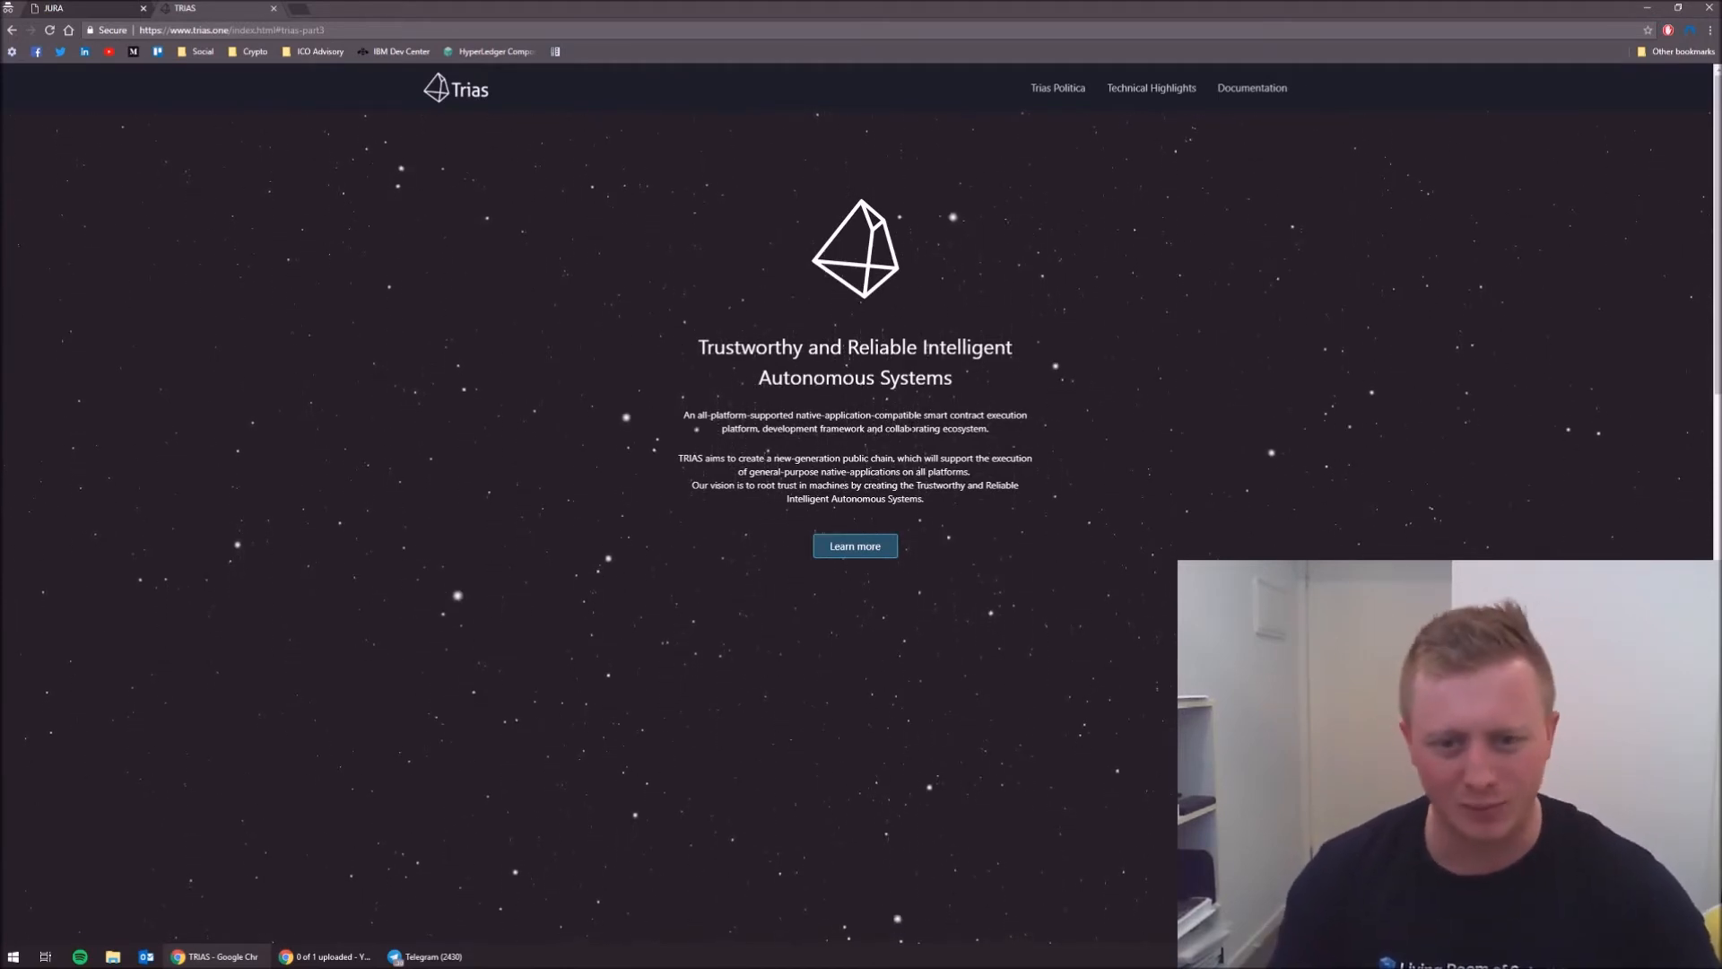
{"action": "mouse_move", "coordinate": [1101, 472]}
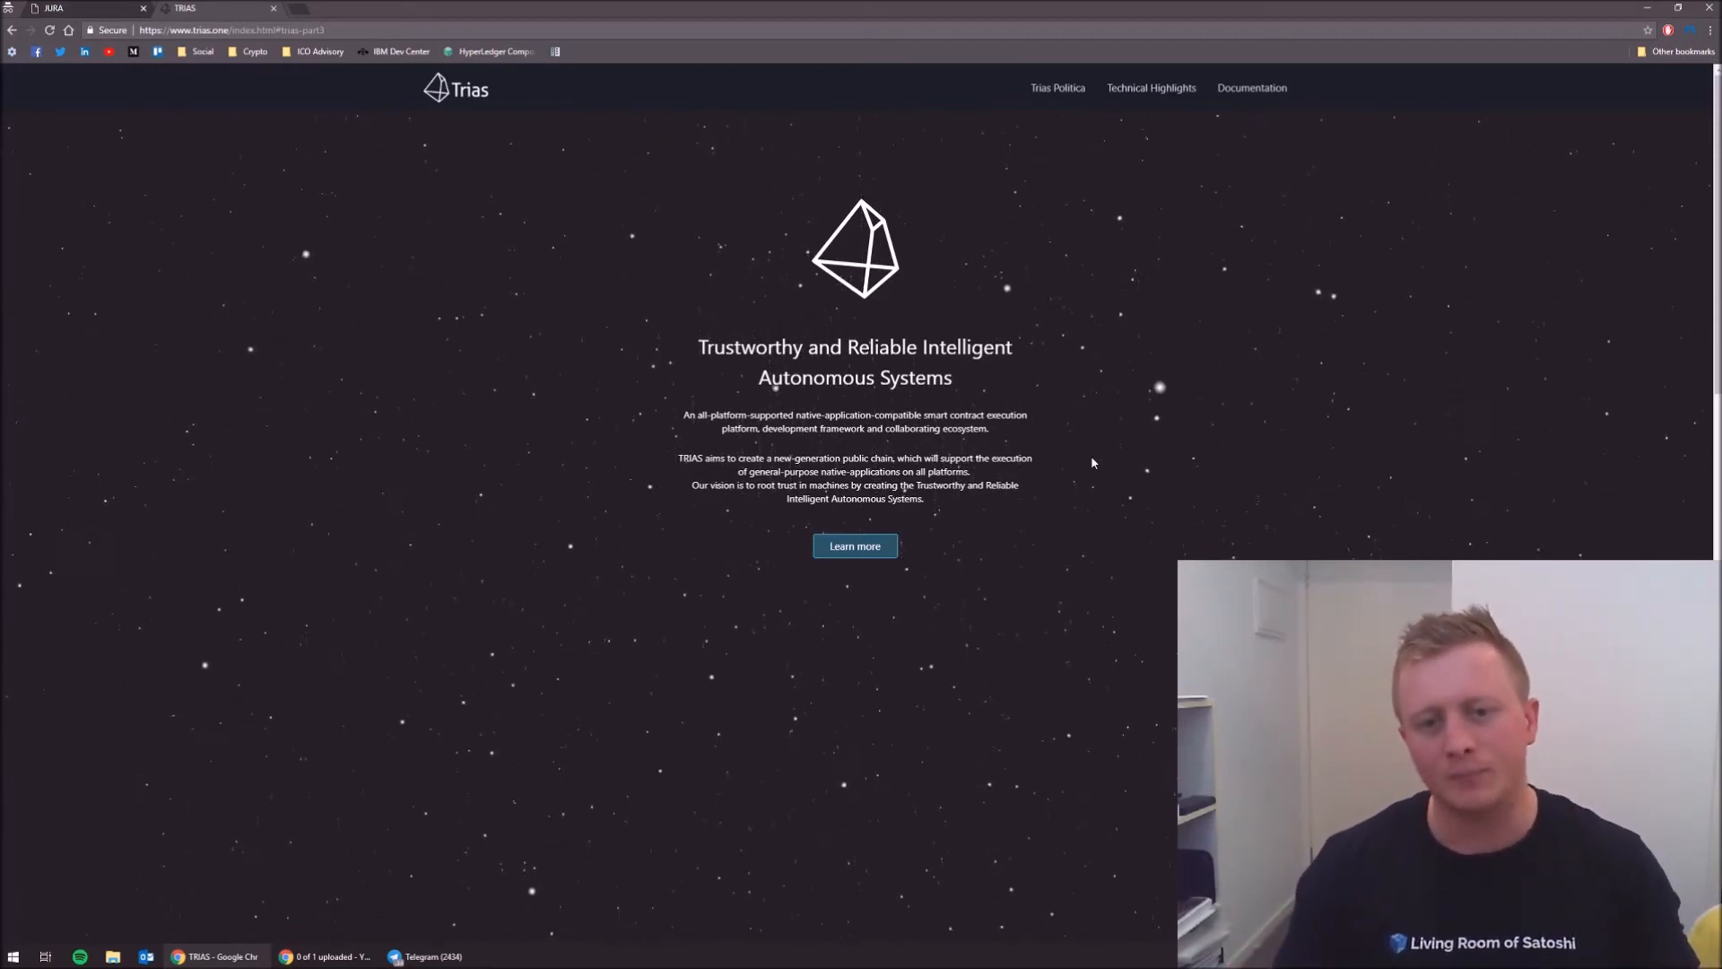
- Scroll past the Leviatom, Prometh and MagCarta cards, marking the term TEE along the way
{"action": "scroll", "scroll_direction": "down", "scroll_amount": 3}
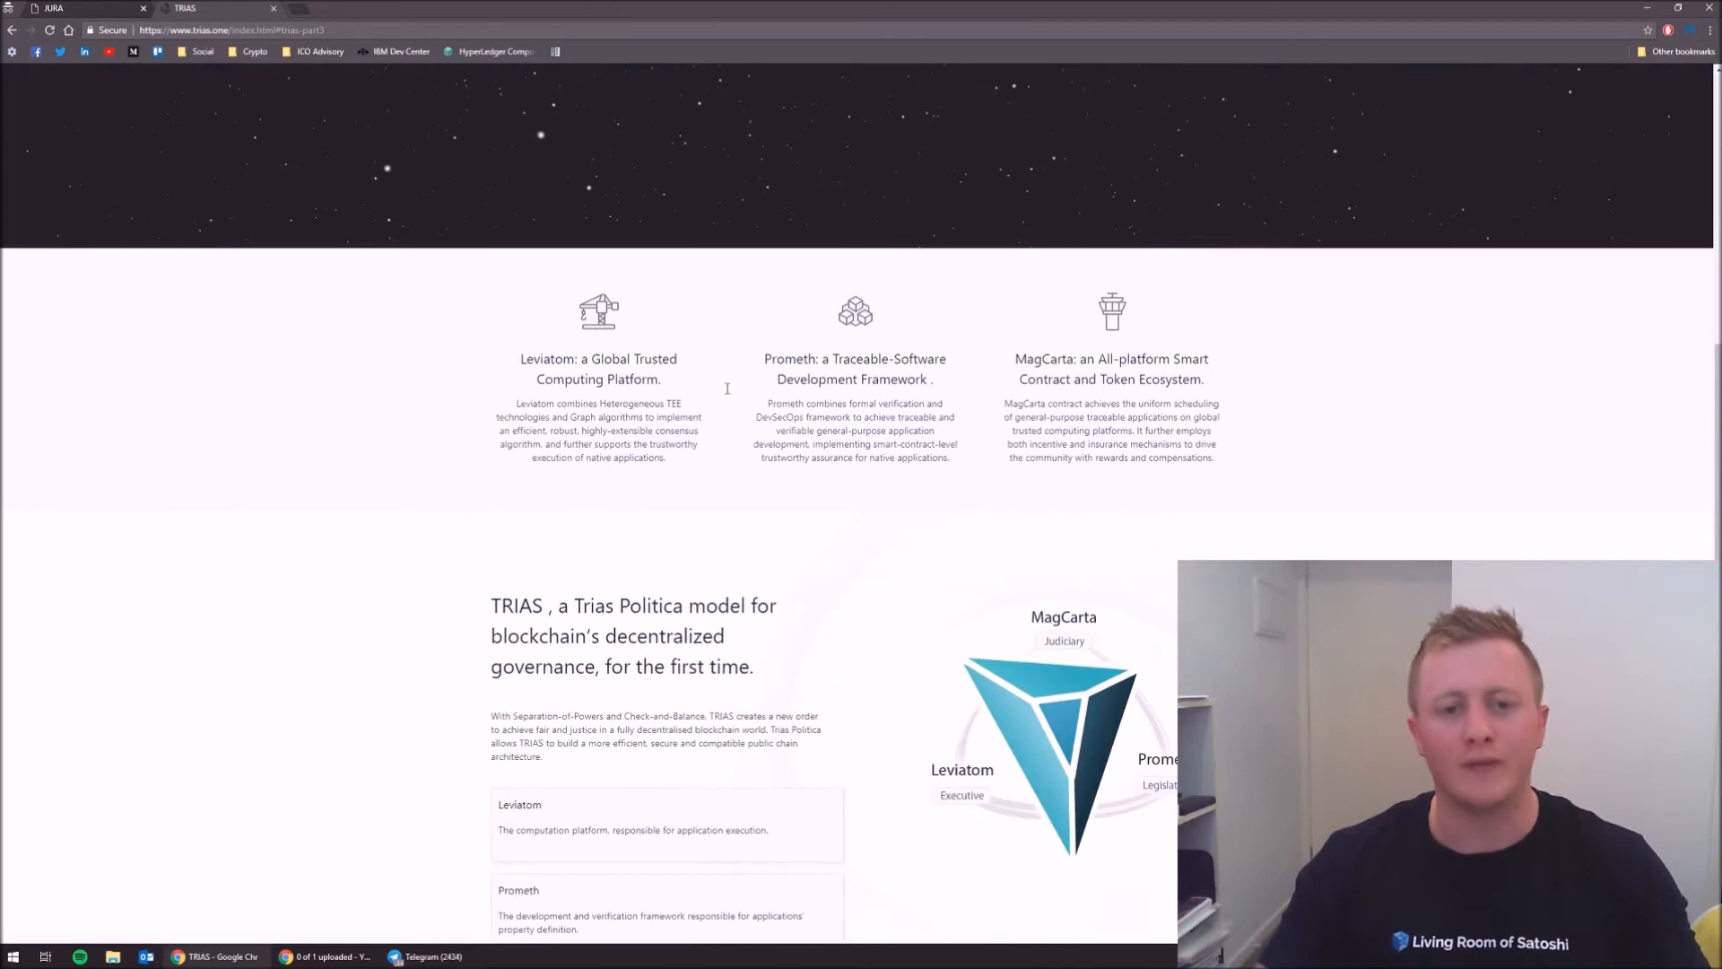
{"action": "double_click", "coordinate": [672, 402]}
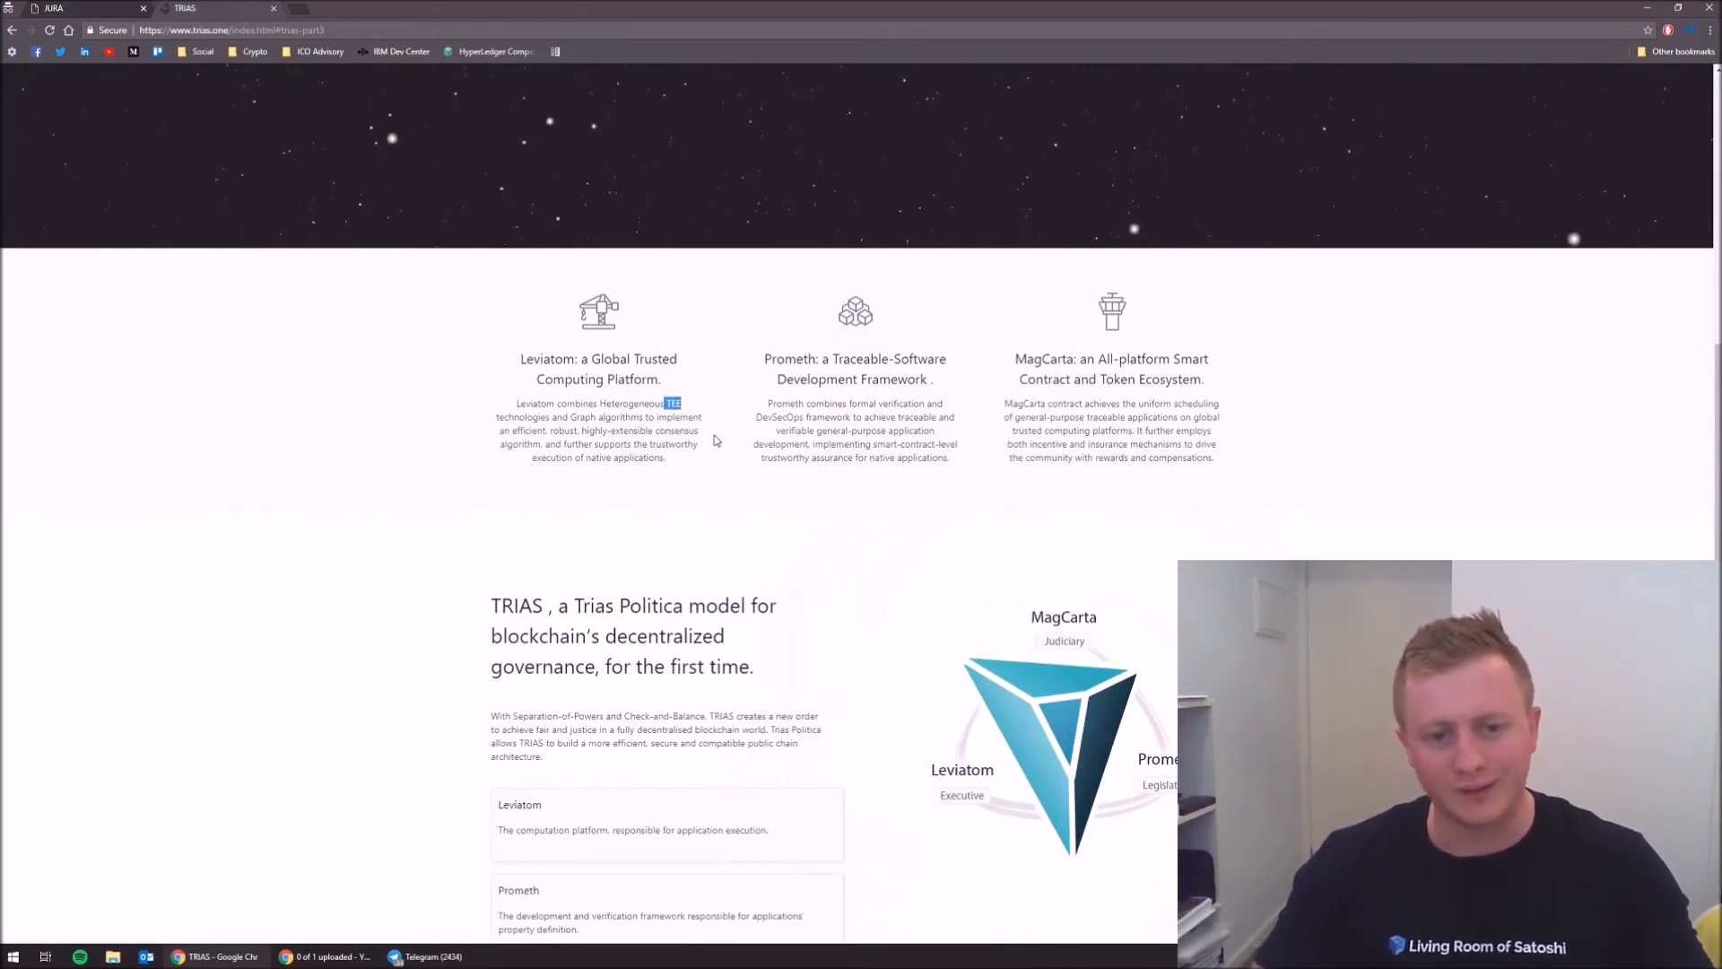
{"action": "scroll", "scroll_direction": "down", "scroll_amount": 3}
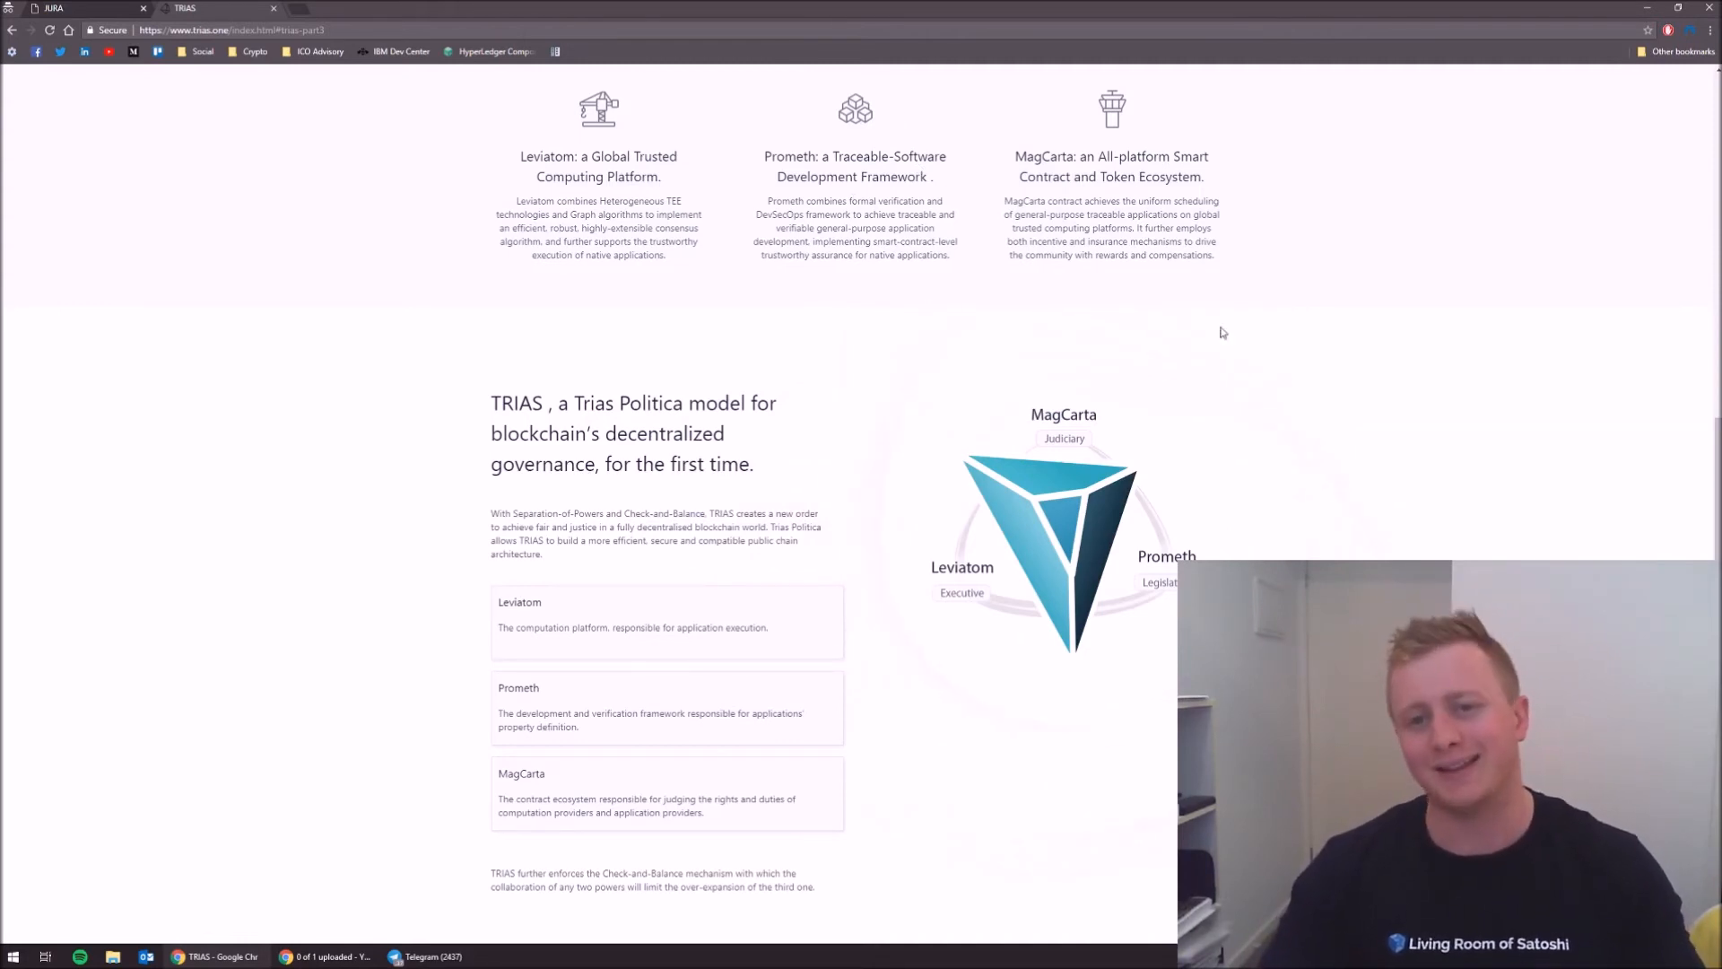
{"action": "scroll", "scroll_direction": "down", "scroll_amount": 3}
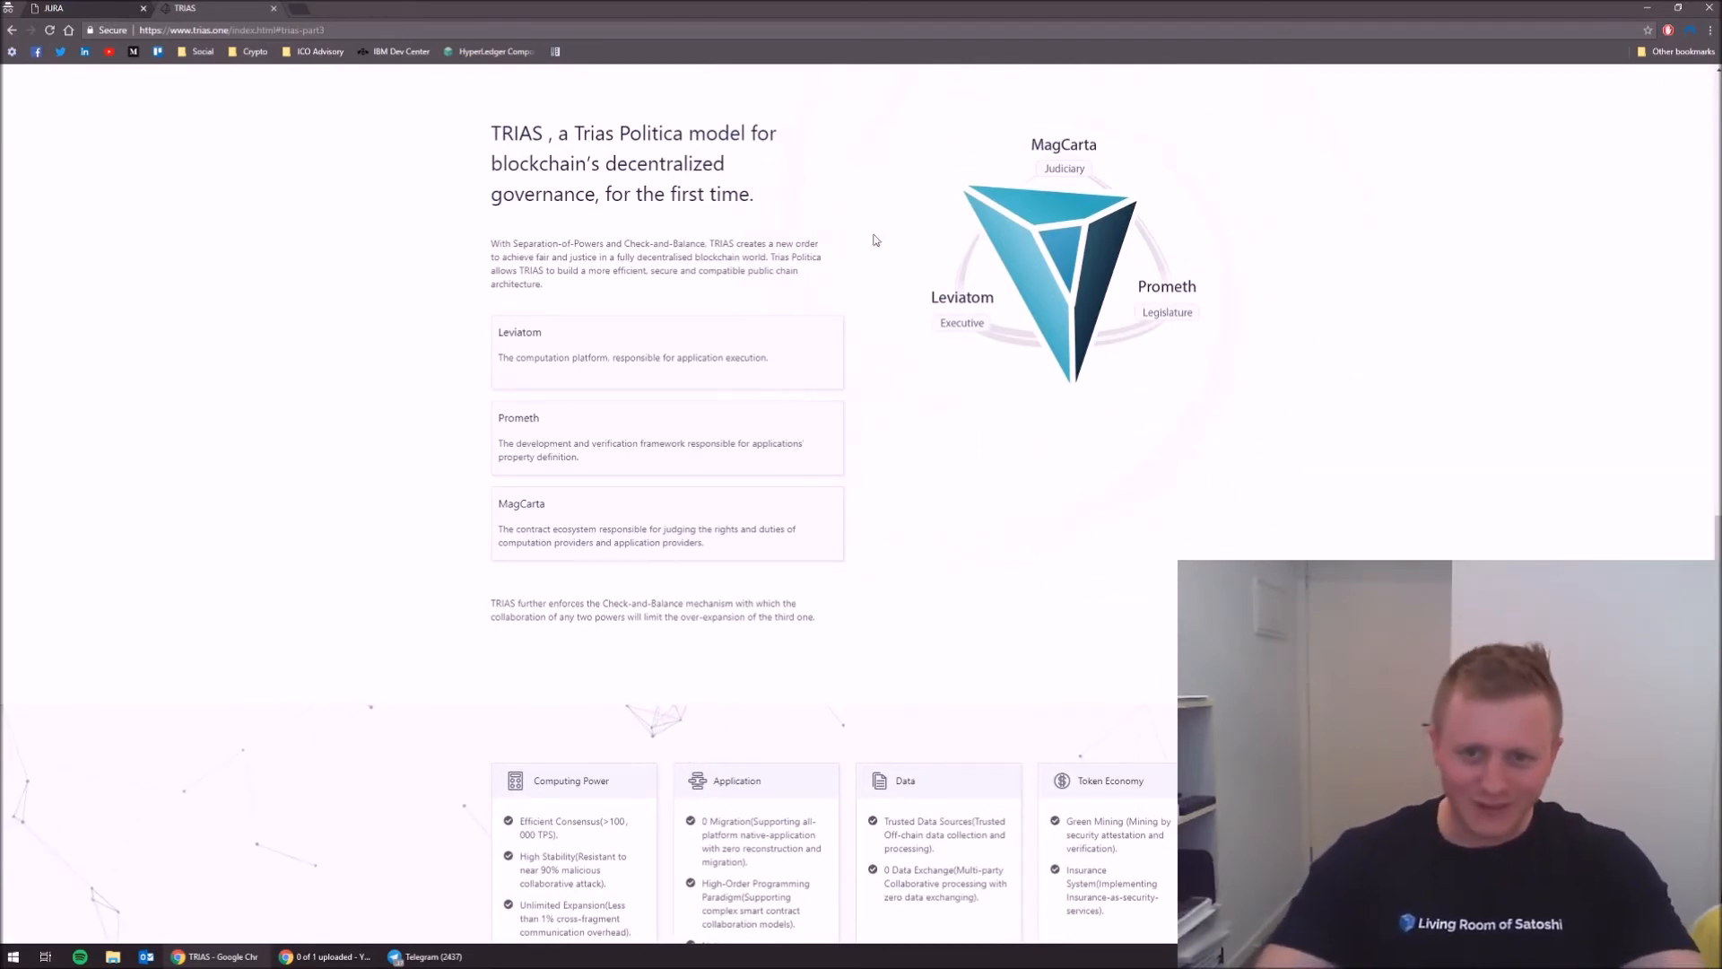
{"action": "mouse_move", "coordinate": [1201, 442]}
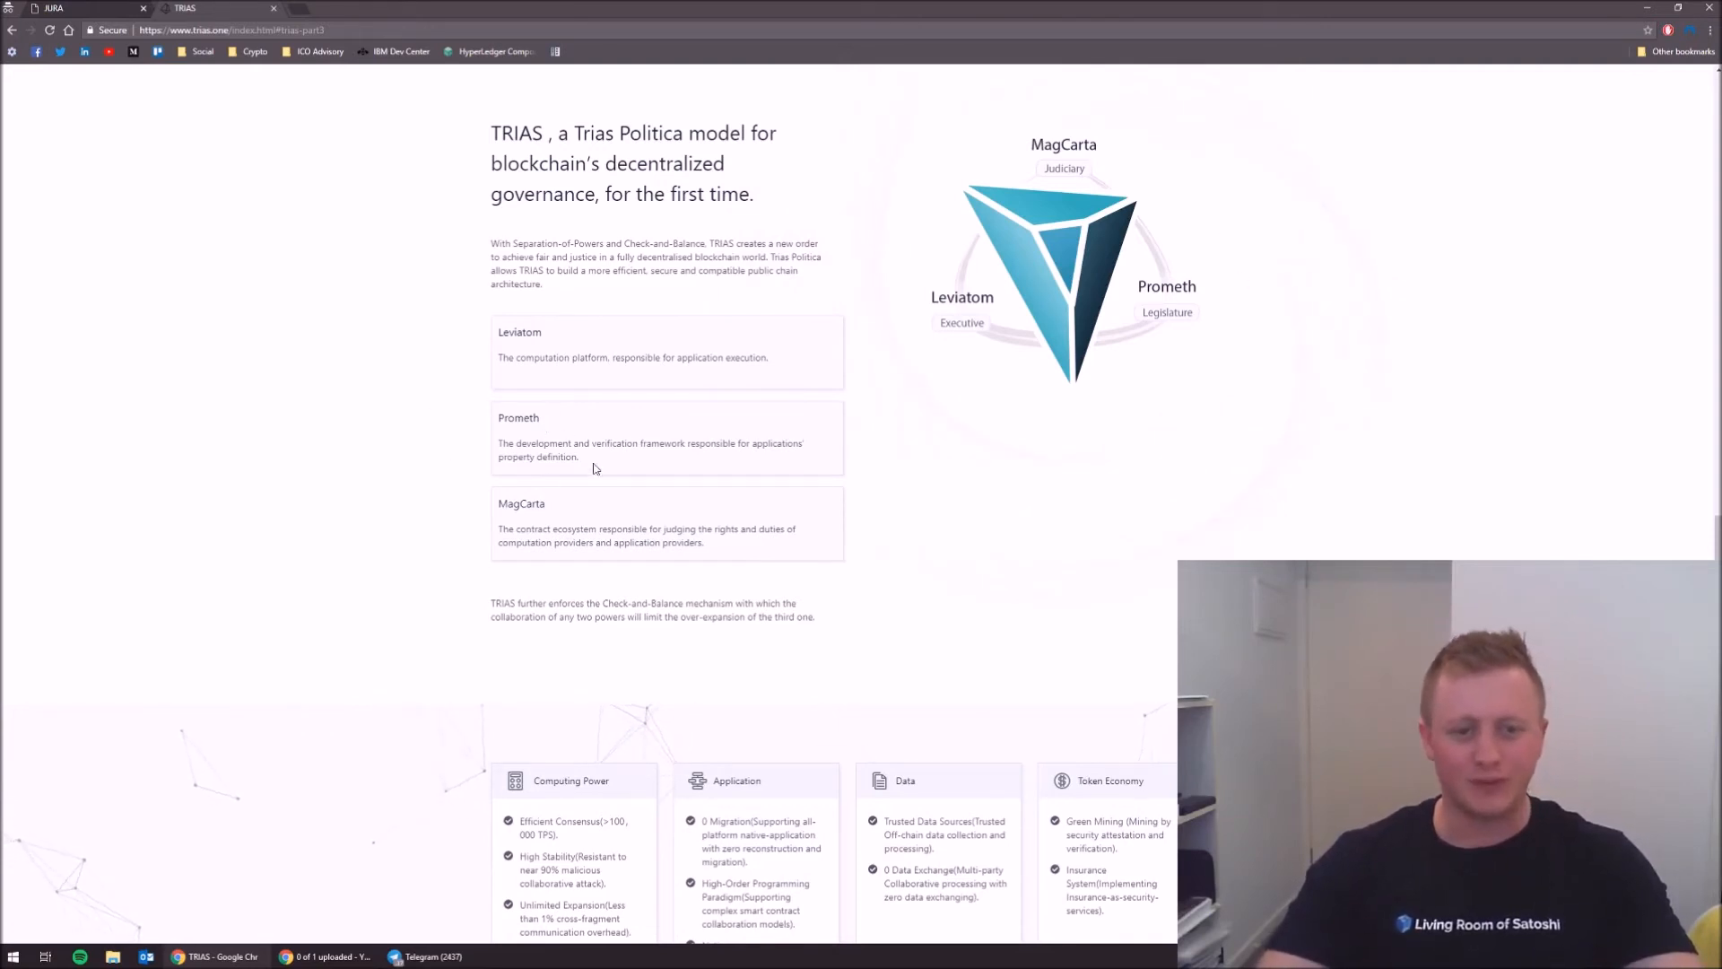
{"action": "mouse_move", "coordinate": [553, 442]}
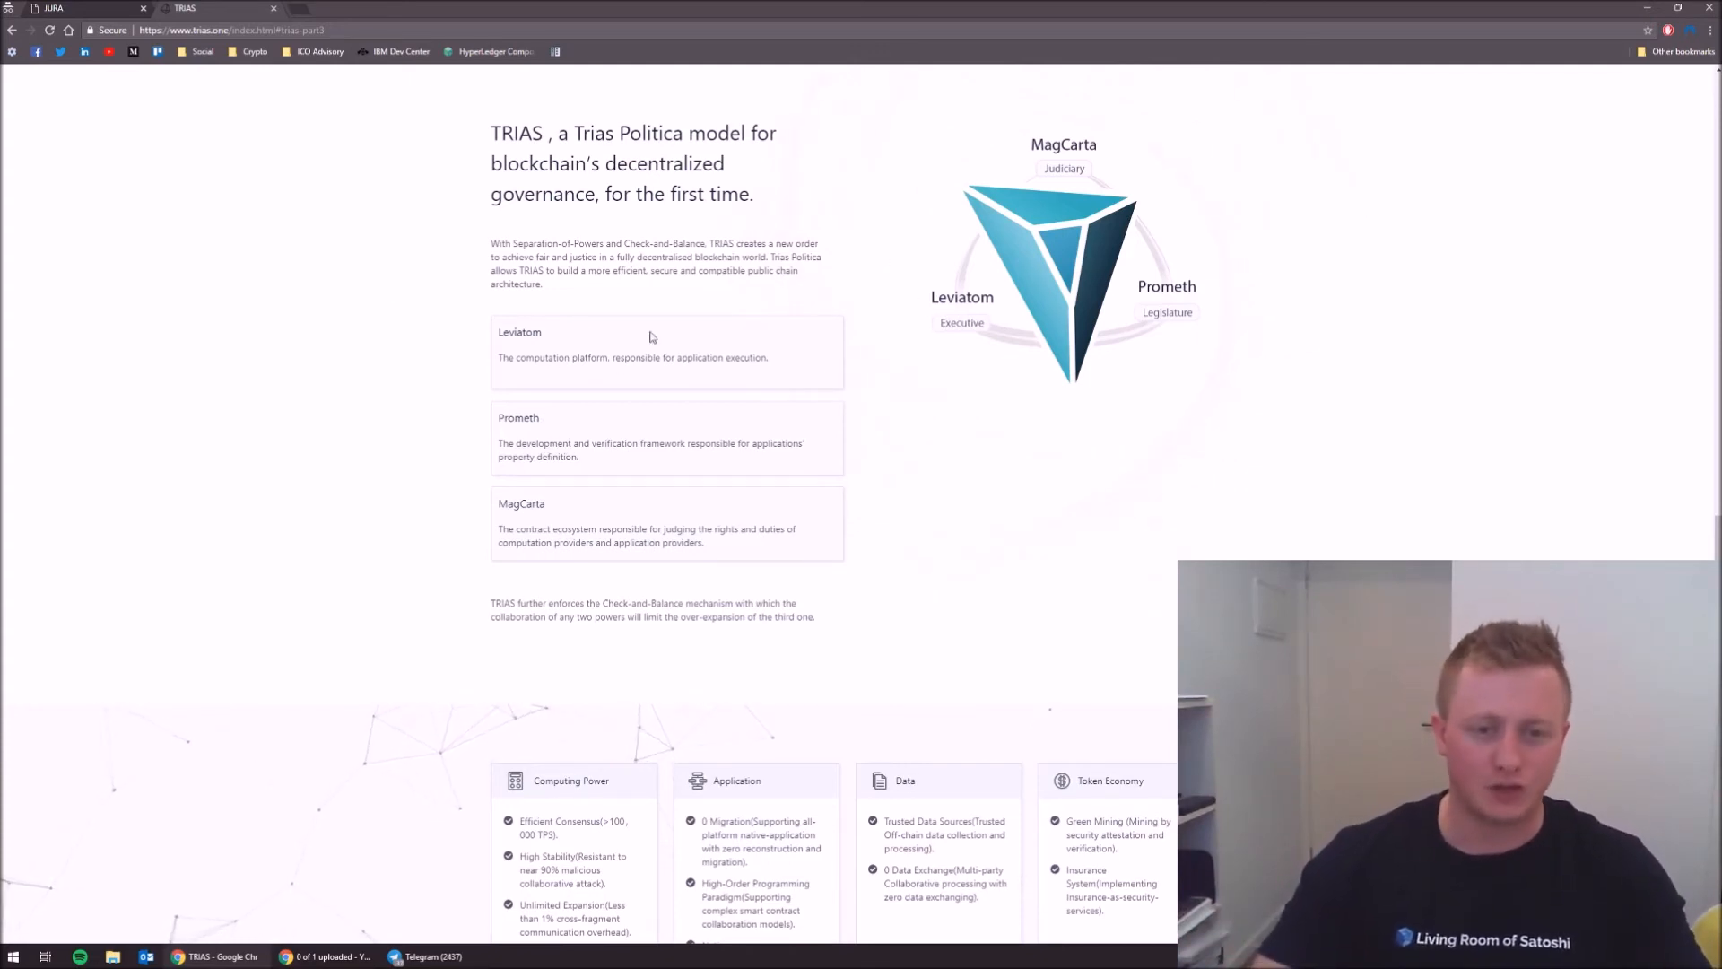
{"action": "mouse_move", "coordinate": [914, 317]}
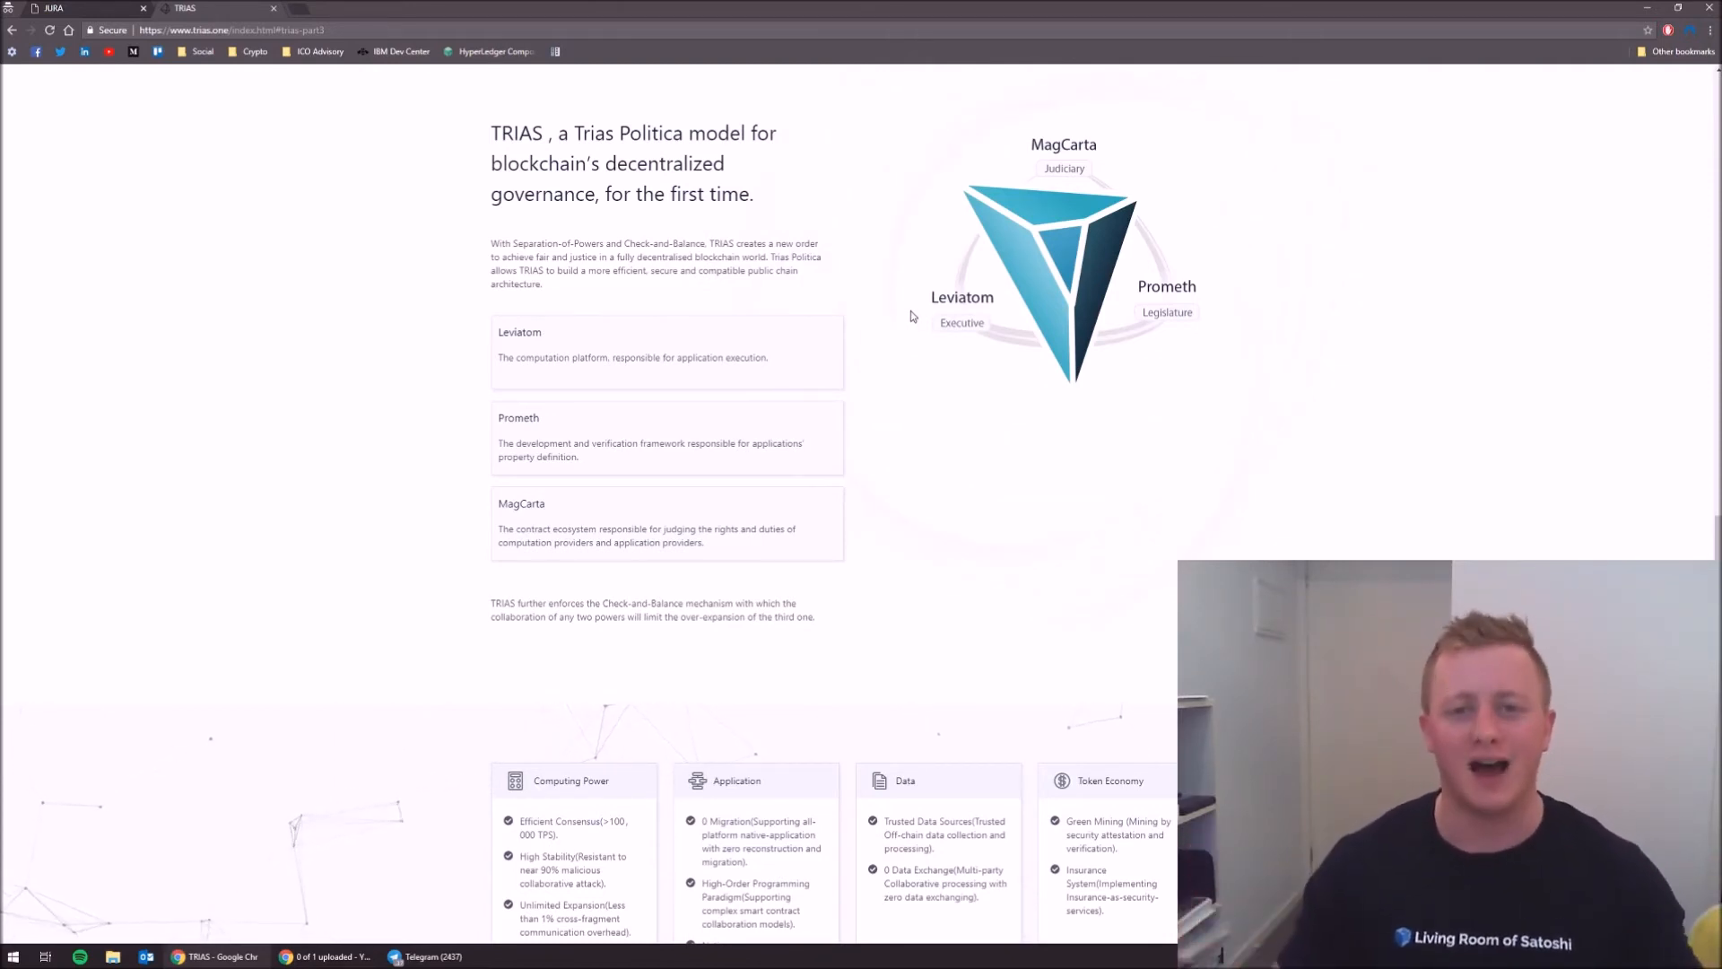
{"action": "mouse_move", "coordinate": [1172, 163]}
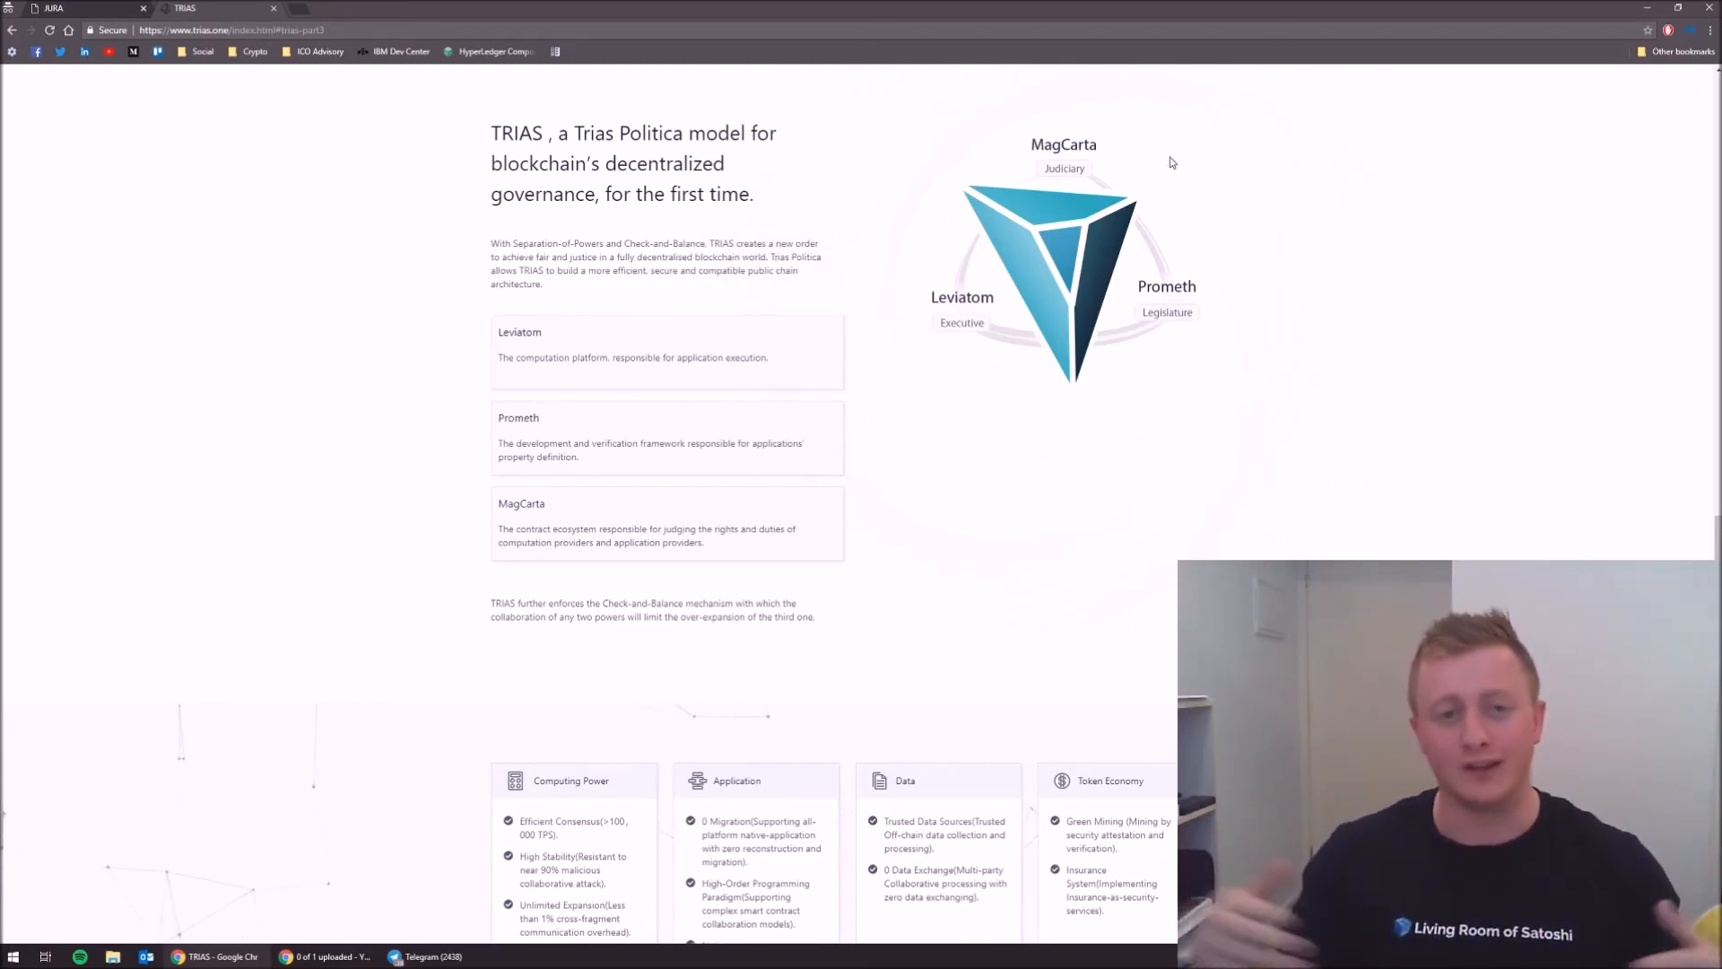
{"action": "scroll", "scroll_direction": "down", "scroll_amount": 3}
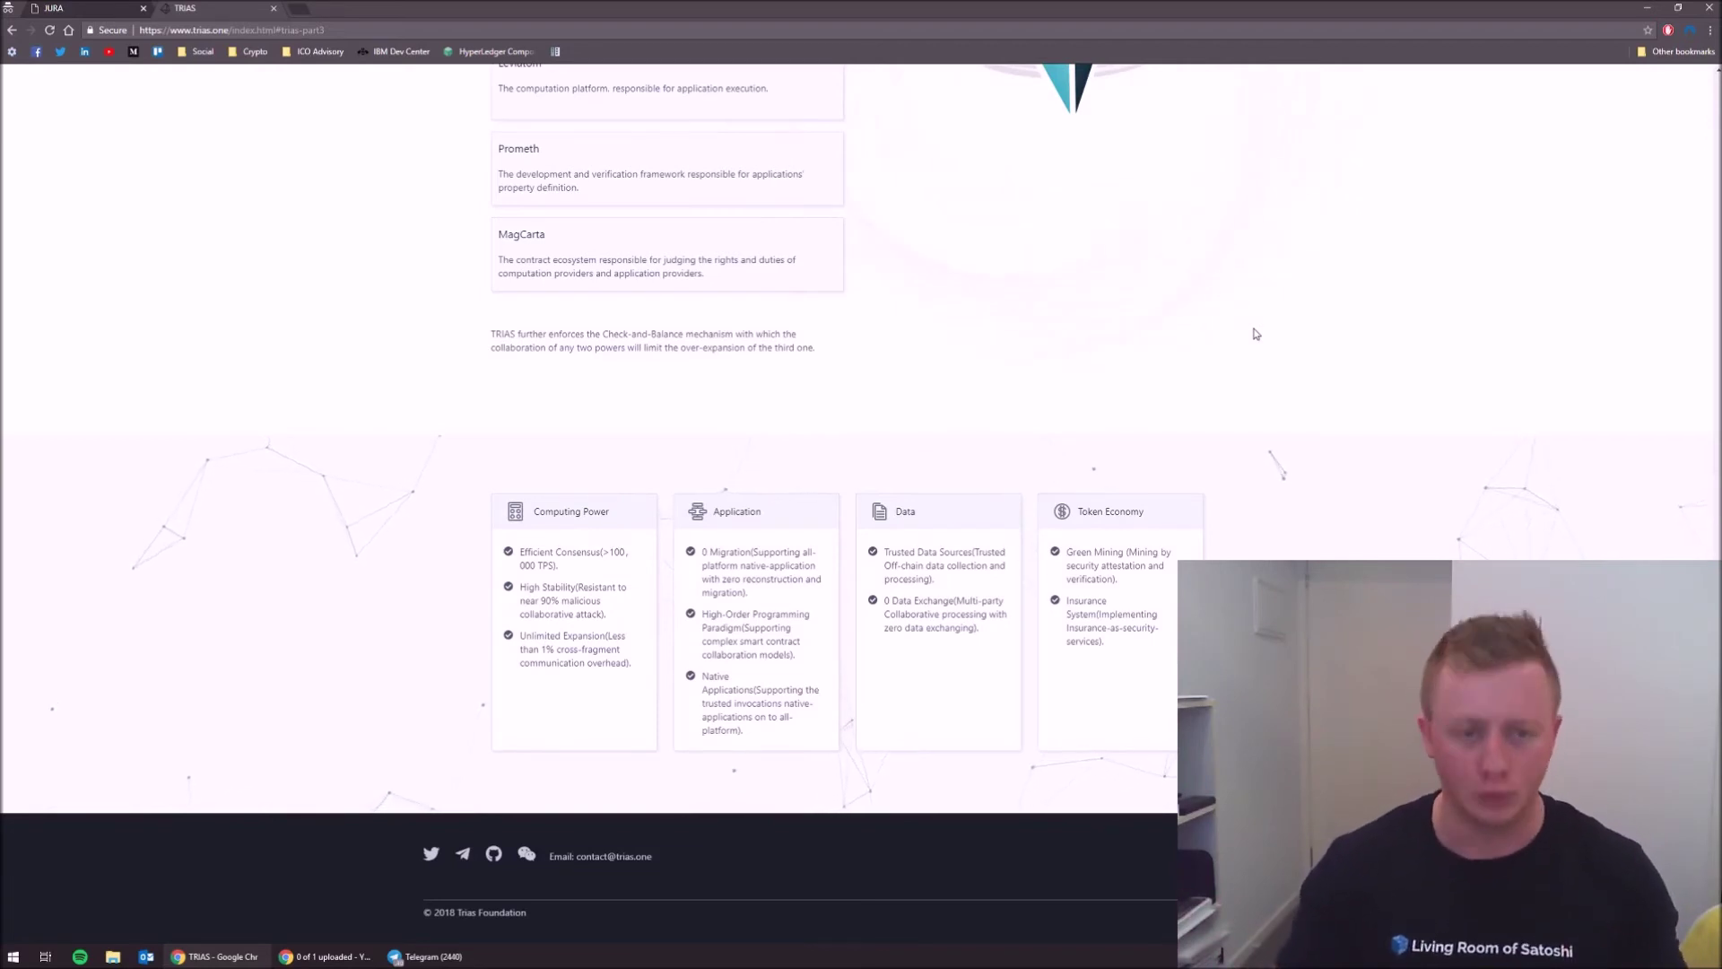
{"action": "mouse_move", "coordinate": [690, 549]}
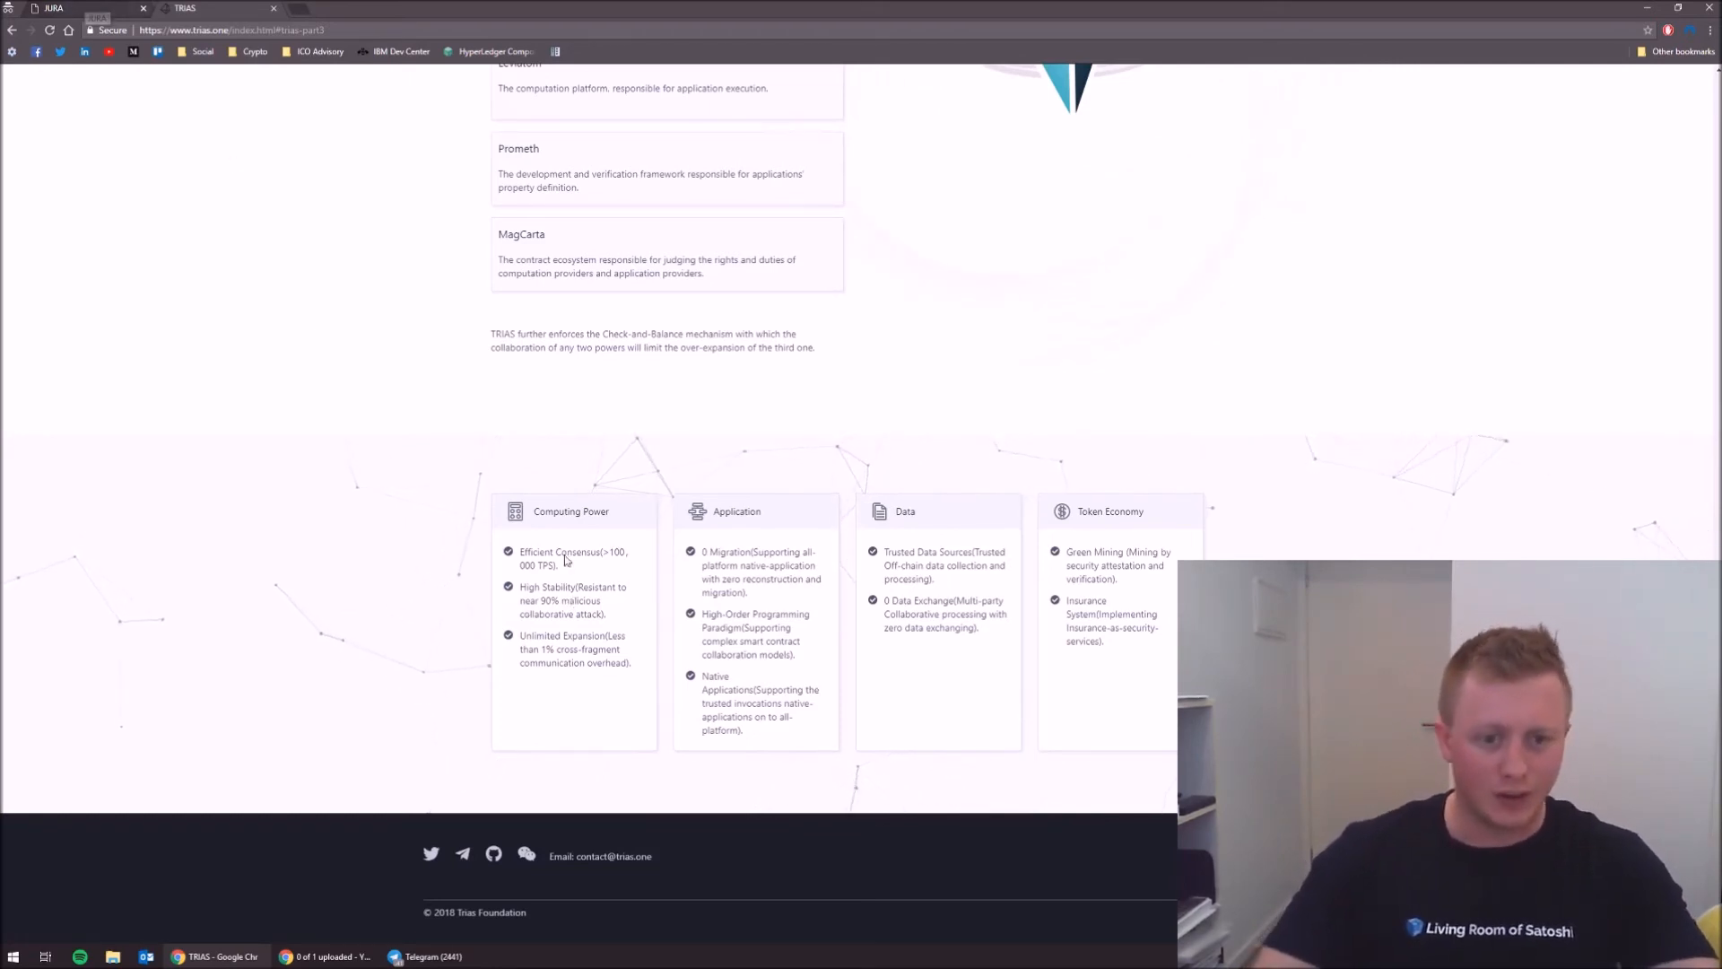
- Highlight the High Stability point under Computing Power, clear it, then select more text
{"action": "left_click_drag", "start_coordinate": [520, 586], "coordinate": [604, 613]}
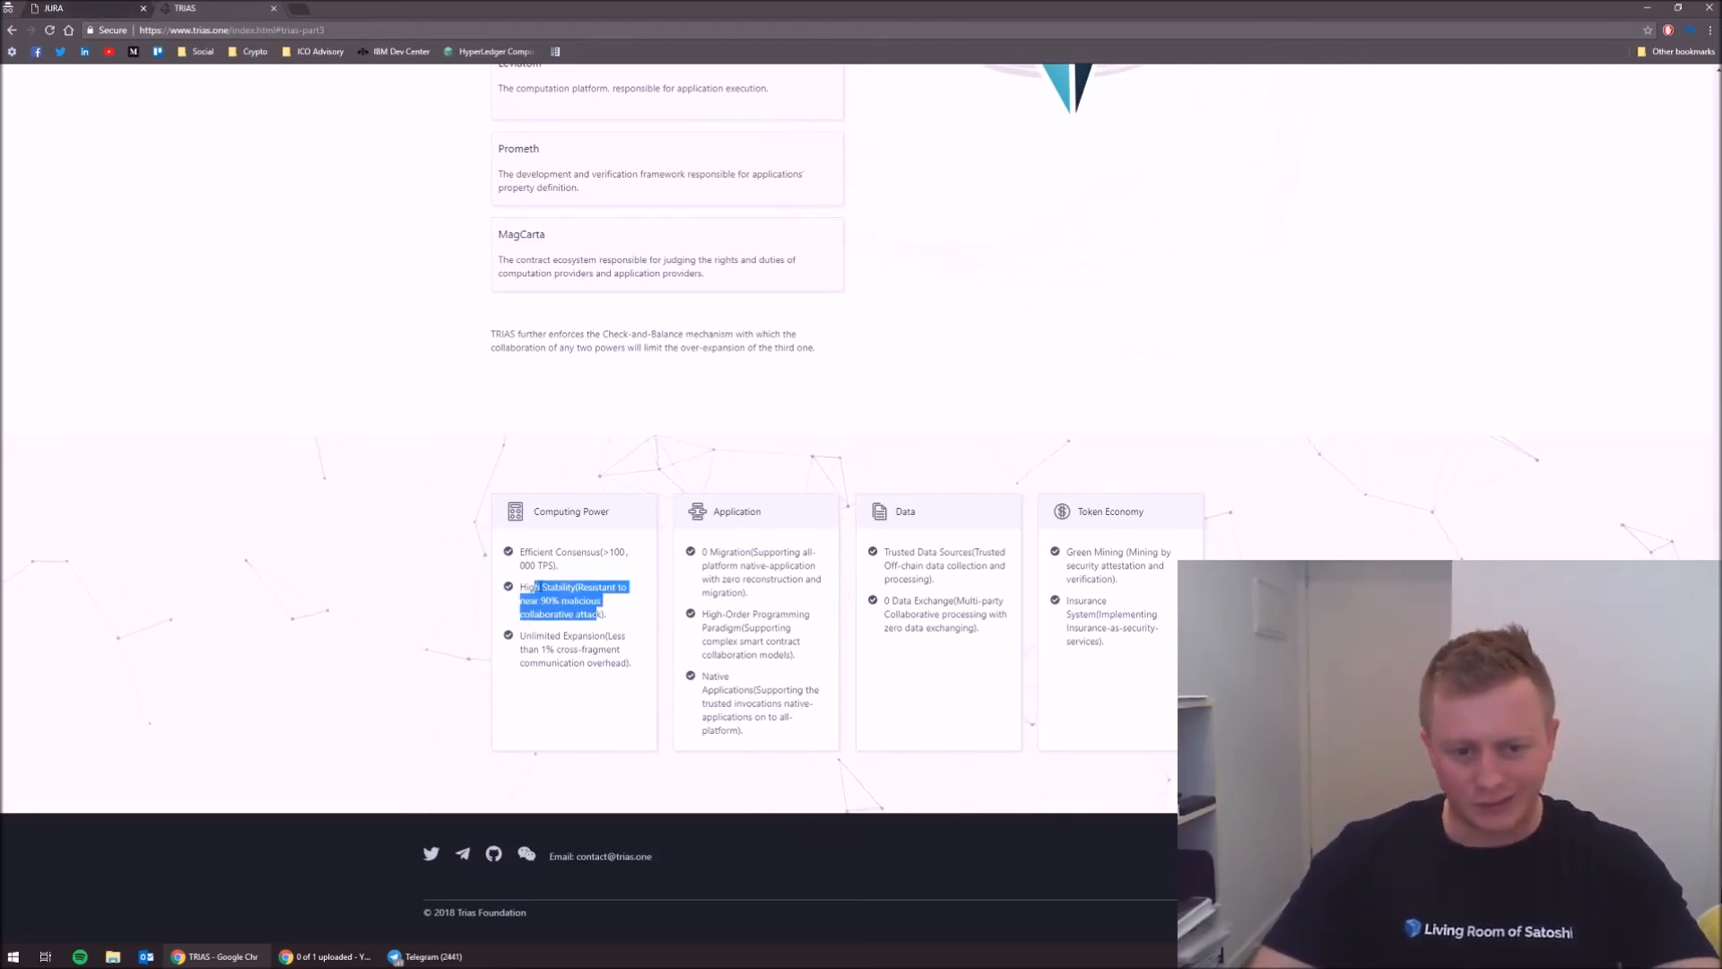
{"action": "left_click", "coordinate": [1011, 729]}
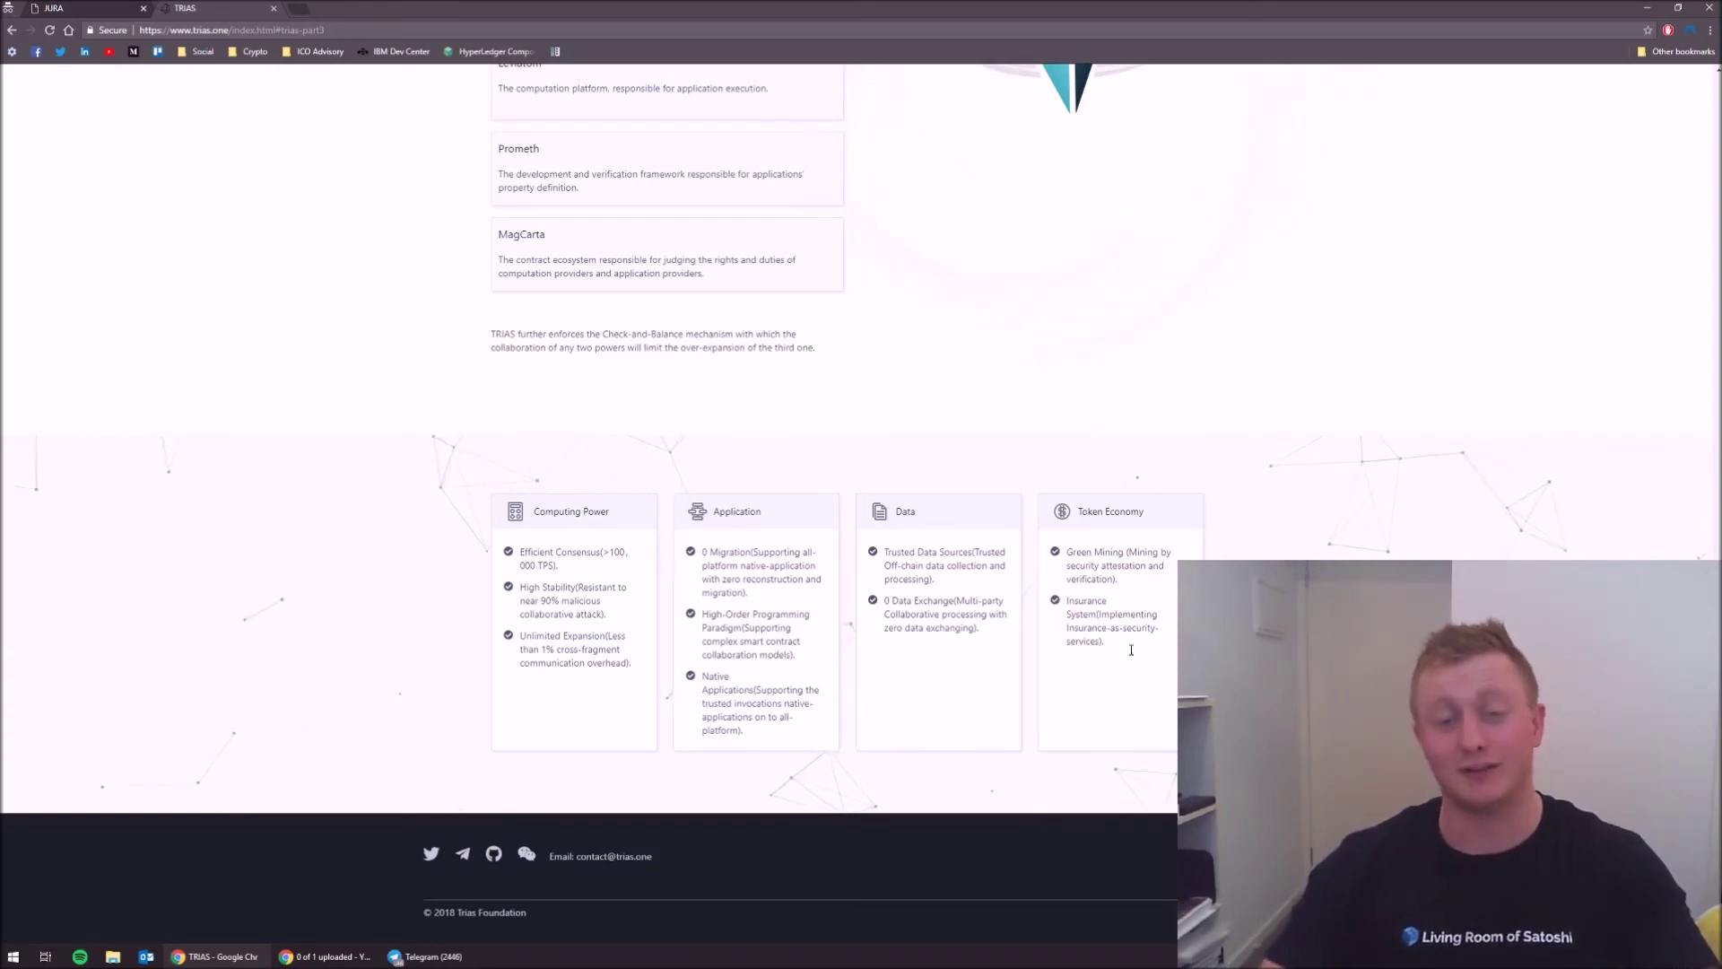
{"action": "left_click_drag", "start_coordinate": [1068, 601], "coordinate": [1104, 642]}
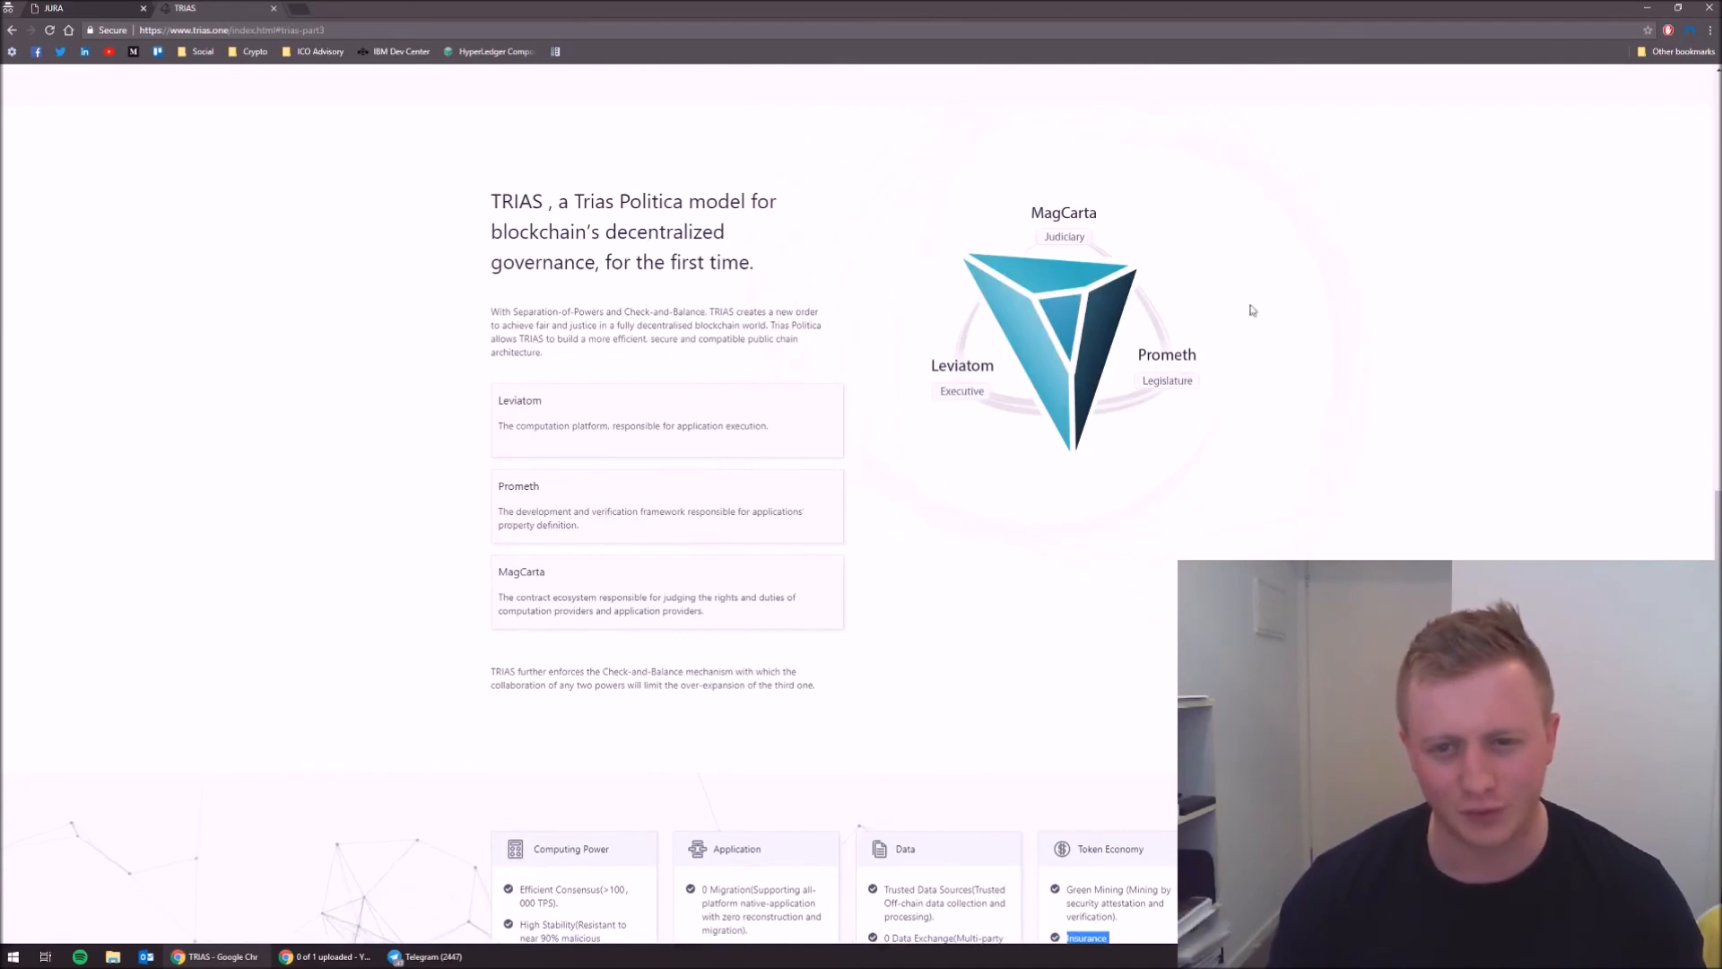
{"action": "mouse_move", "coordinate": [938, 350]}
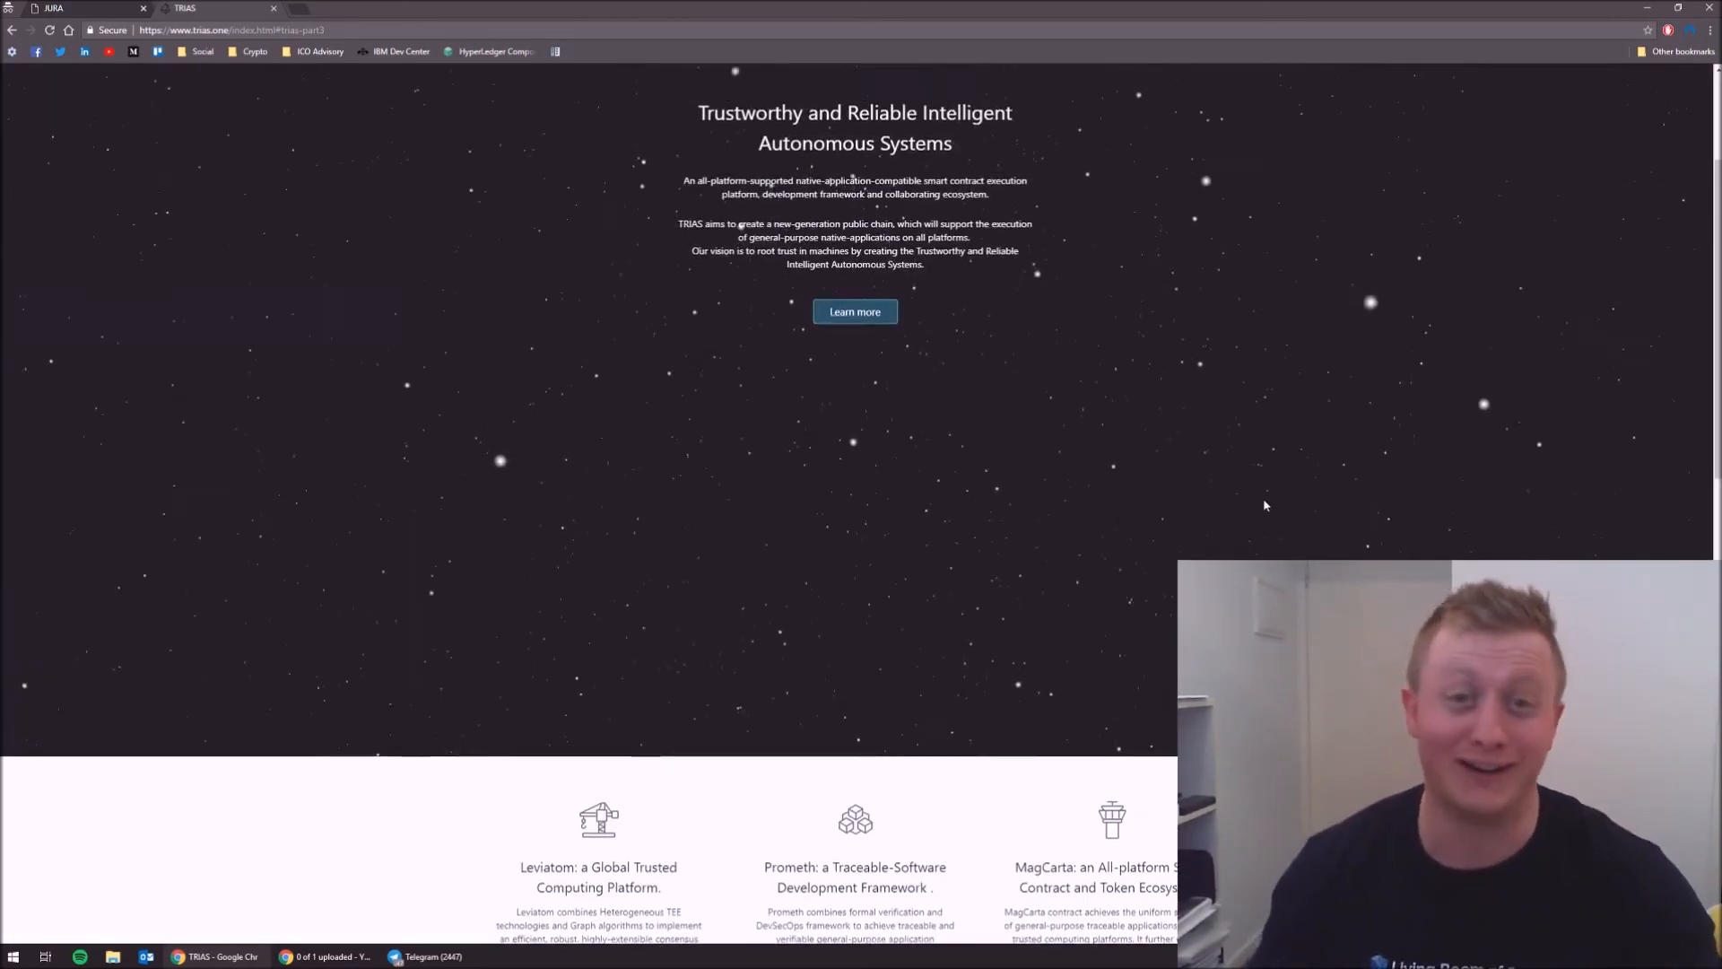
- Glance at the feature cards, then open White Paper from the Documentation menu
{"action": "scroll", "scroll_direction": "up", "scroll_amount": 3}
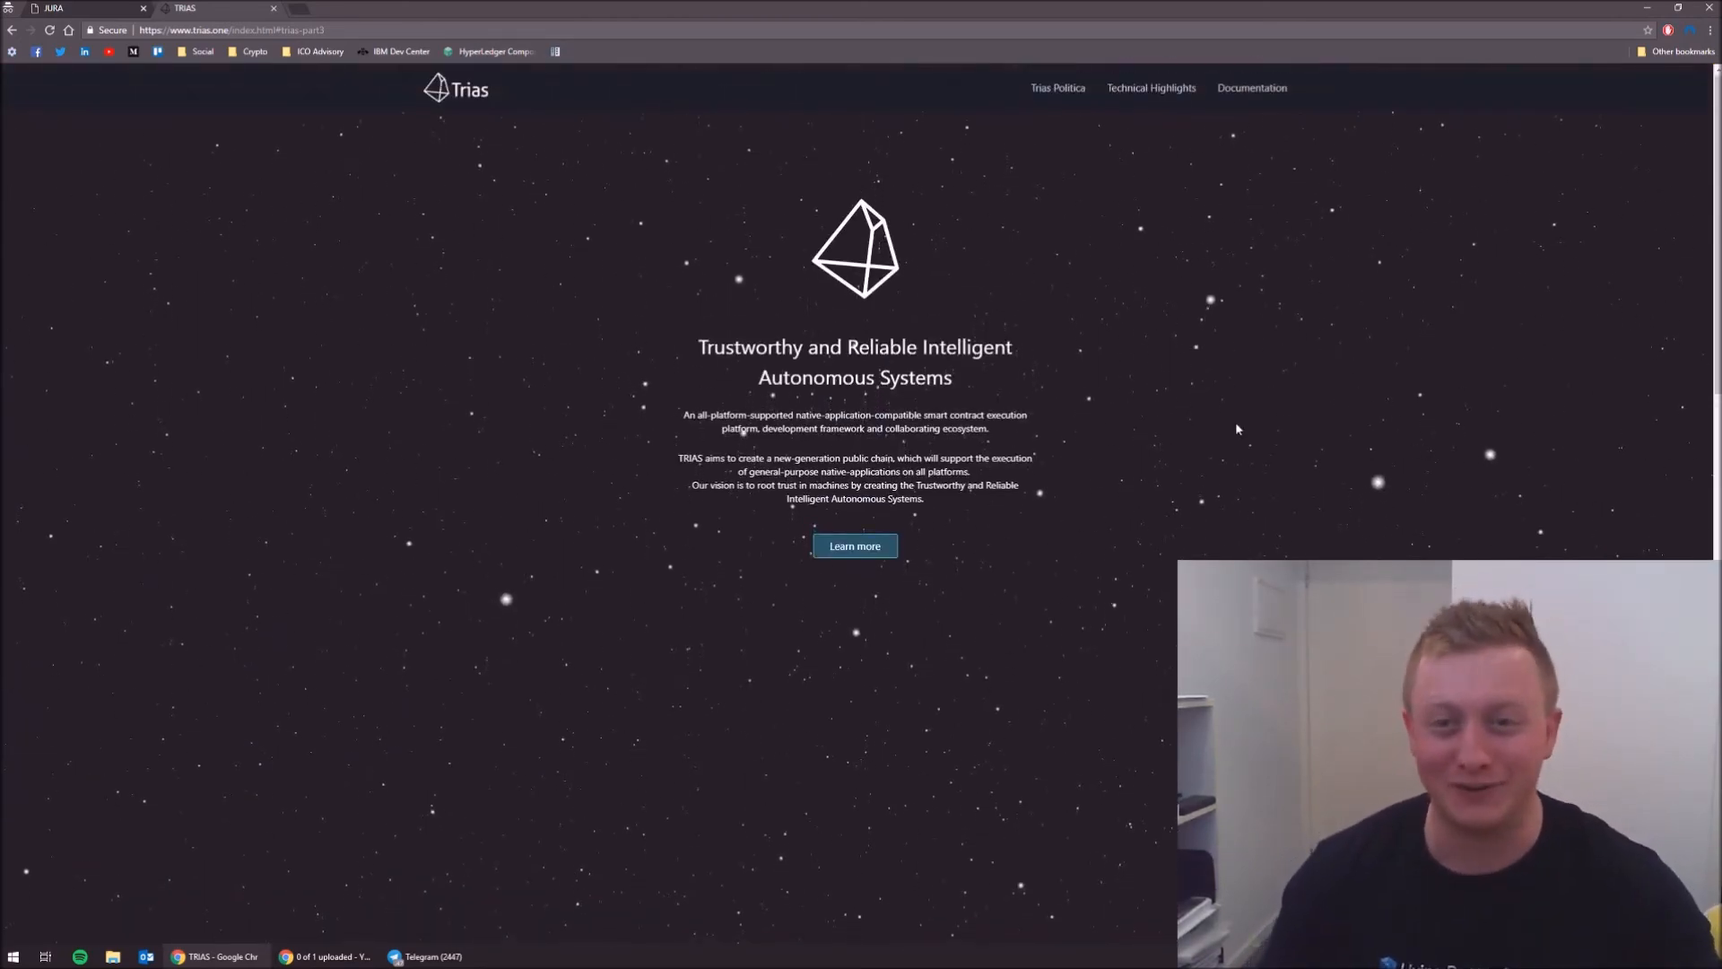
{"action": "scroll", "scroll_direction": "down", "scroll_amount": 3}
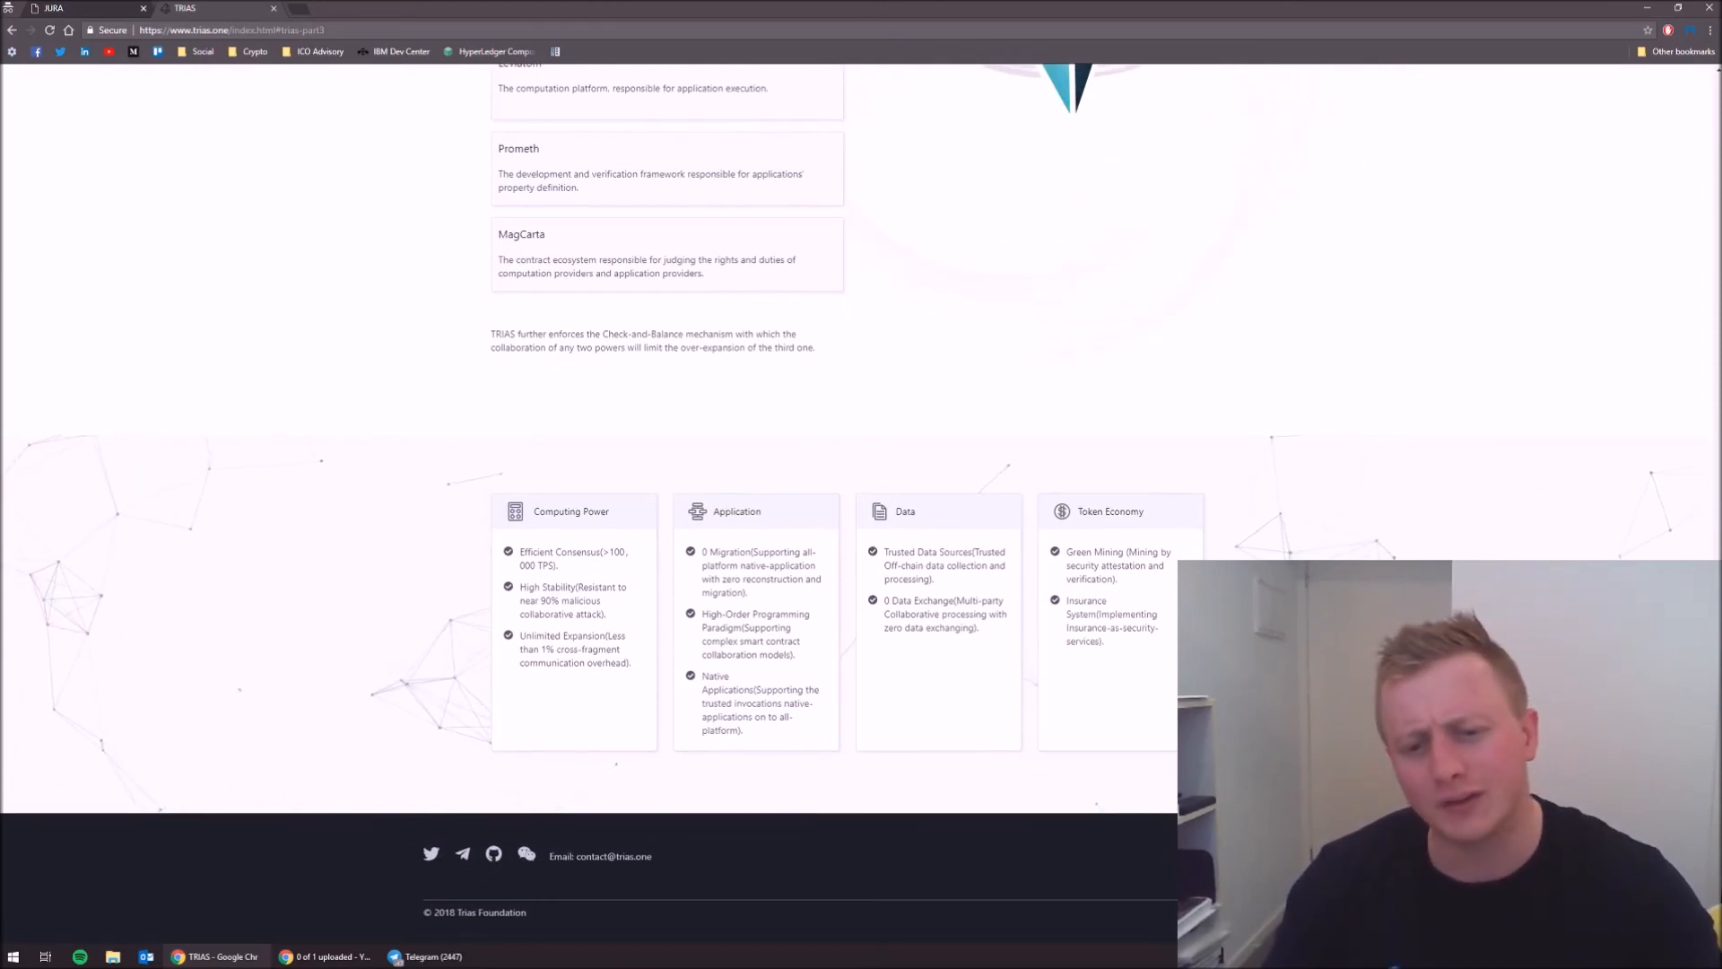
{"action": "scroll", "scroll_direction": "up", "scroll_amount": 3}
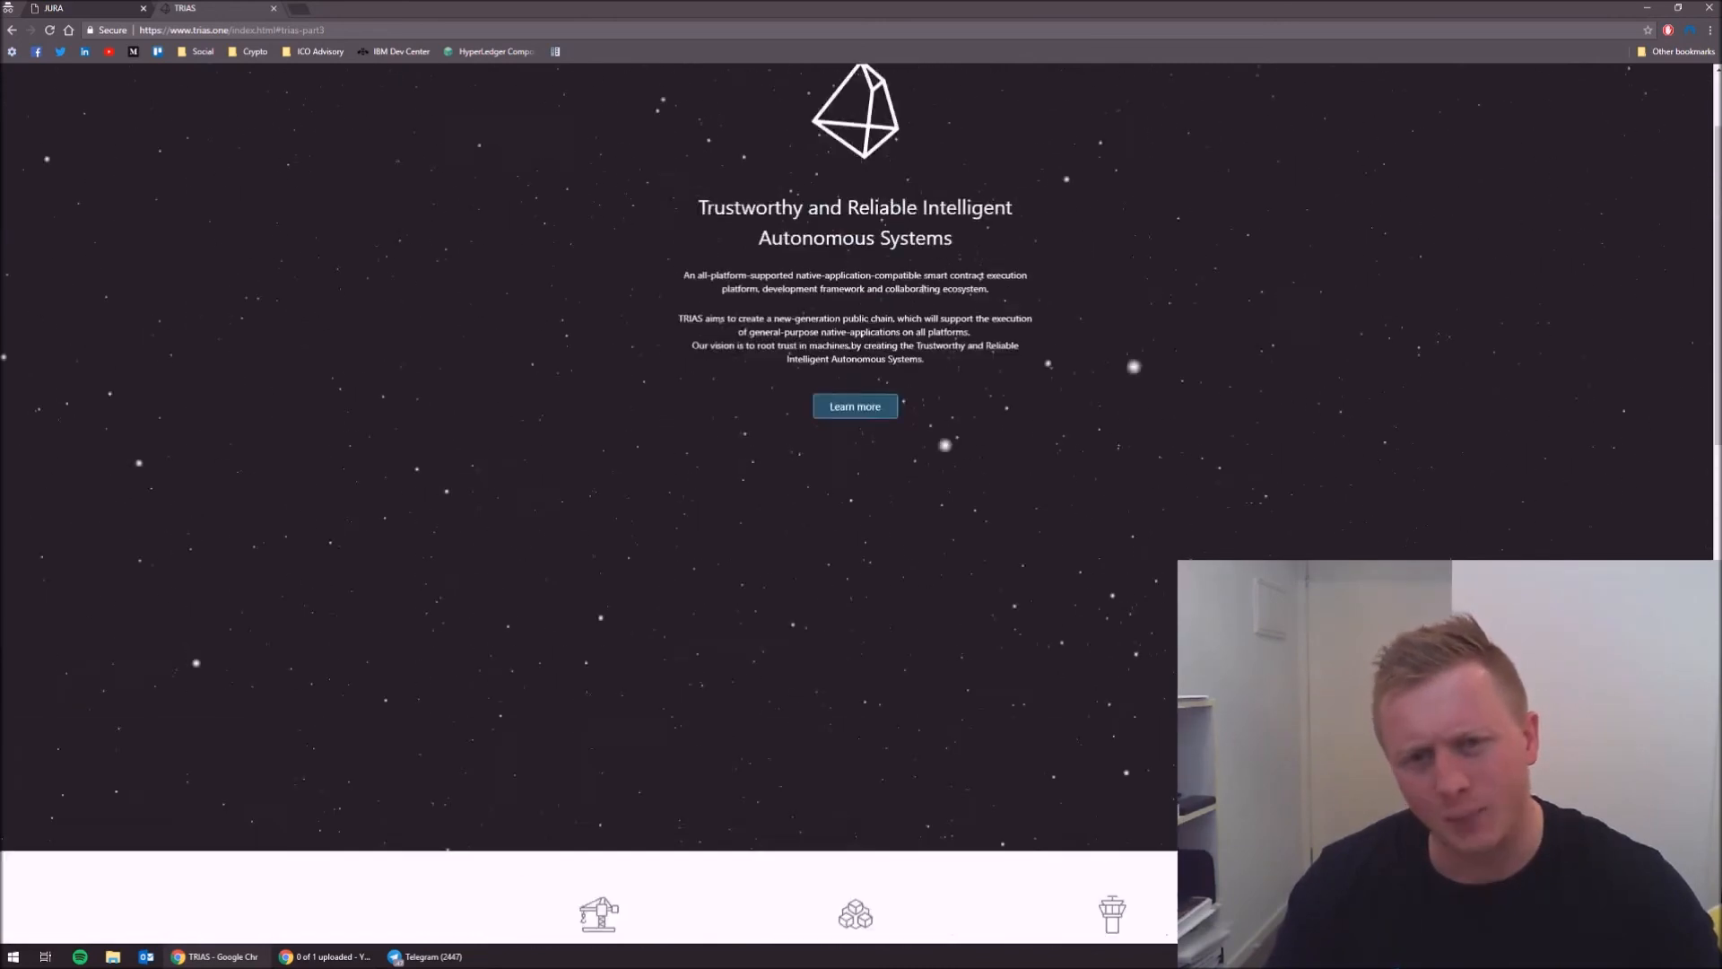
{"action": "left_click", "coordinate": [1251, 87]}
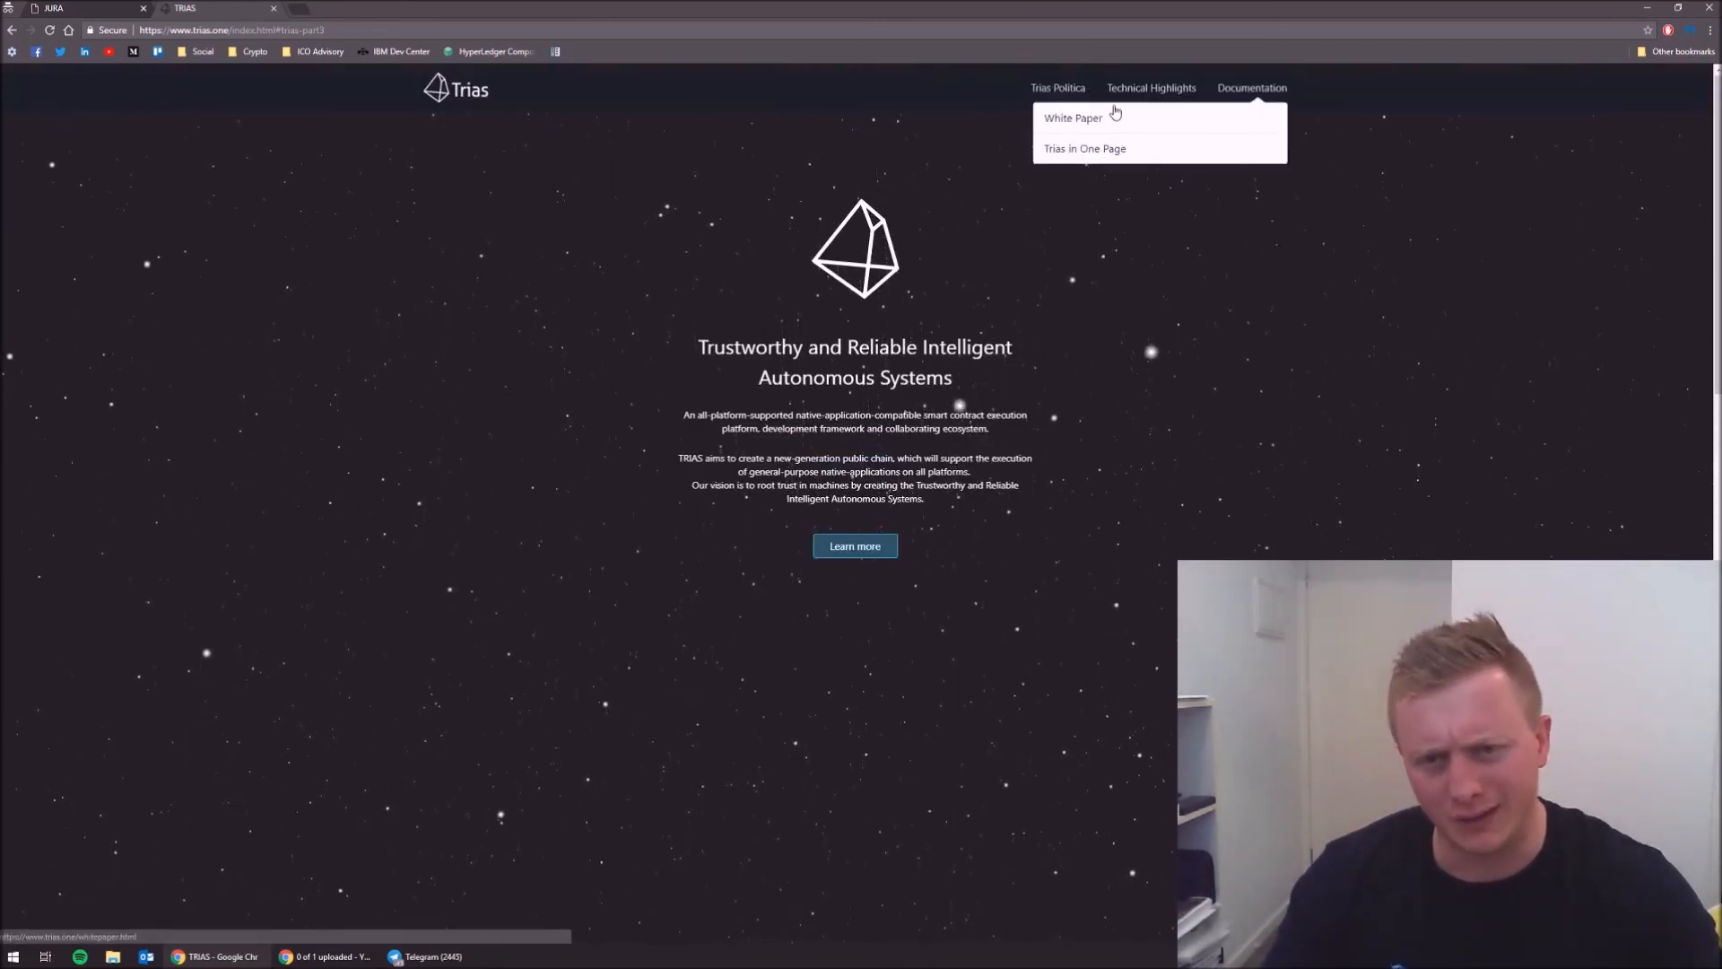
{"action": "left_click", "coordinate": [1073, 118]}
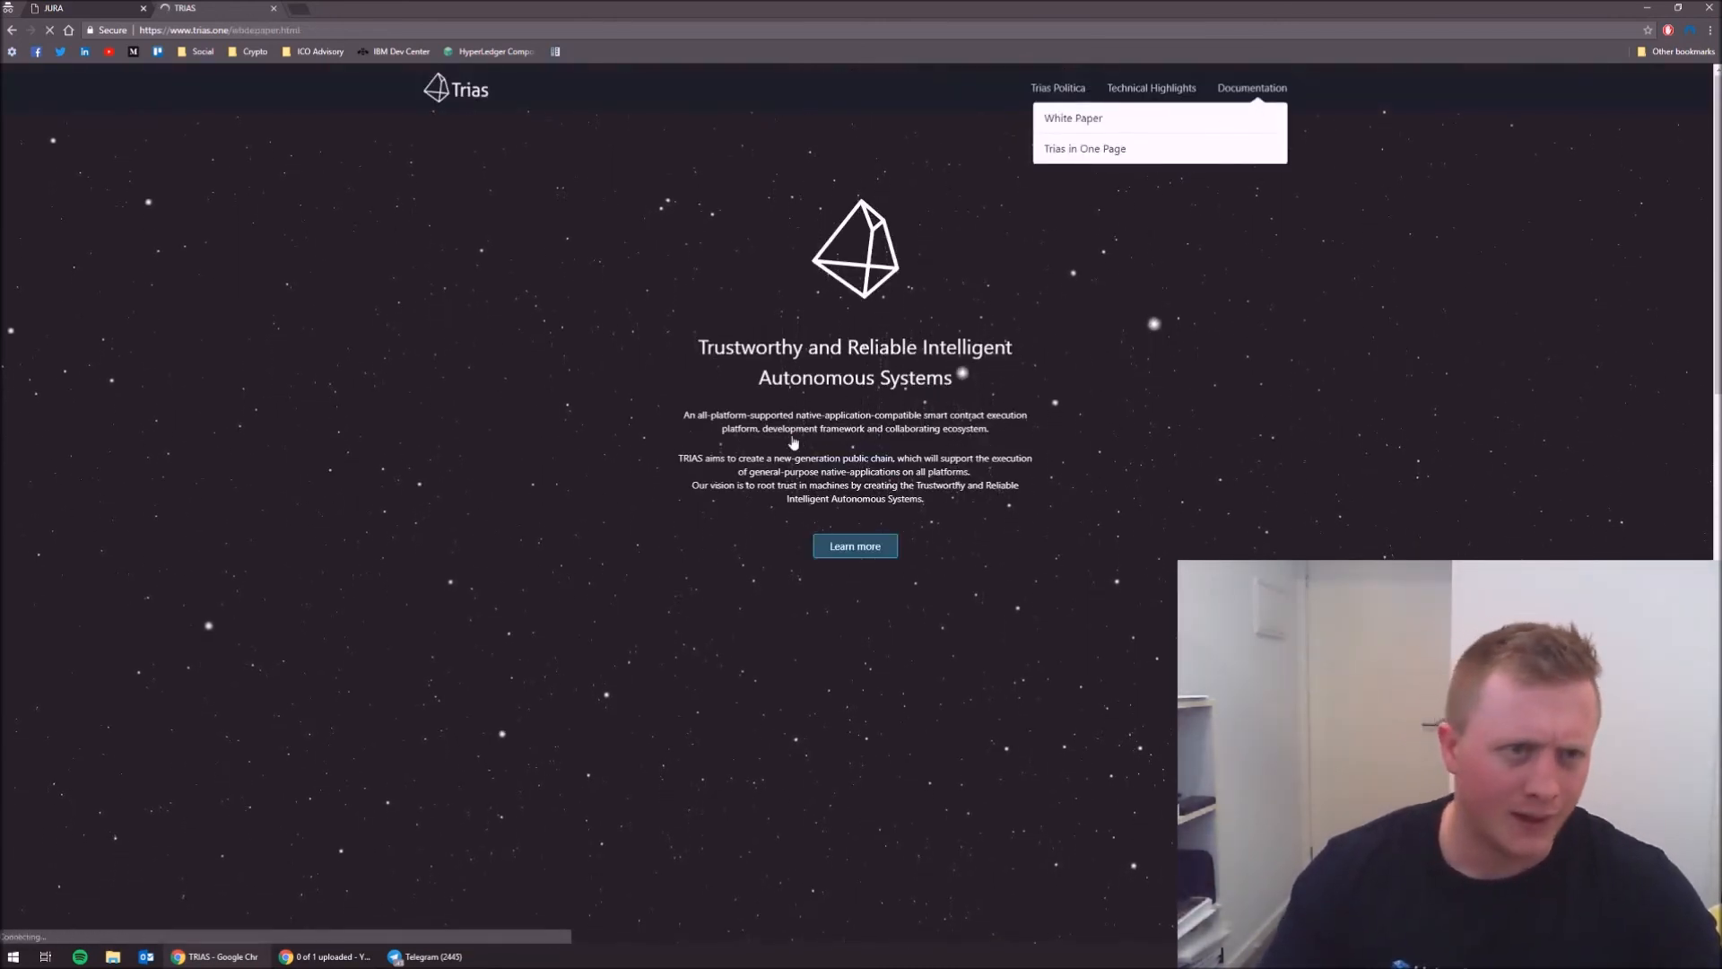
- Open the TRIAS White Paper and scroll through Leviatom, Prometh, MagCarta and Team to Published Papers
{"action": "left_click", "coordinate": [1073, 117]}
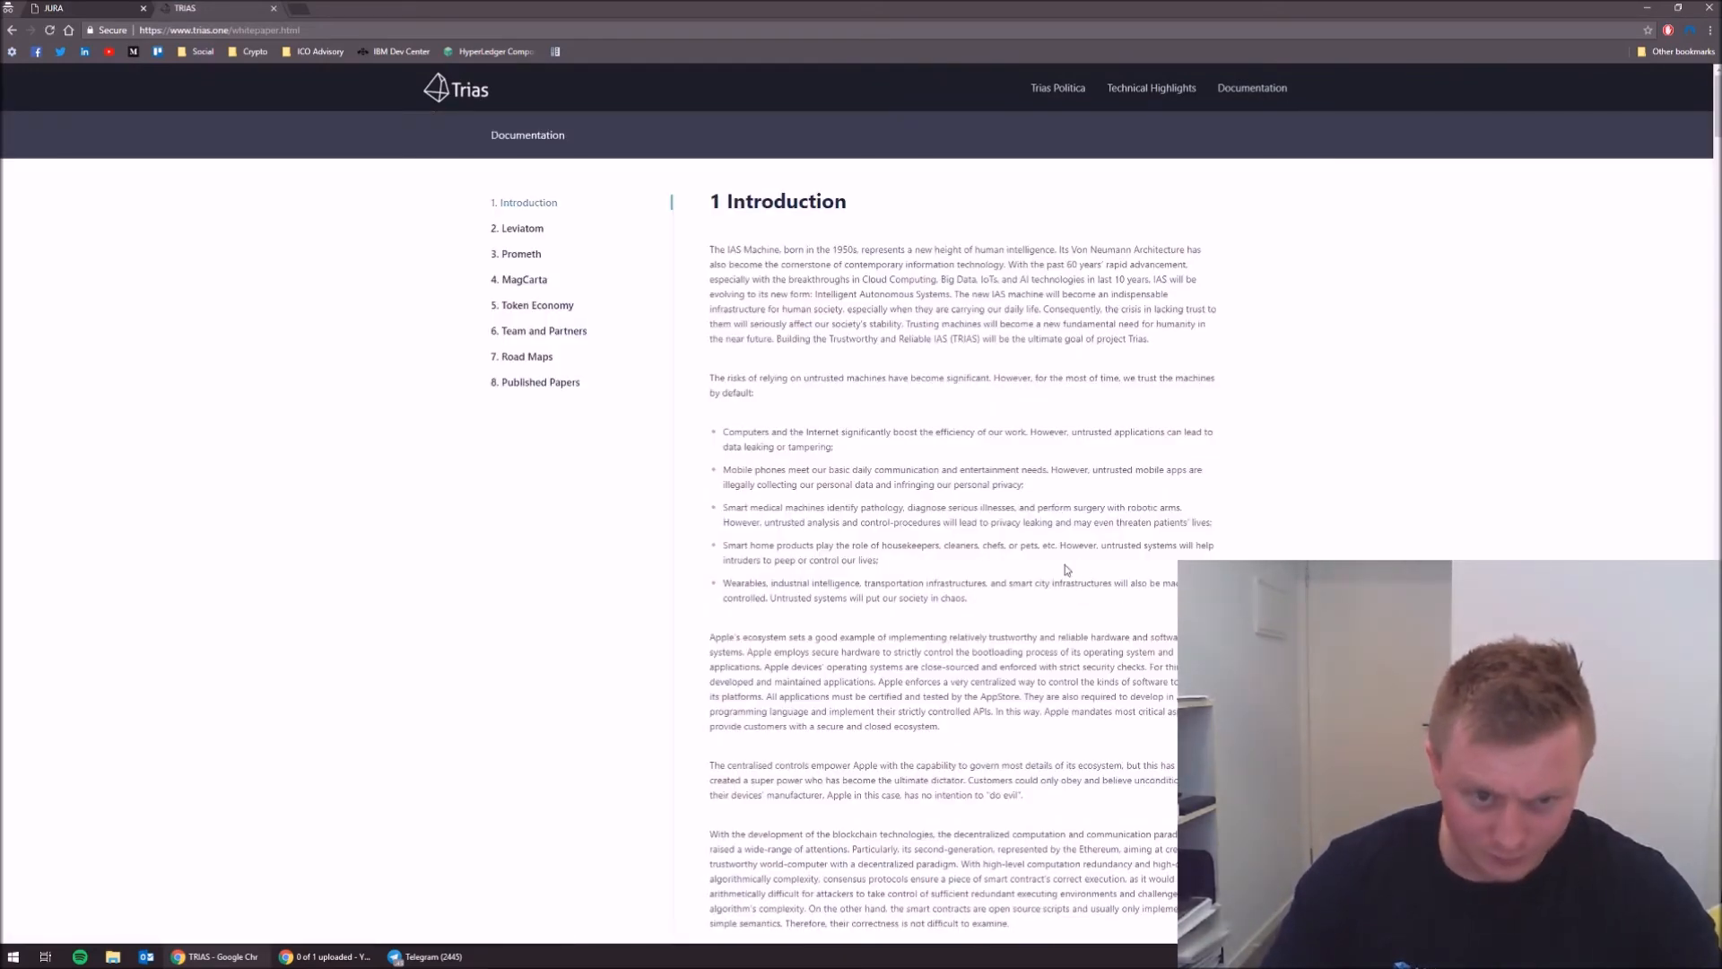
{"action": "scroll", "scroll_direction": "down", "scroll_amount": 3}
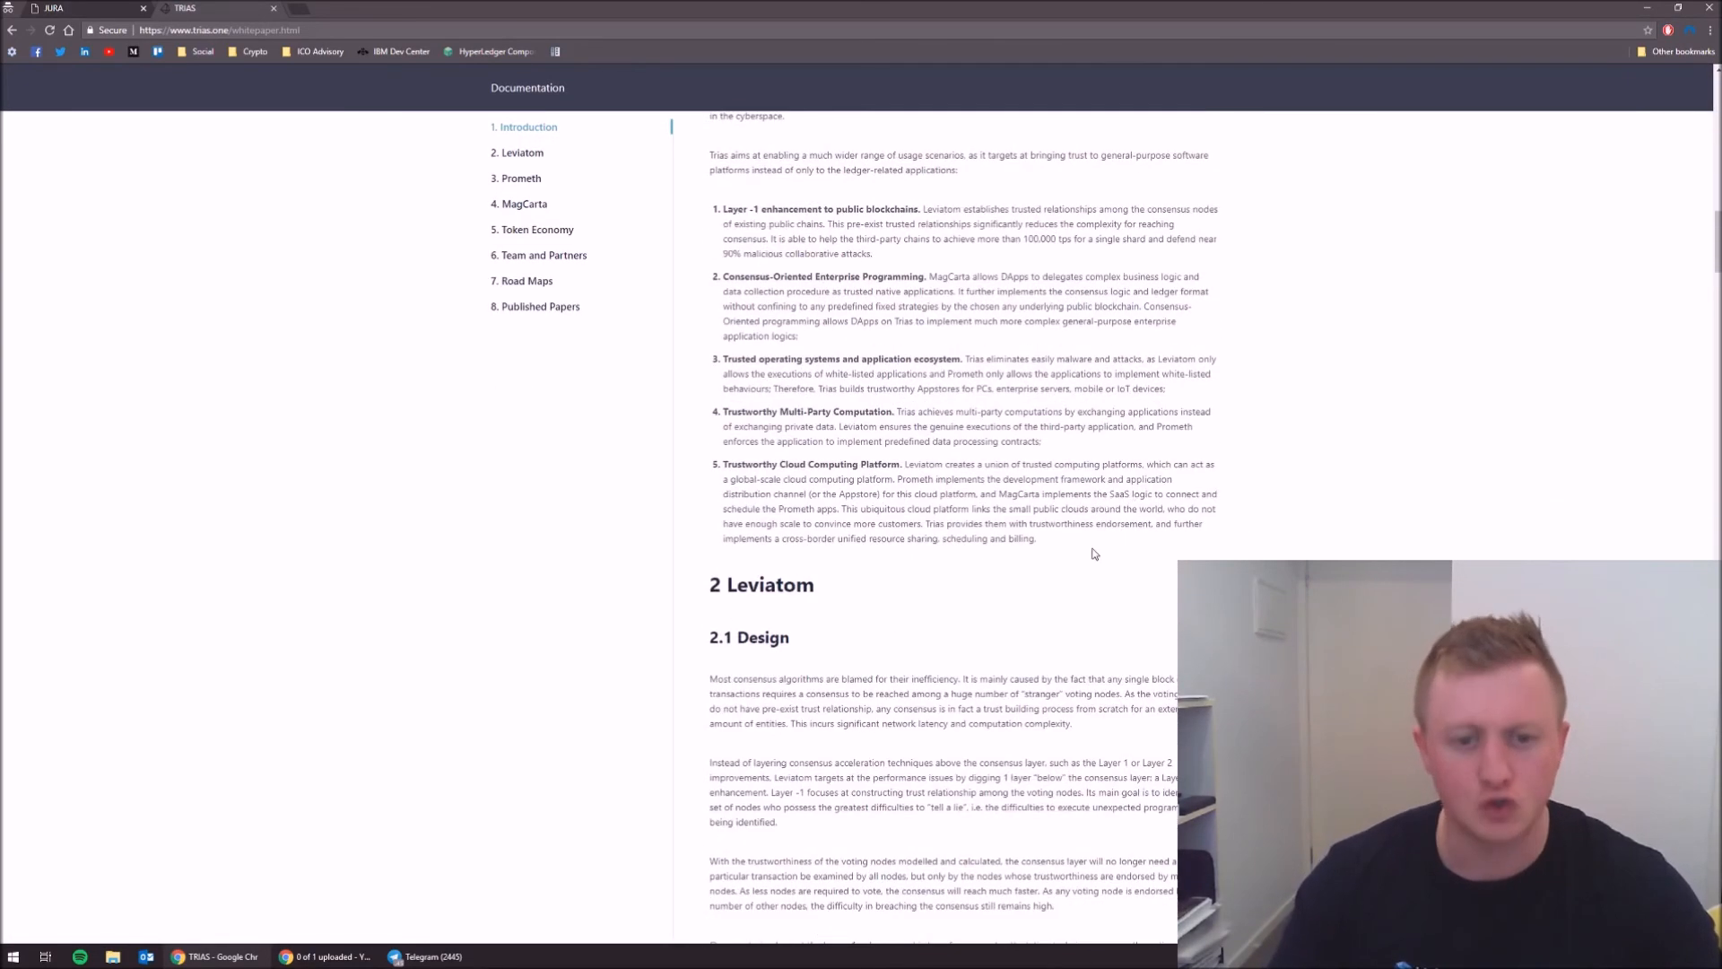
{"action": "scroll", "scroll_direction": "down", "scroll_amount": 3}
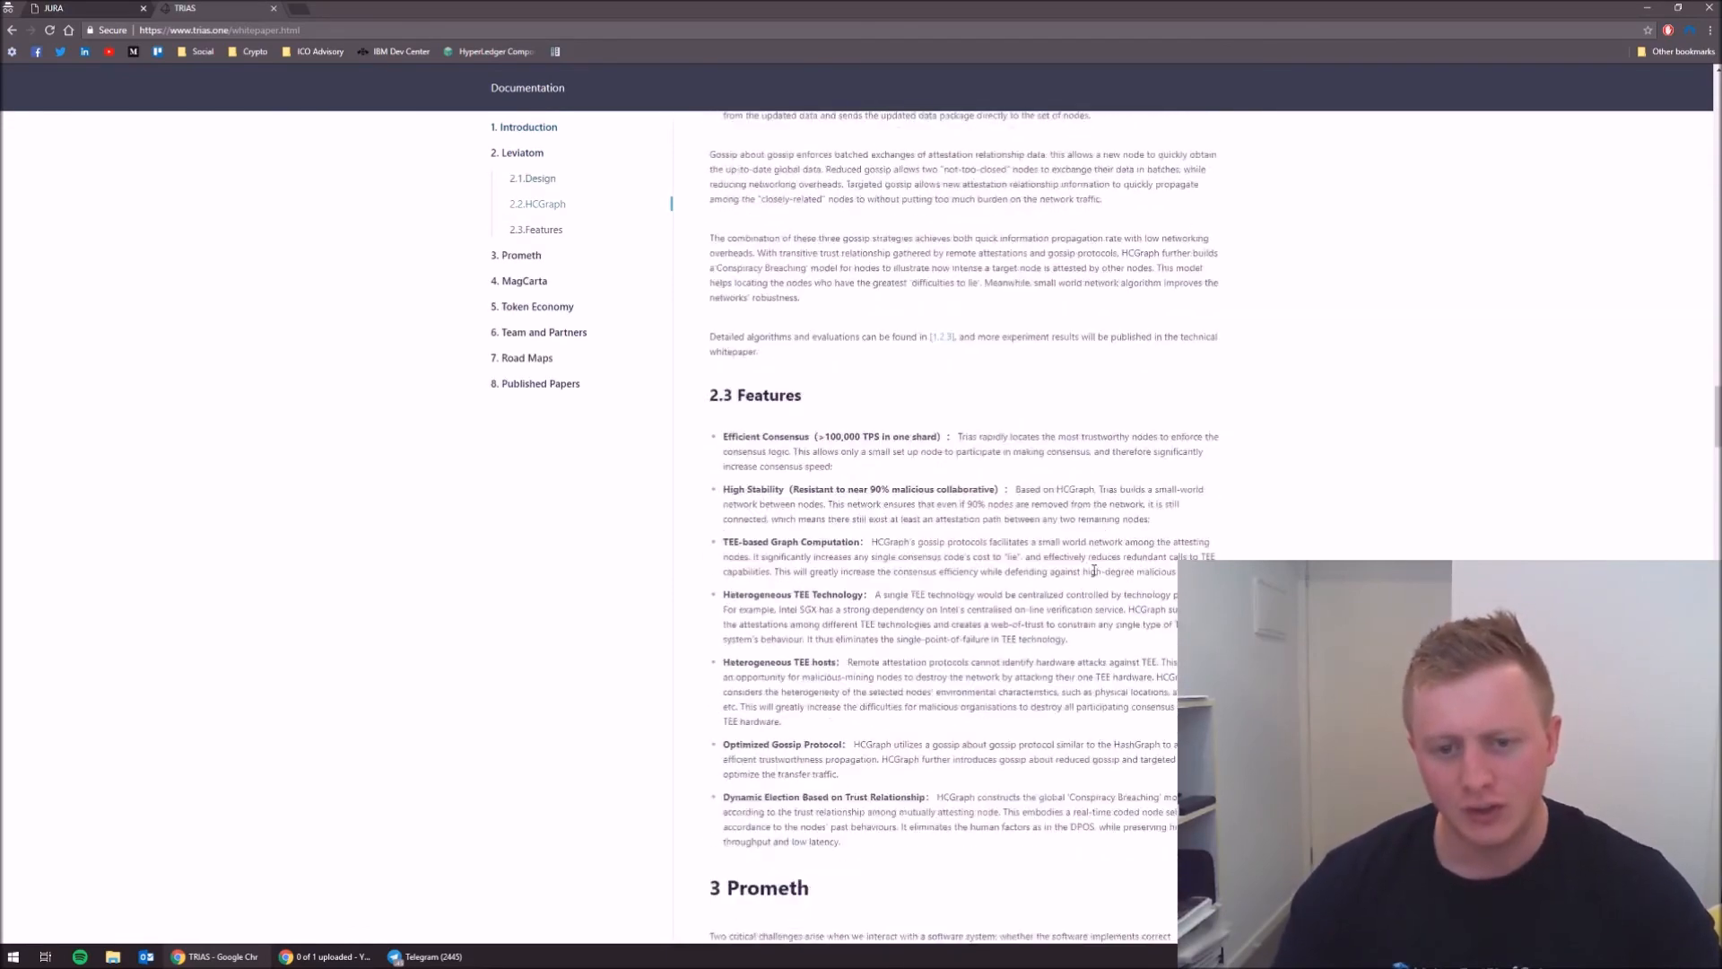
{"action": "scroll", "scroll_direction": "down", "scroll_amount": 3}
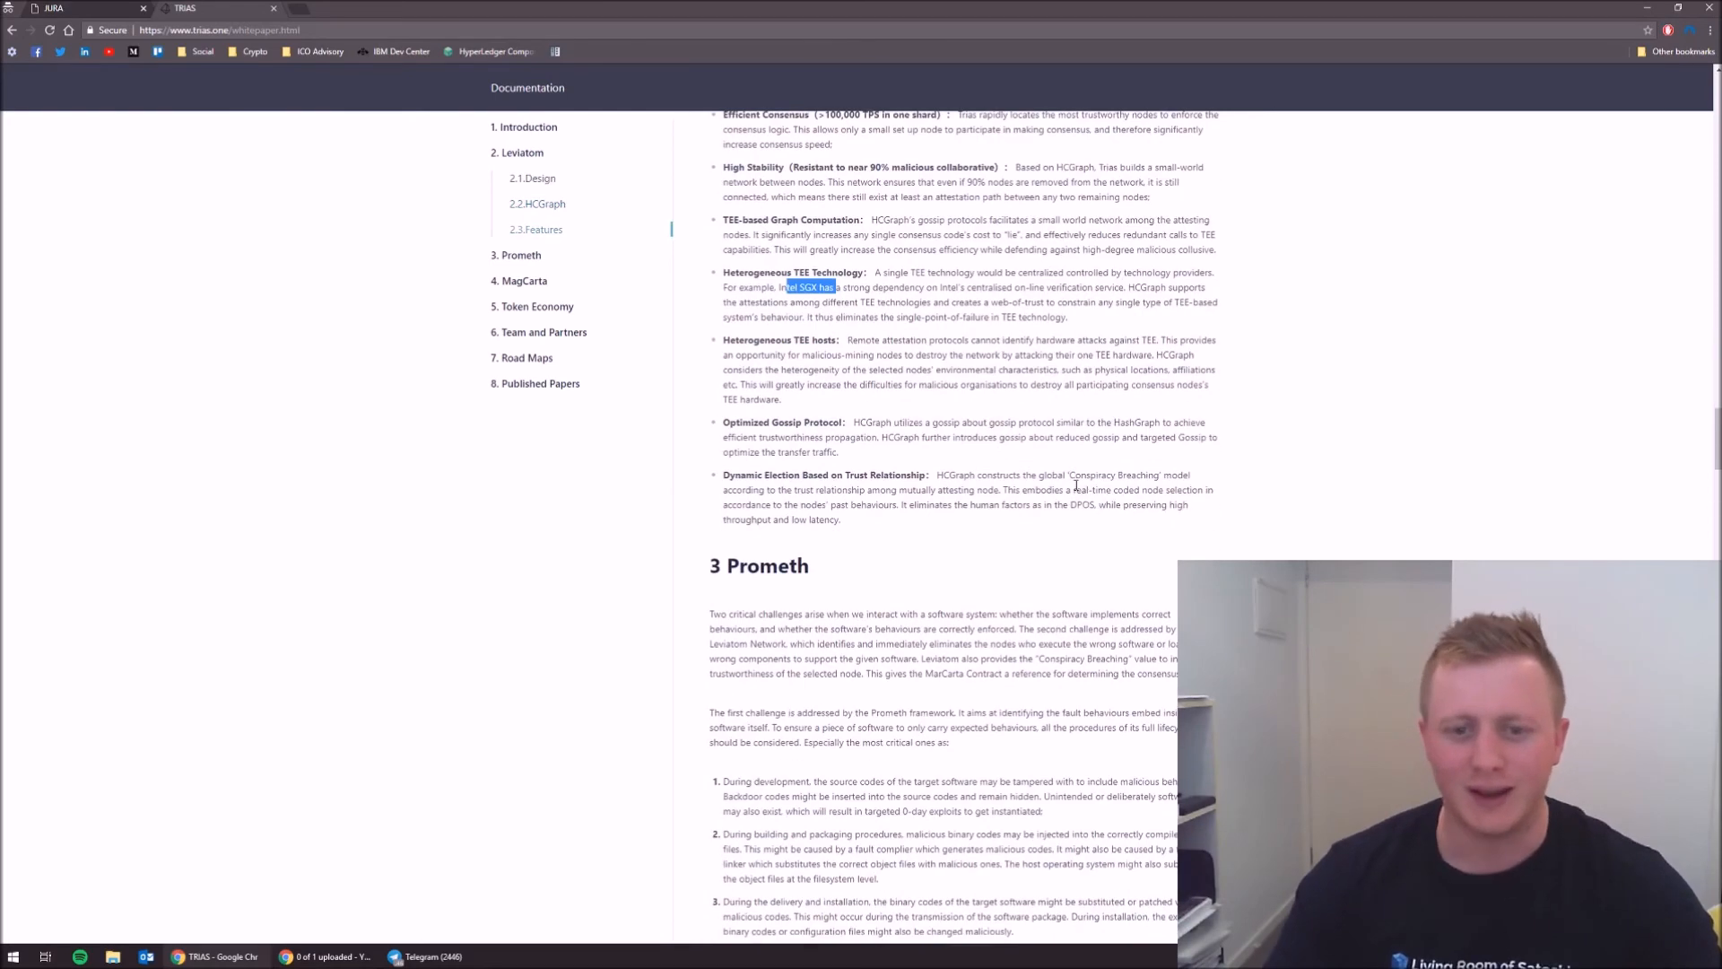
{"action": "scroll", "scroll_direction": "down", "scroll_amount": 3}
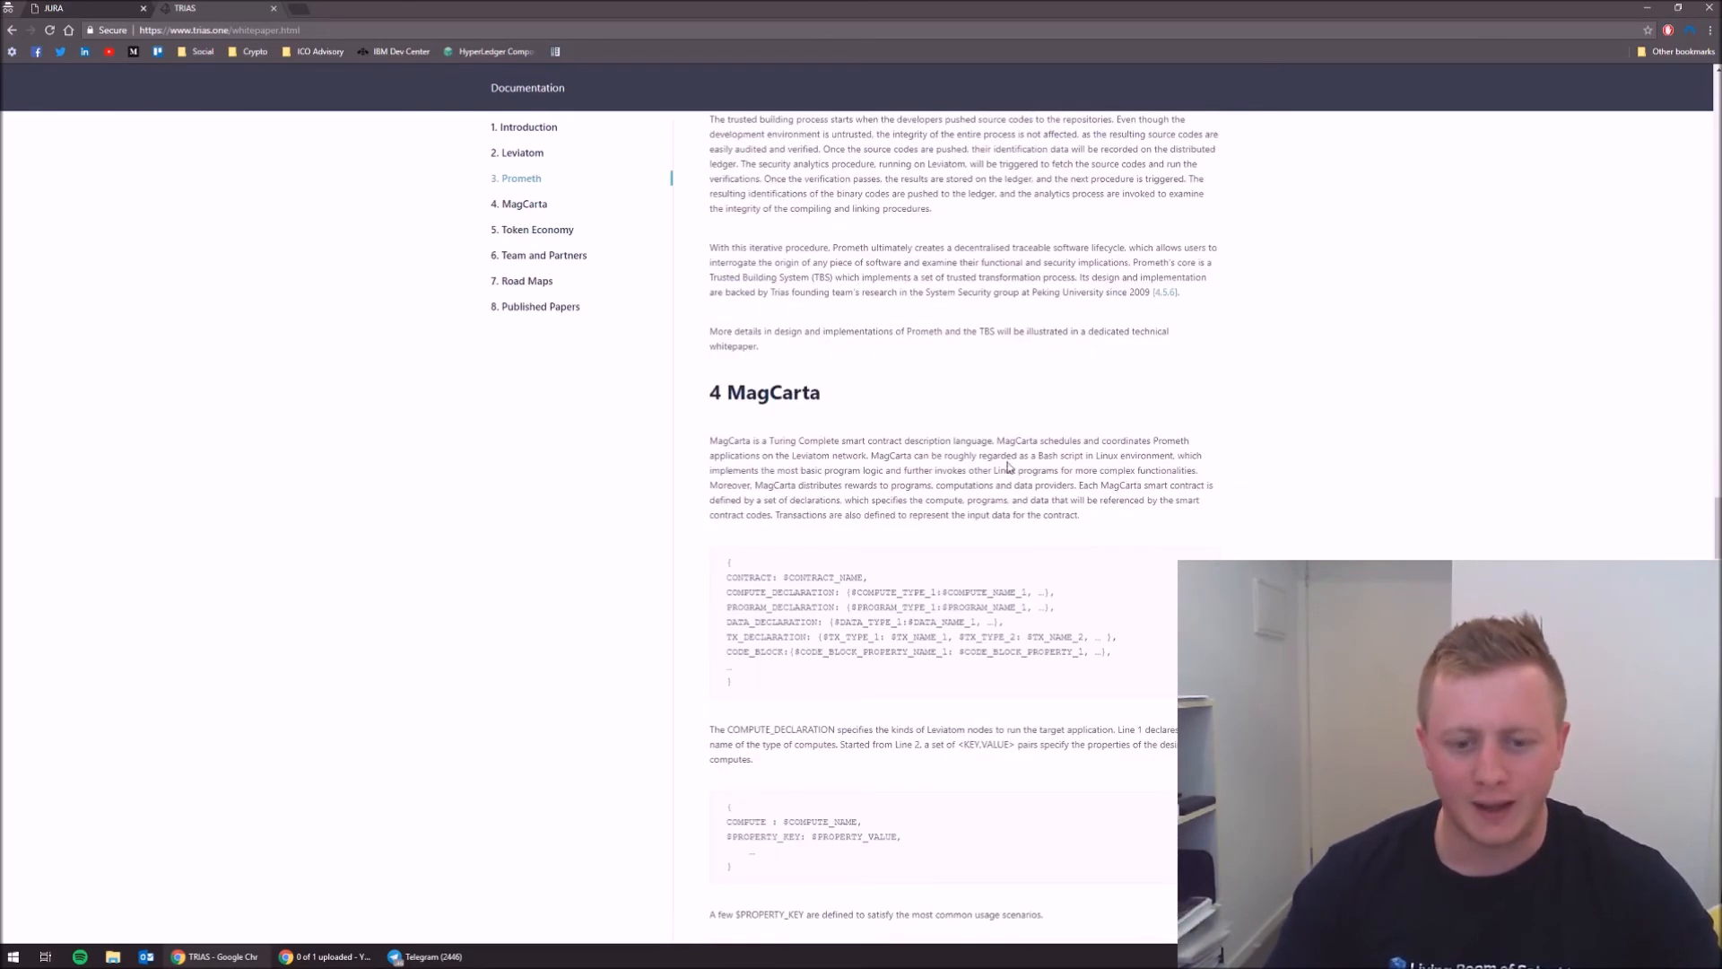
{"action": "scroll", "scroll_direction": "down", "scroll_amount": 3}
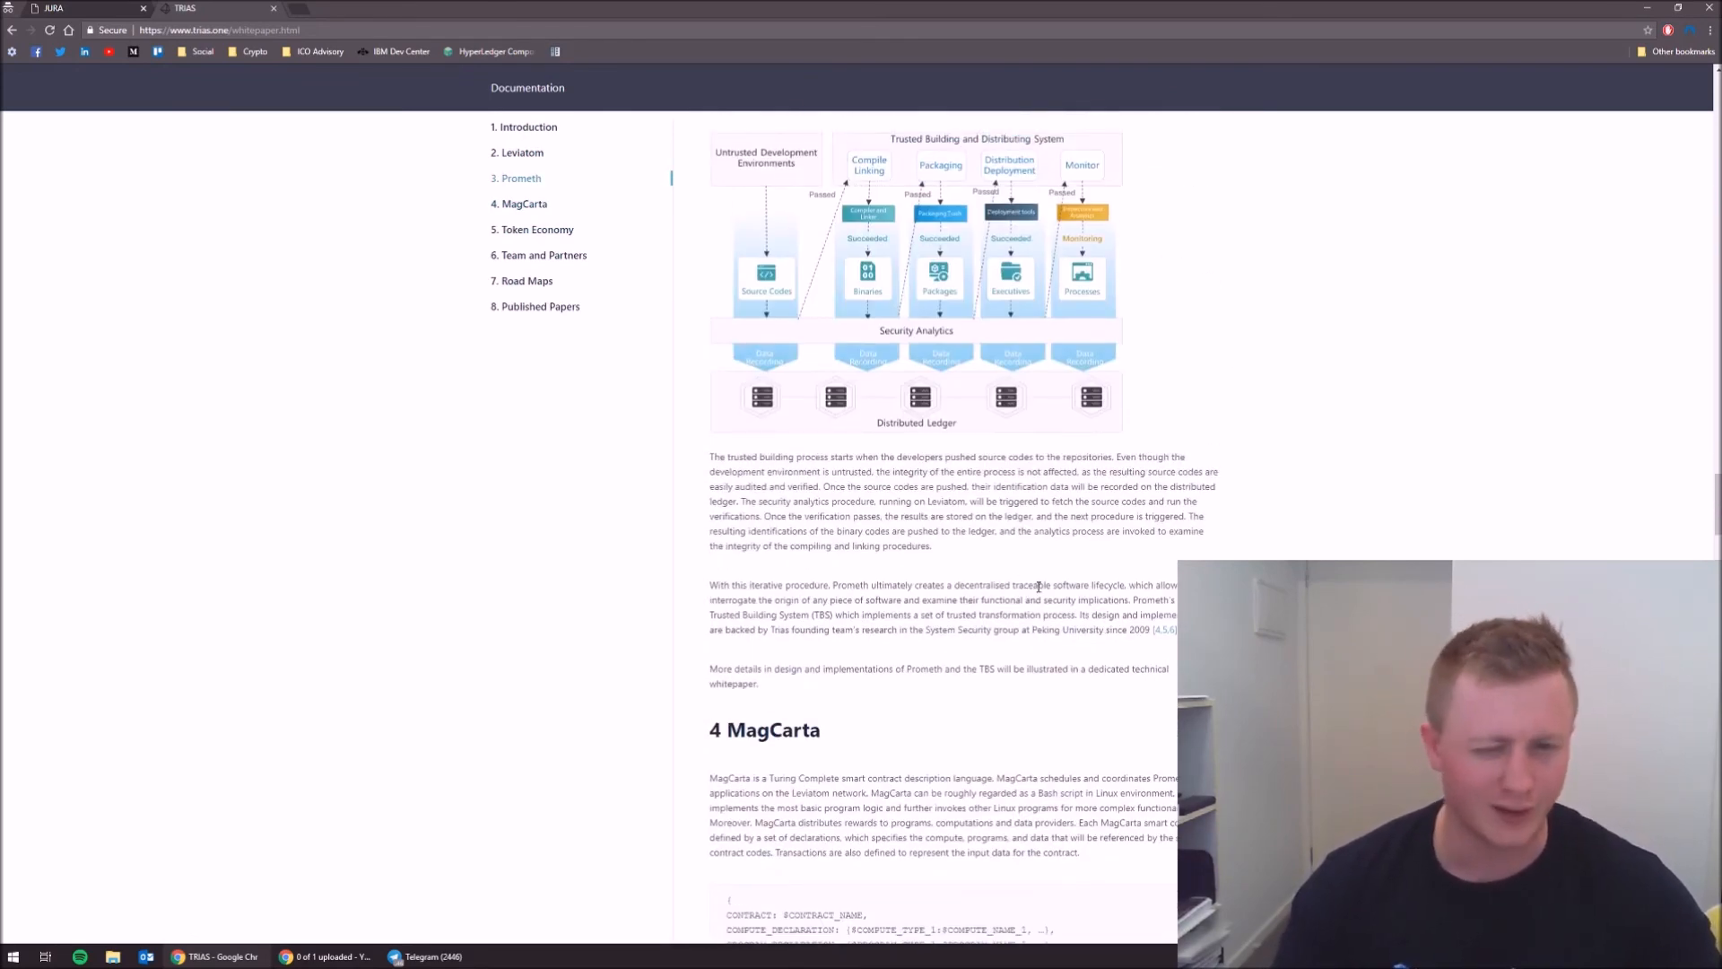
{"action": "scroll", "scroll_direction": "down", "scroll_amount": 3}
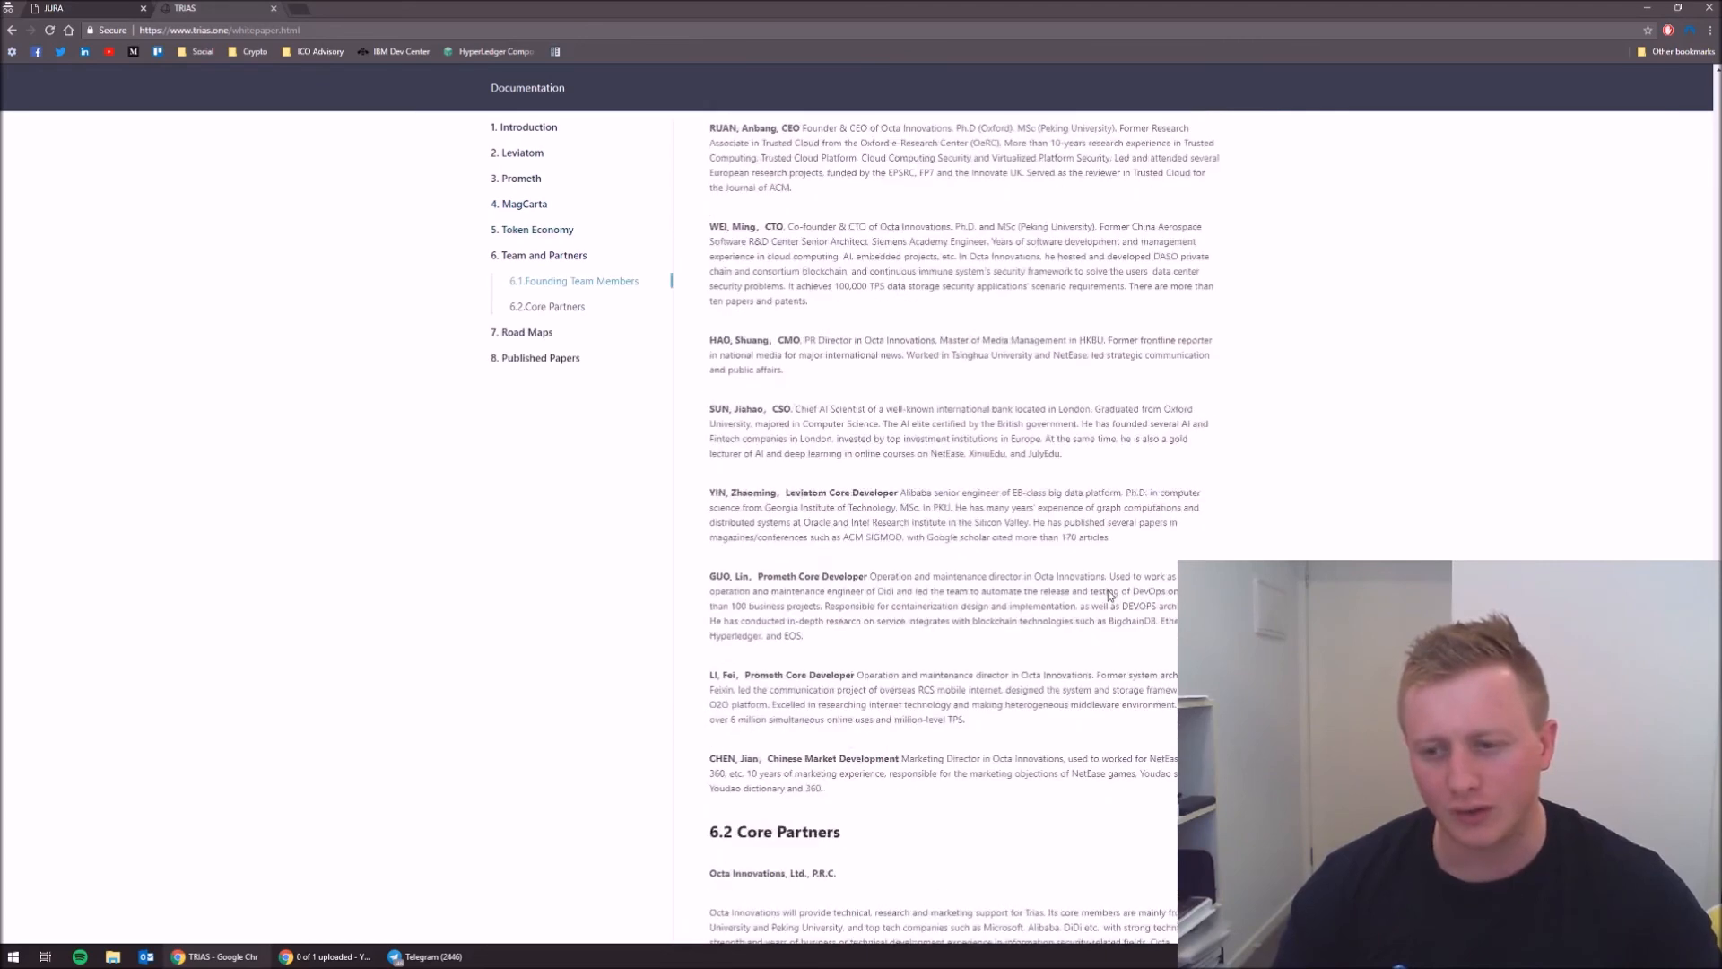
{"action": "scroll", "scroll_direction": "down", "scroll_amount": 3}
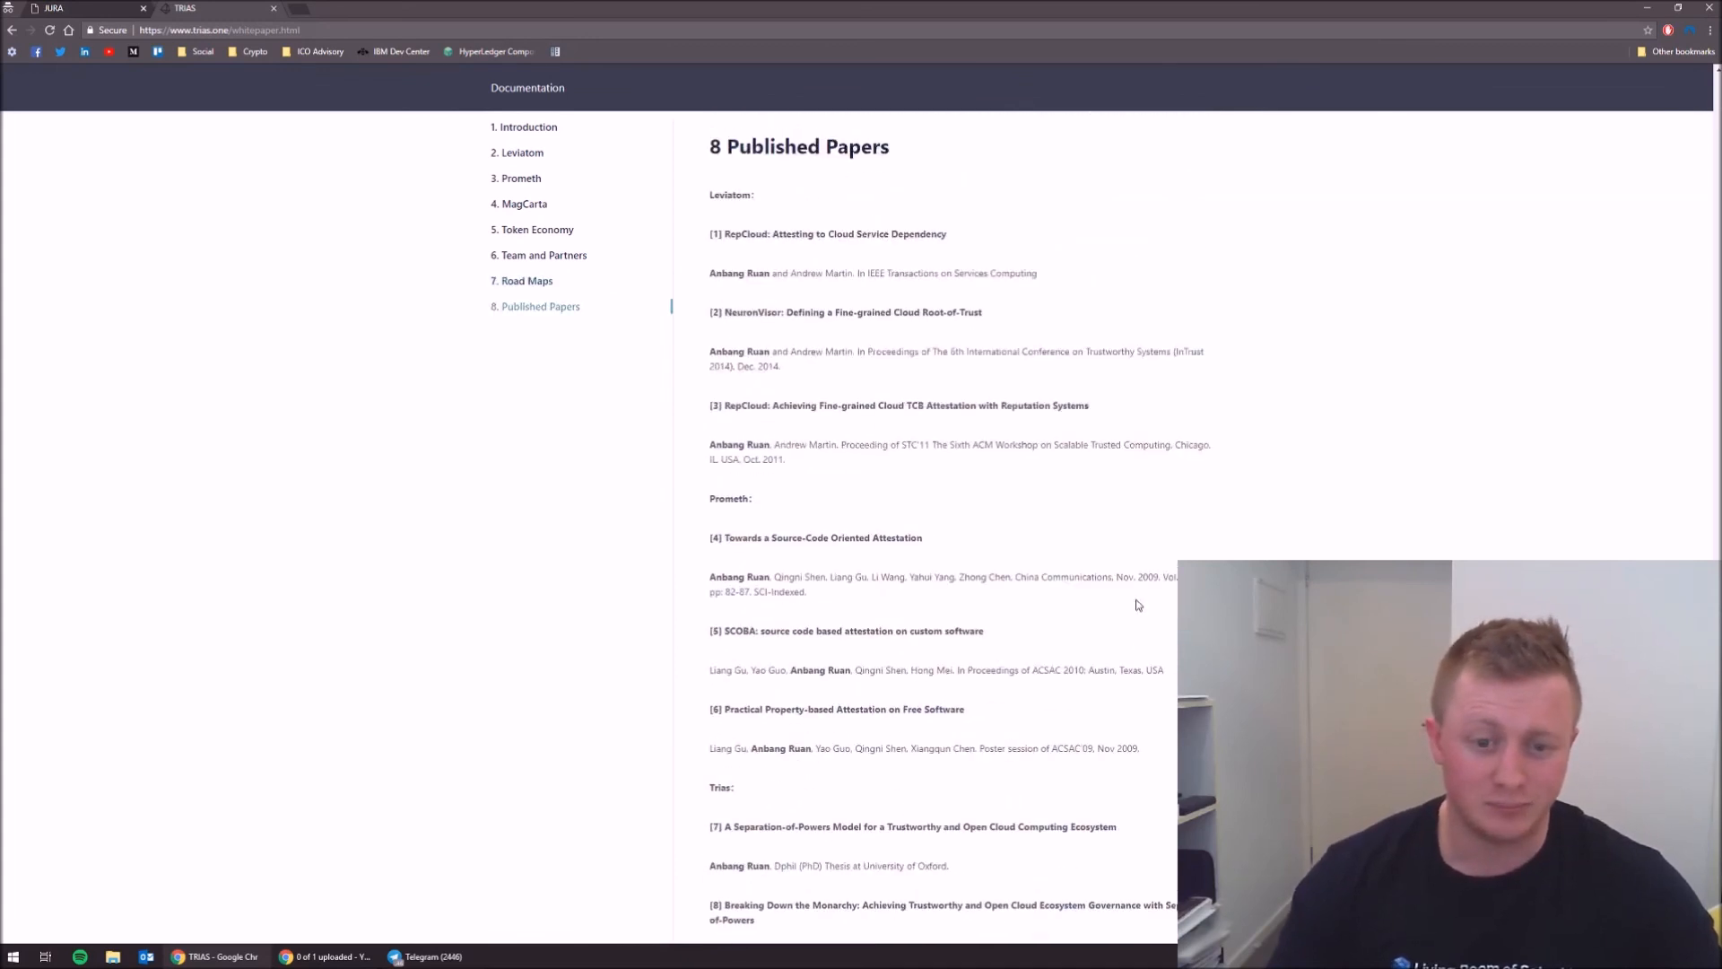
- View the Download attachments and Road Maps, then return to the '1. Introduction' section
{"action": "scroll", "scroll_direction": "down", "scroll_amount": 3}
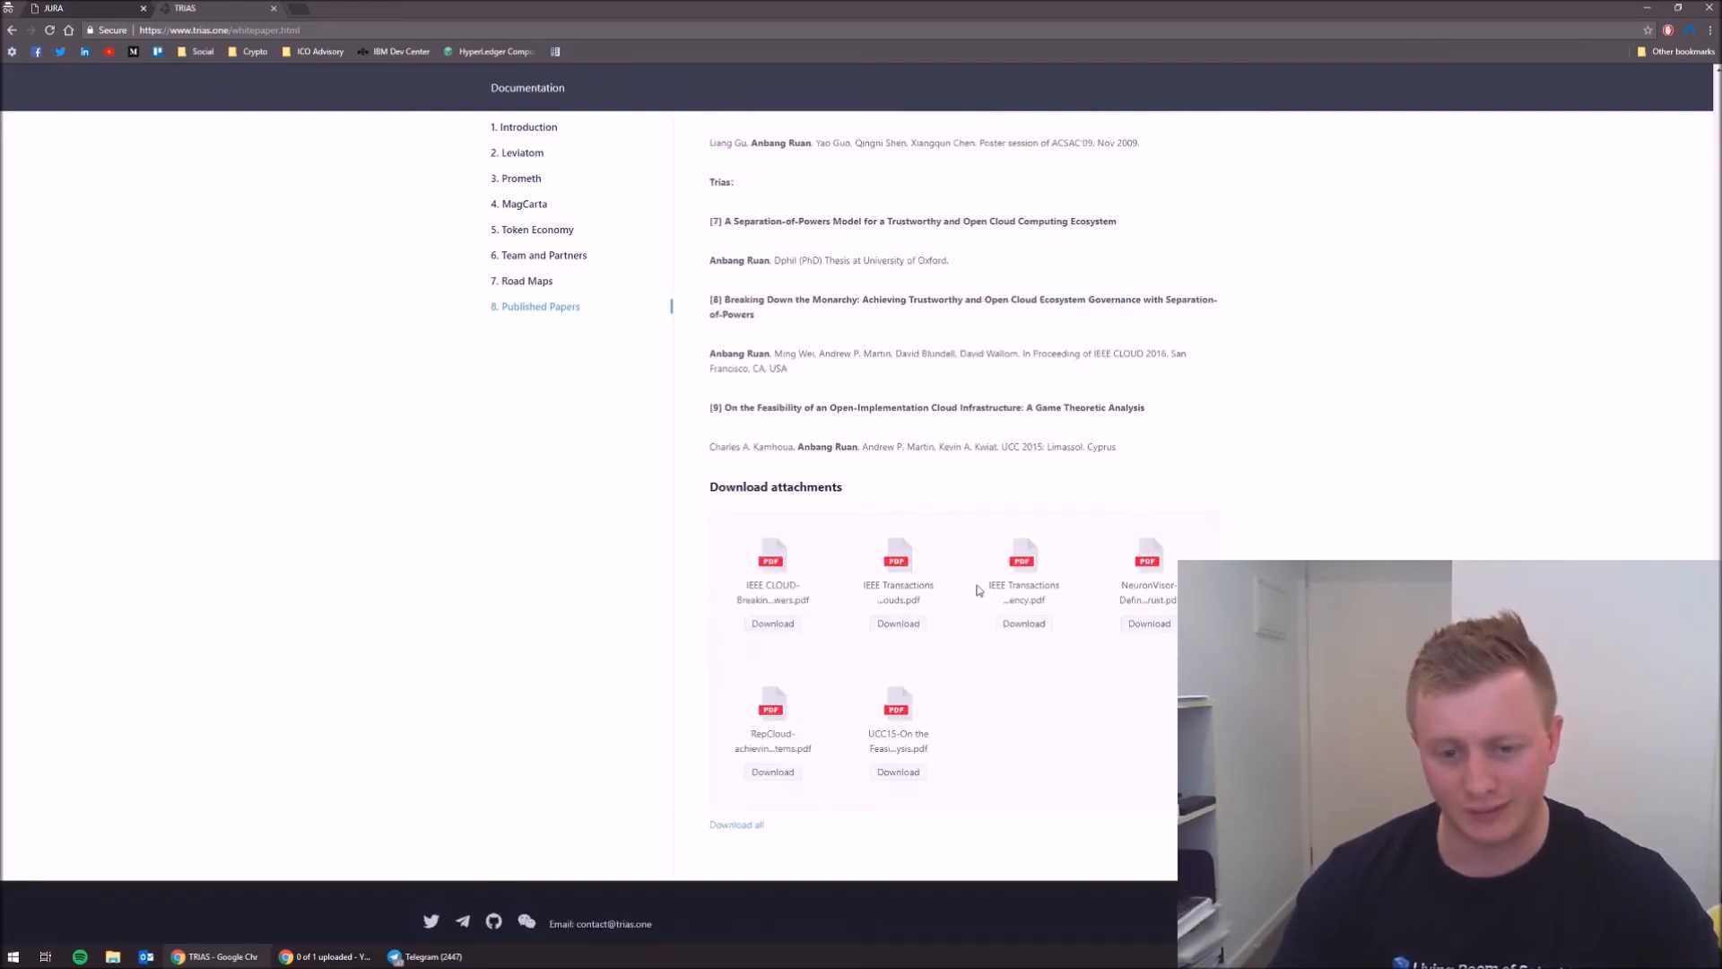
{"action": "scroll", "scroll_direction": "up", "scroll_amount": 3}
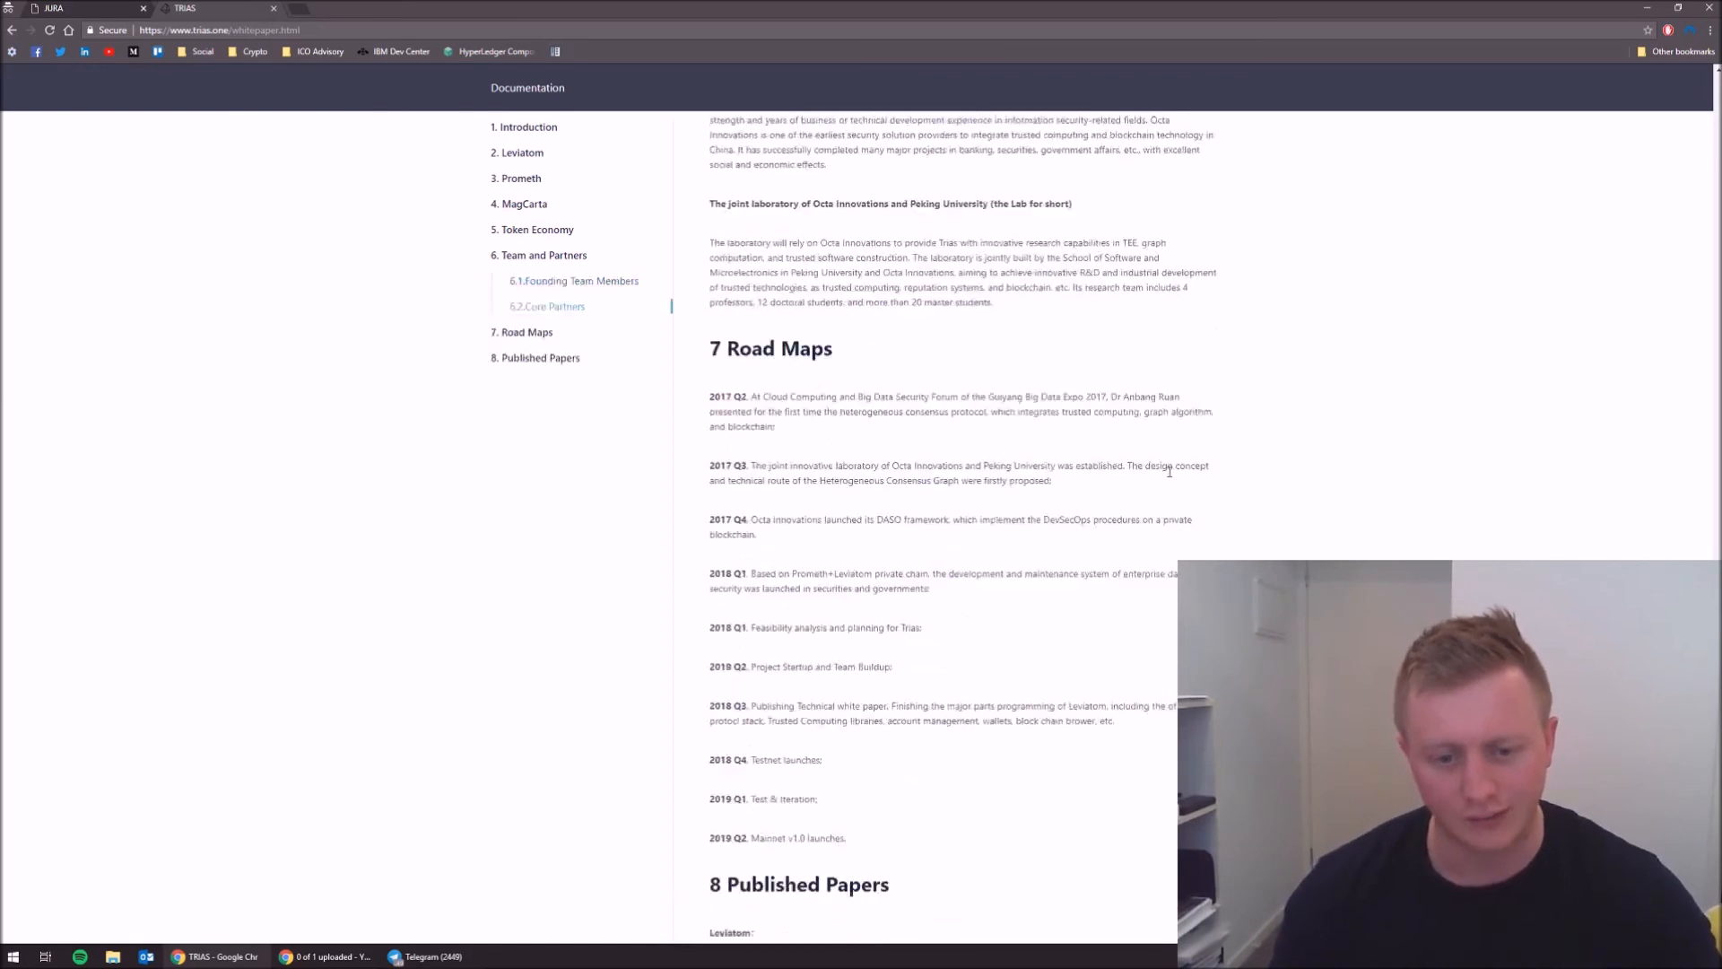
{"action": "left_click", "coordinate": [524, 203]}
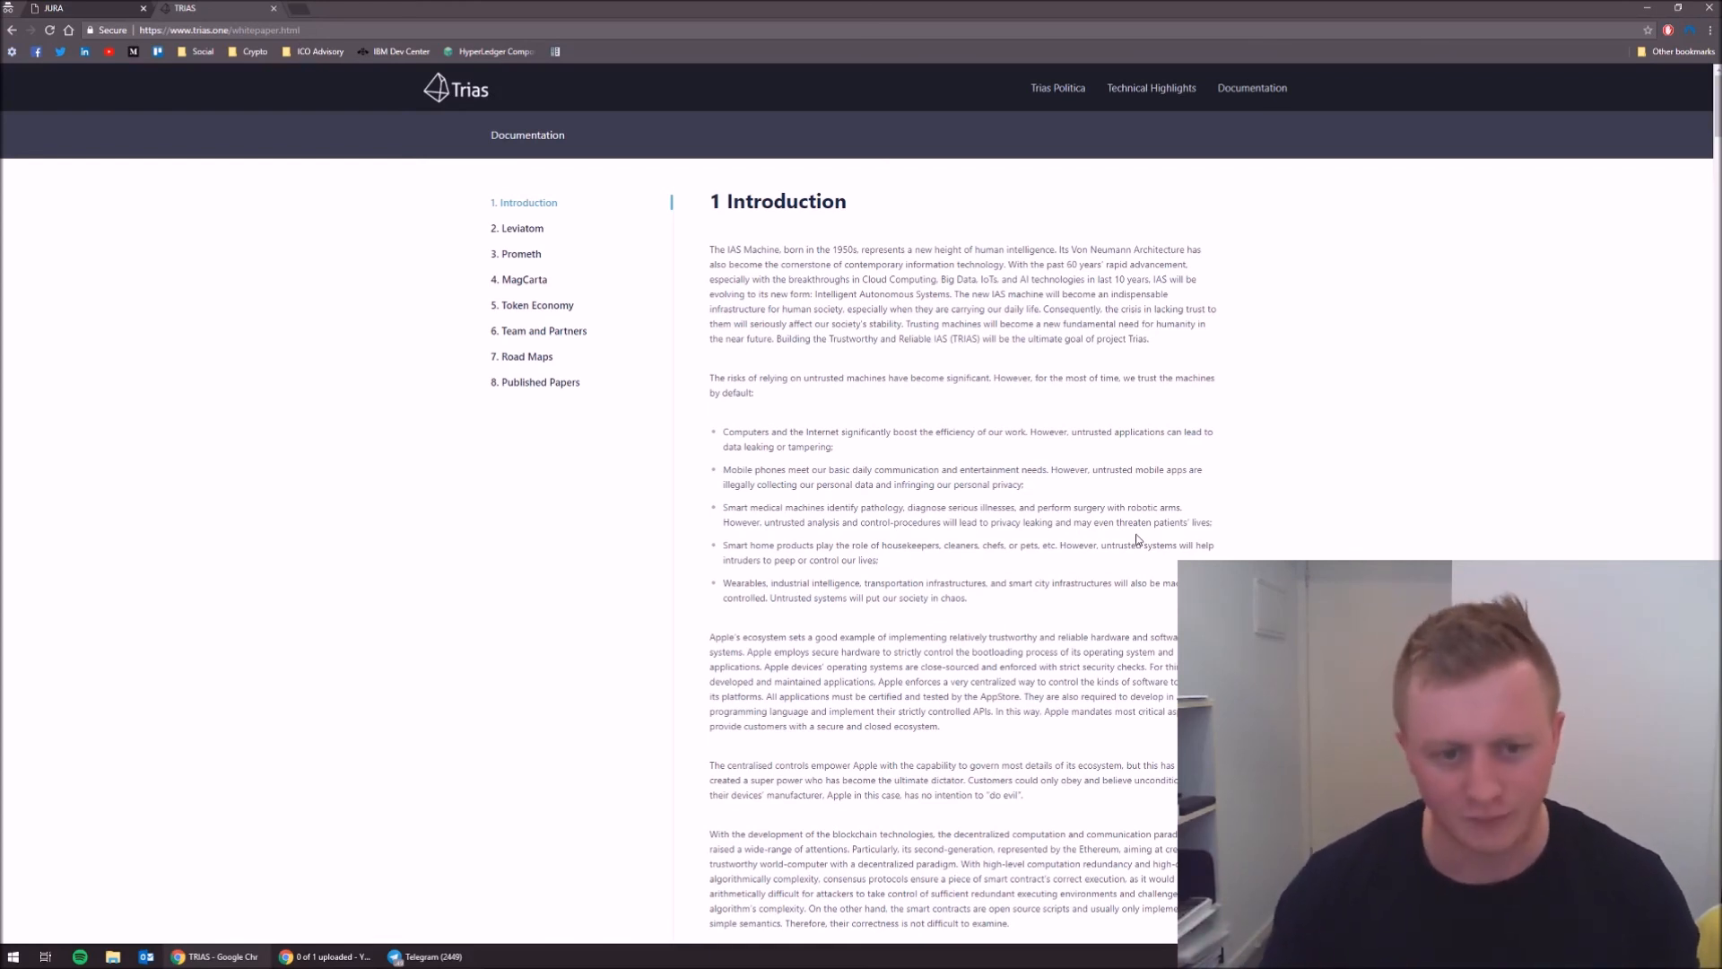
{"action": "mouse_move", "coordinate": [397, 105]}
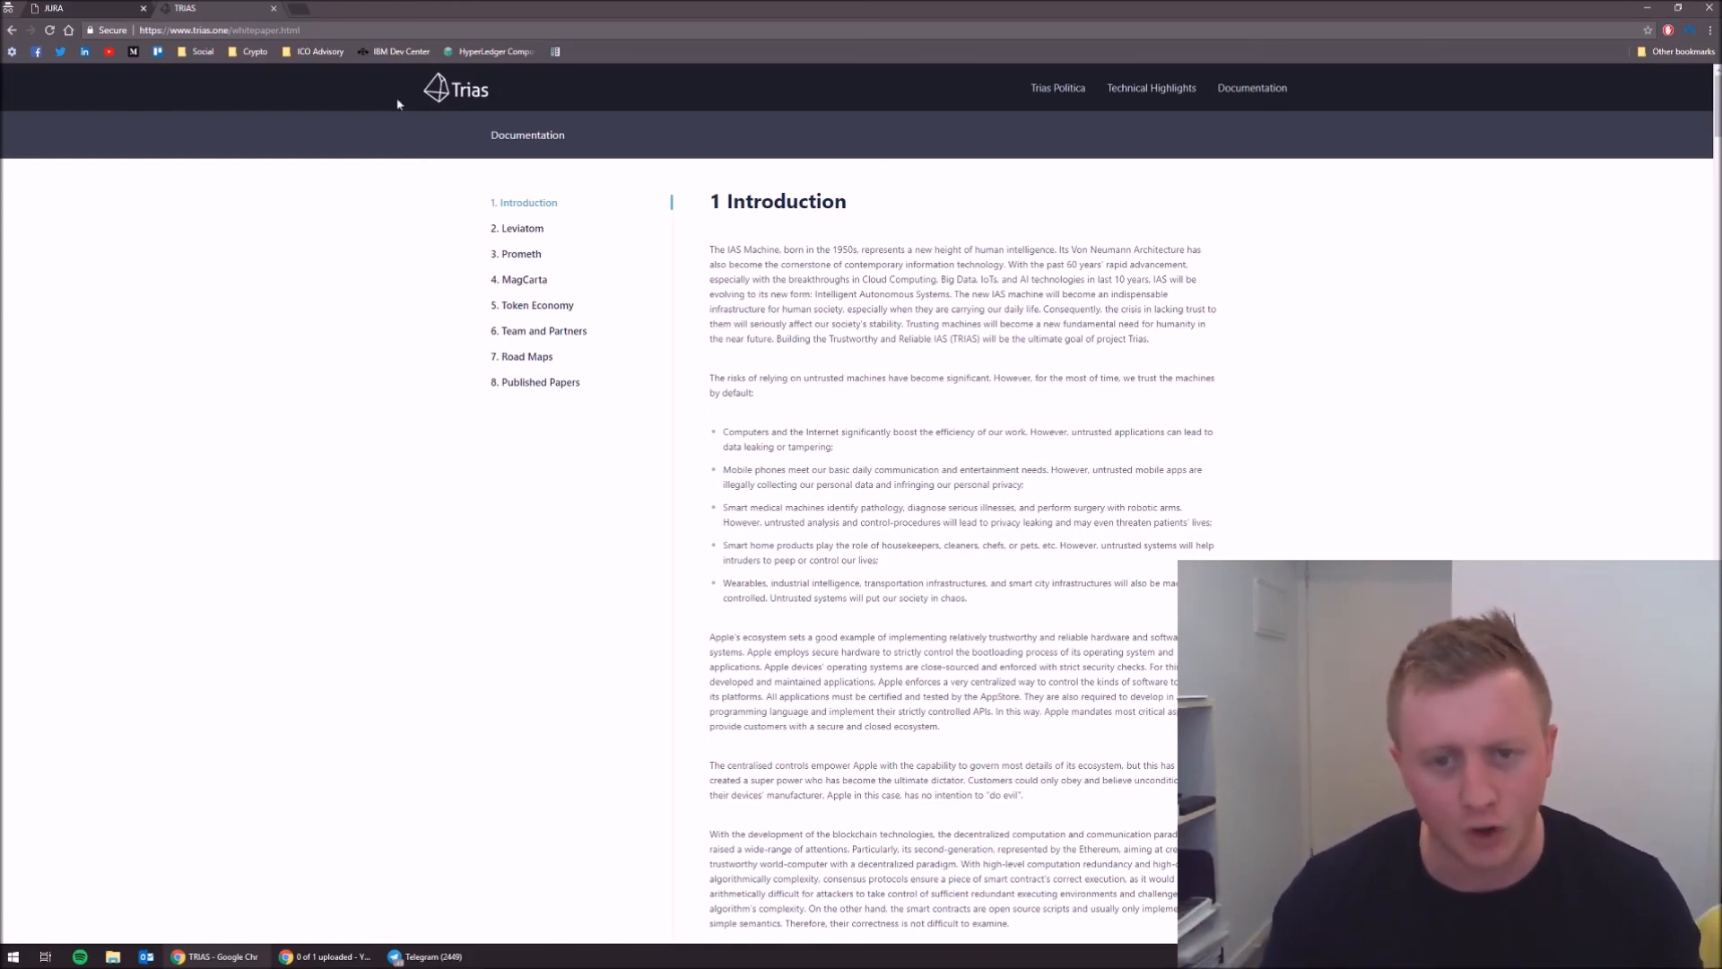